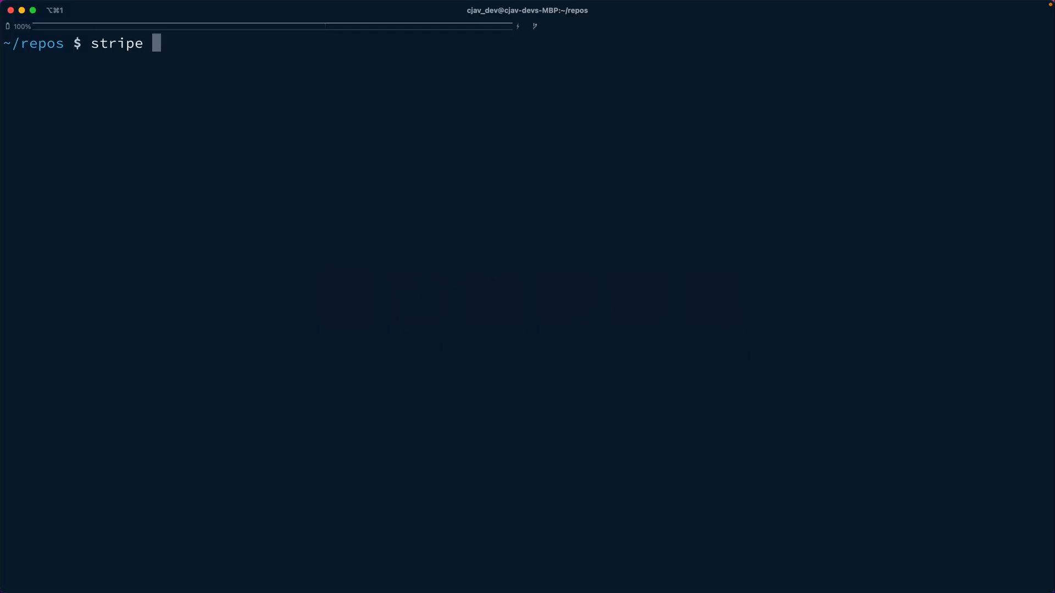
Download the checkout-single-subscription sample into a 'trials' folder and move into it
type("samples cr")
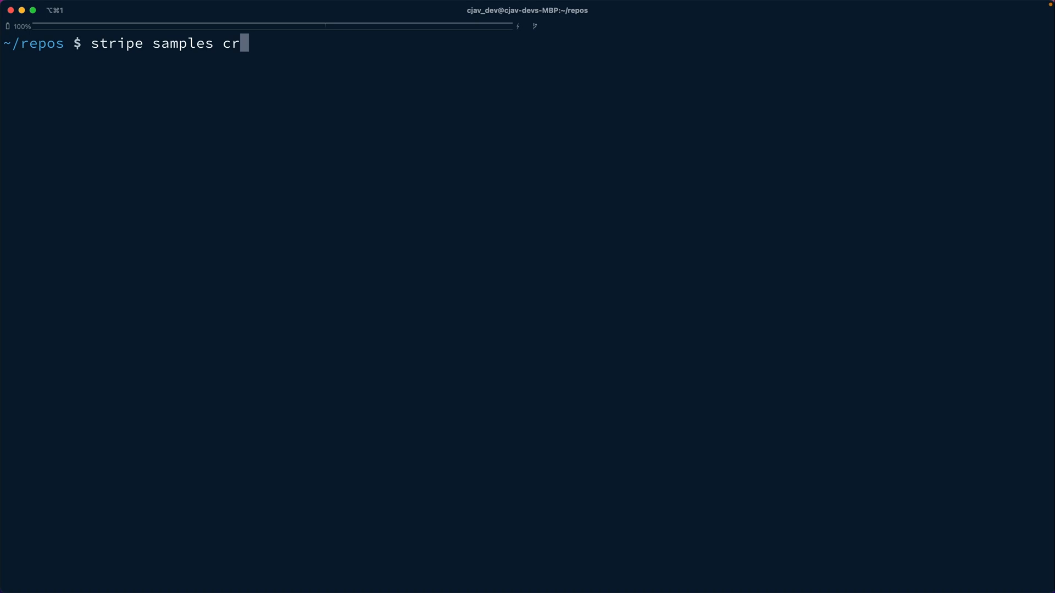
type("eate checkout-single")
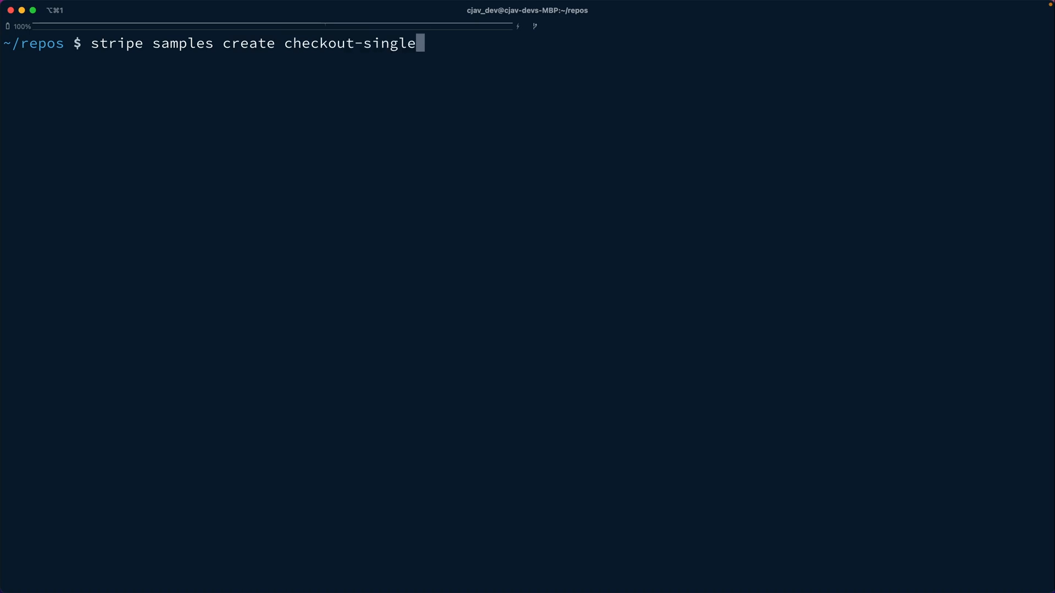
type("-subscription trials")
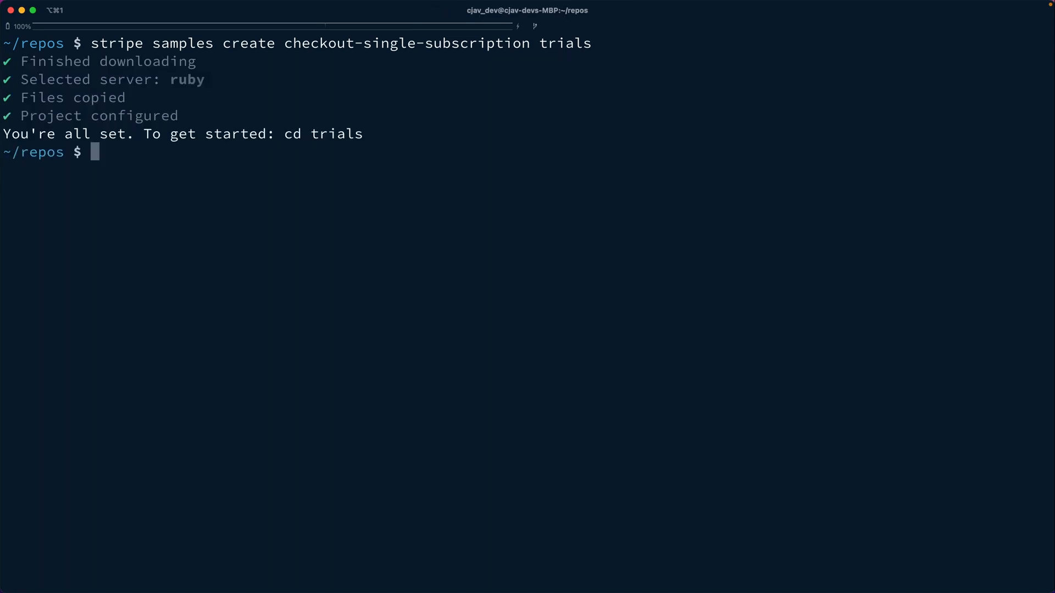
type("cd trials")
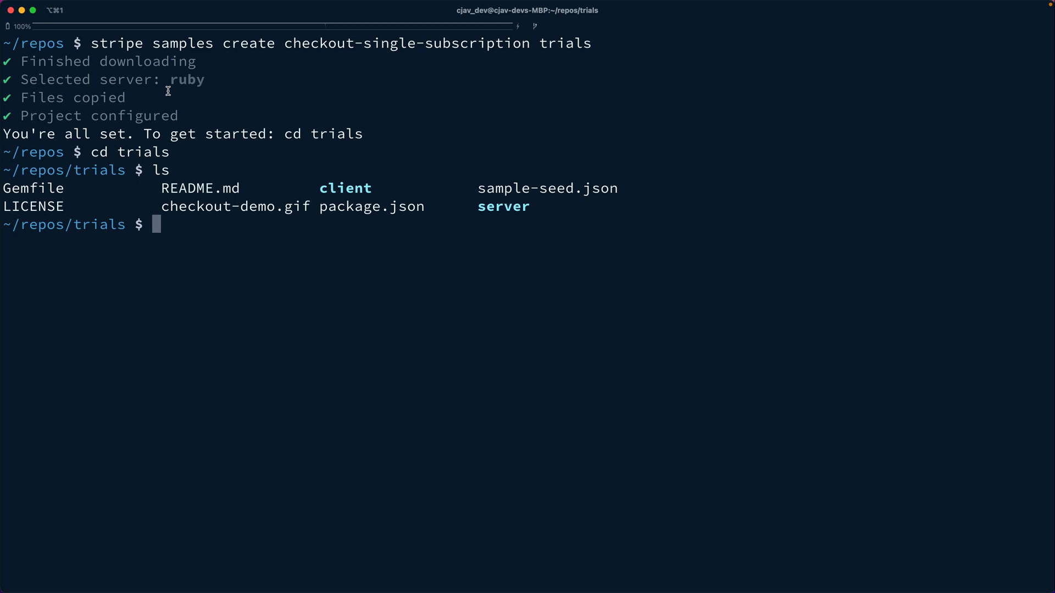
double_click(514, 188)
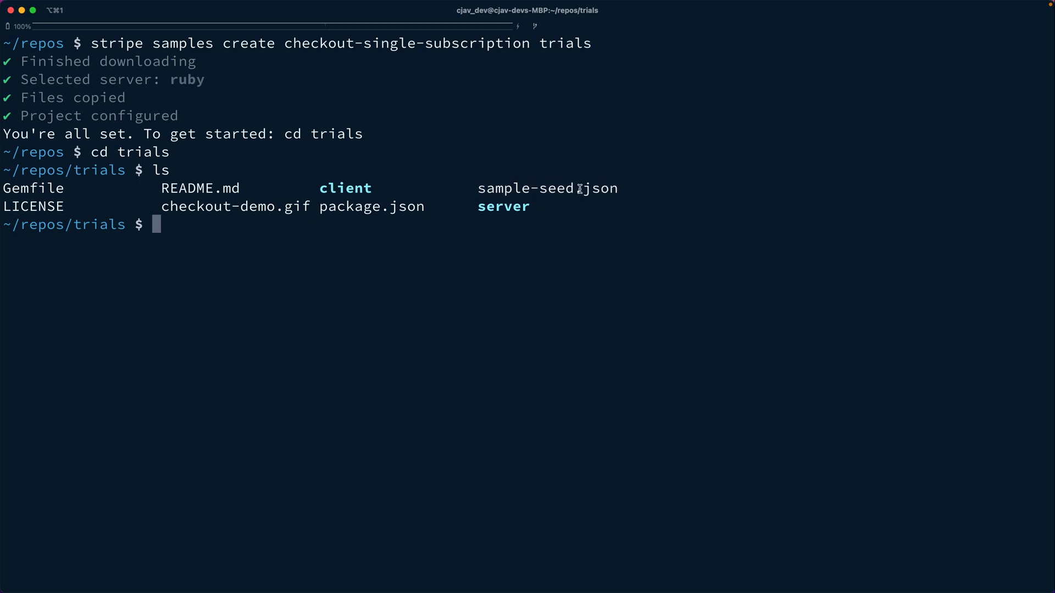
mouse_move(553, 227)
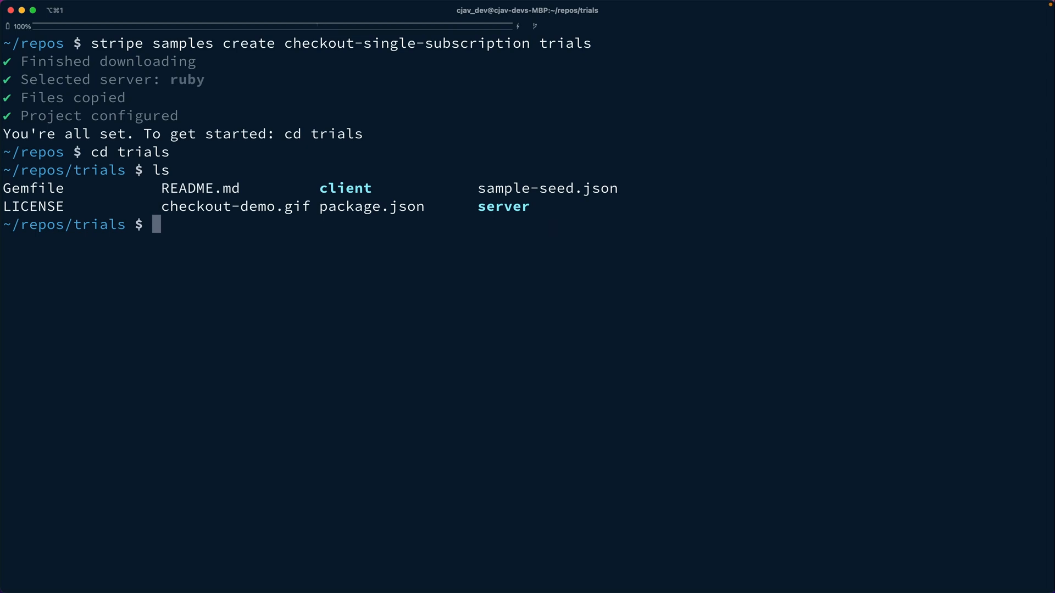
Run 'stripe fixtures sample-seed.json' to create the starter and pro products with prices
type("stripe fixtu")
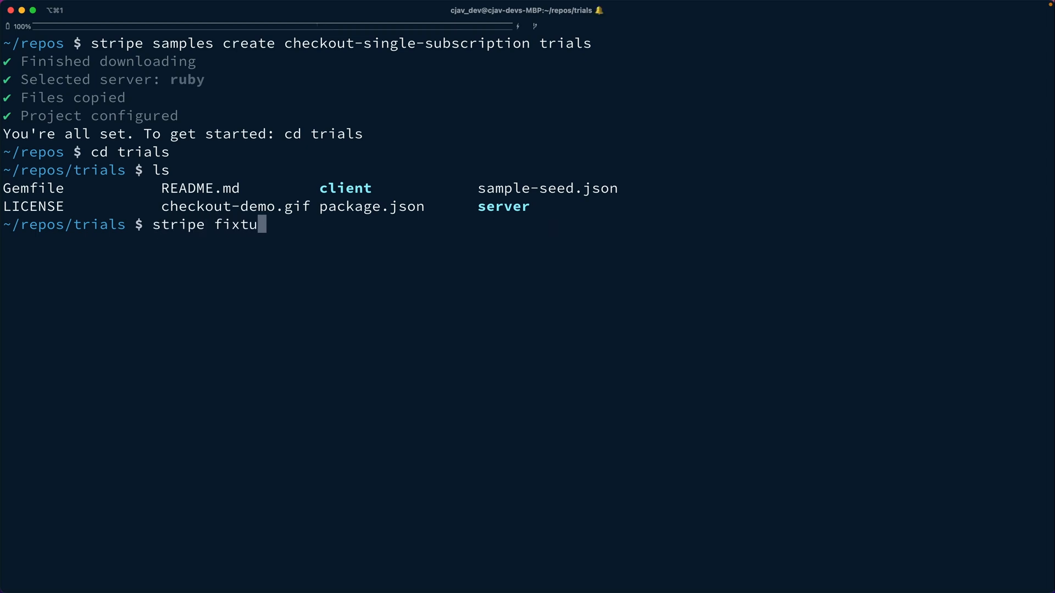
type("res sample-seed.json")
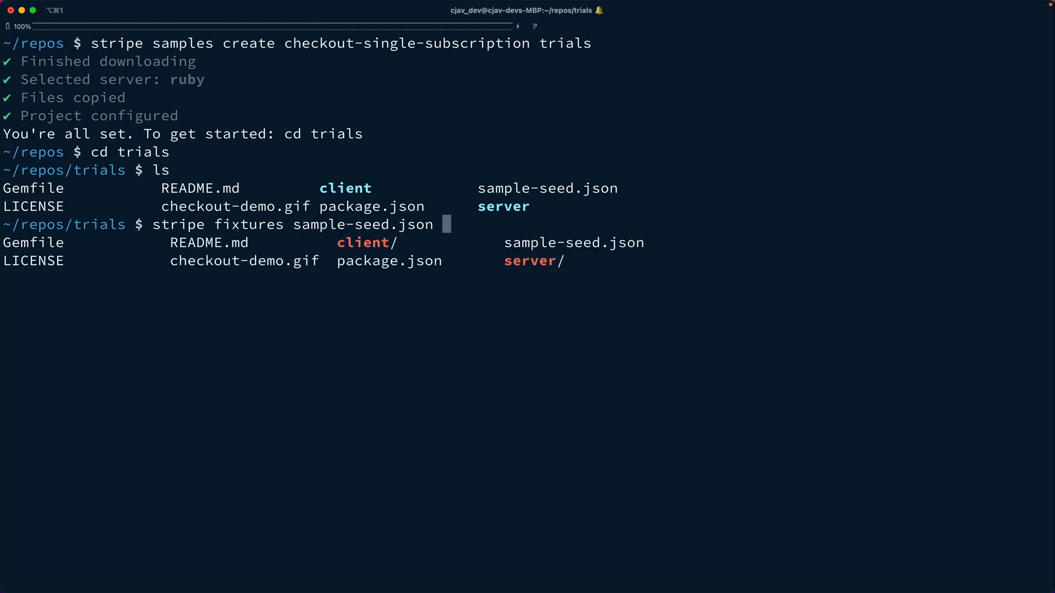
key("Enter")
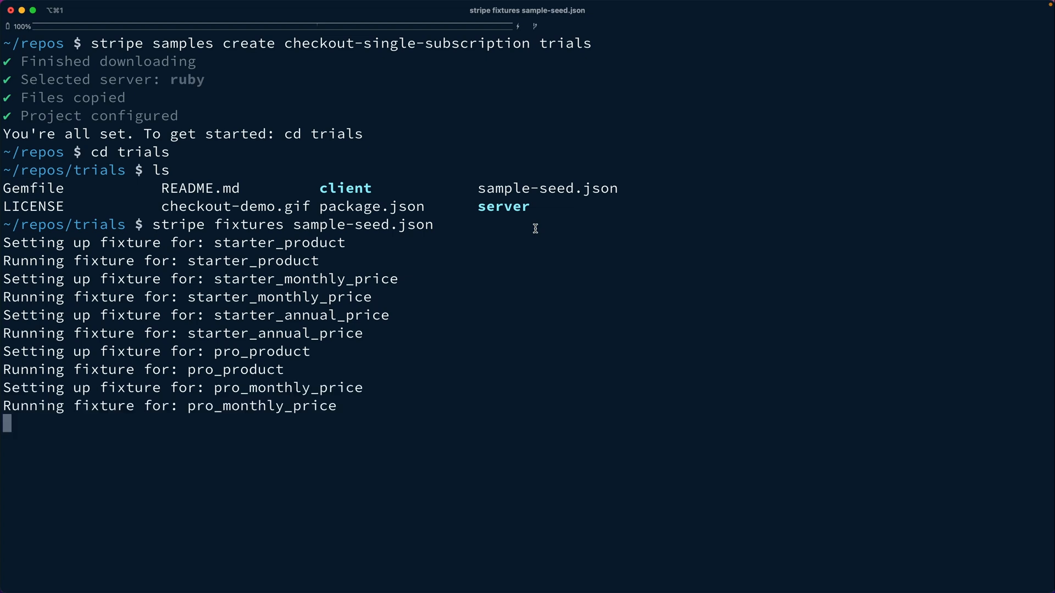
key("cmd+tab")
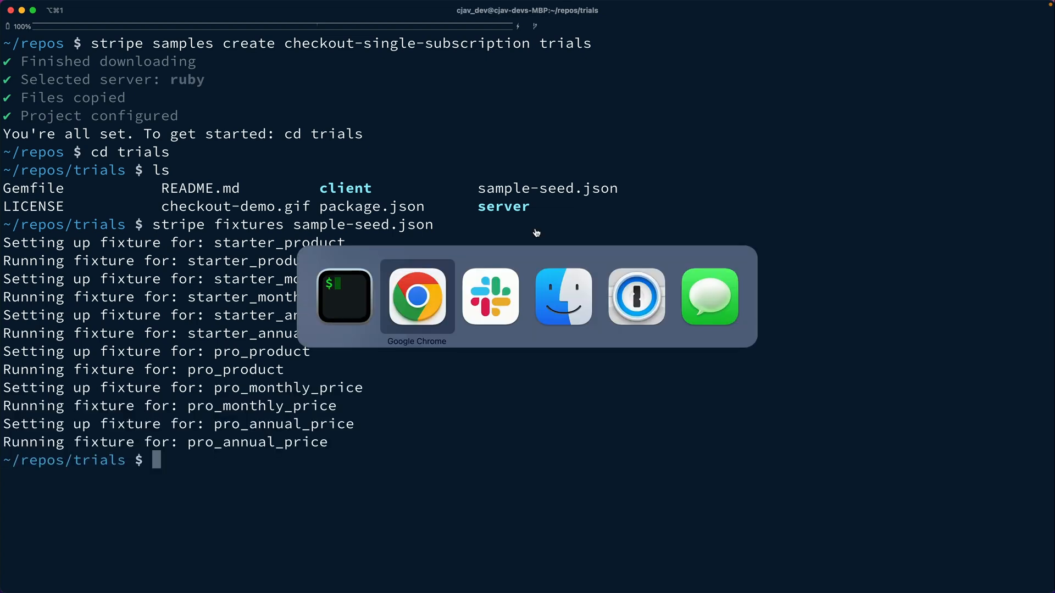
In the browser's test-mode products list, open the Starter product's details
left_click(417, 298)
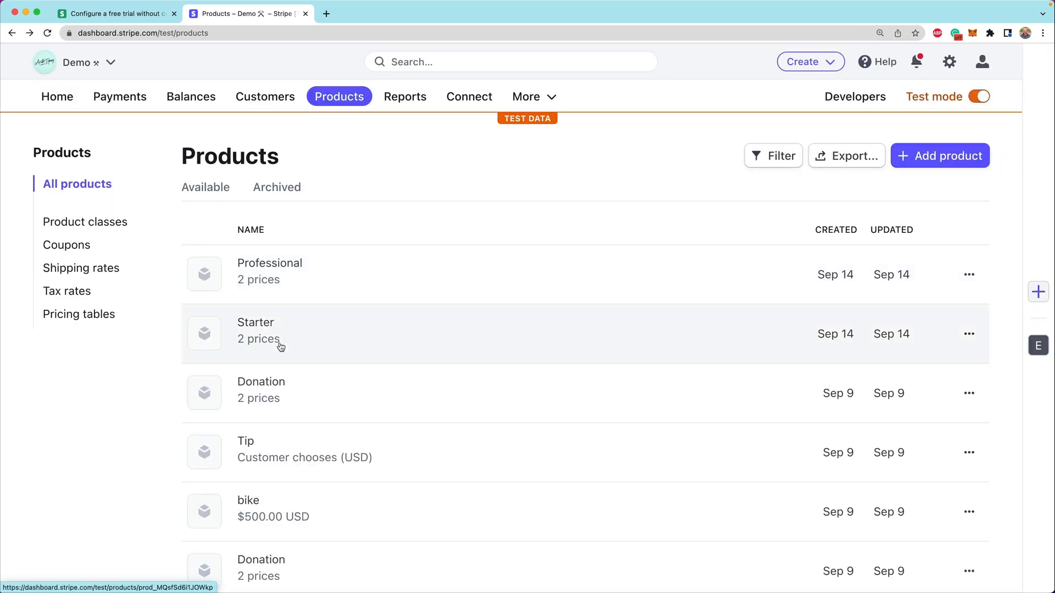
left_click(261, 328)
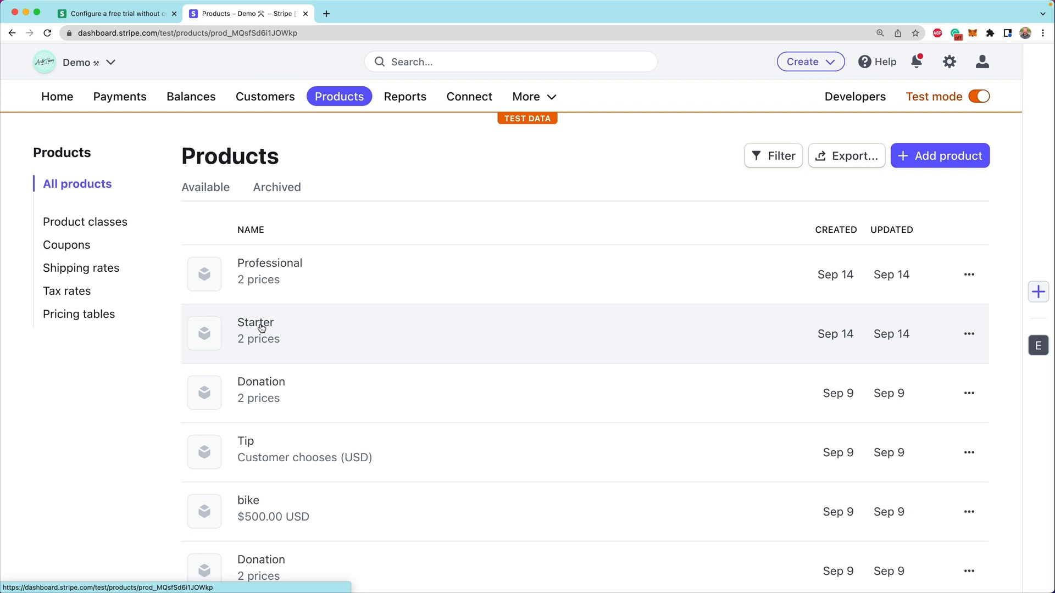
left_click(256, 329)
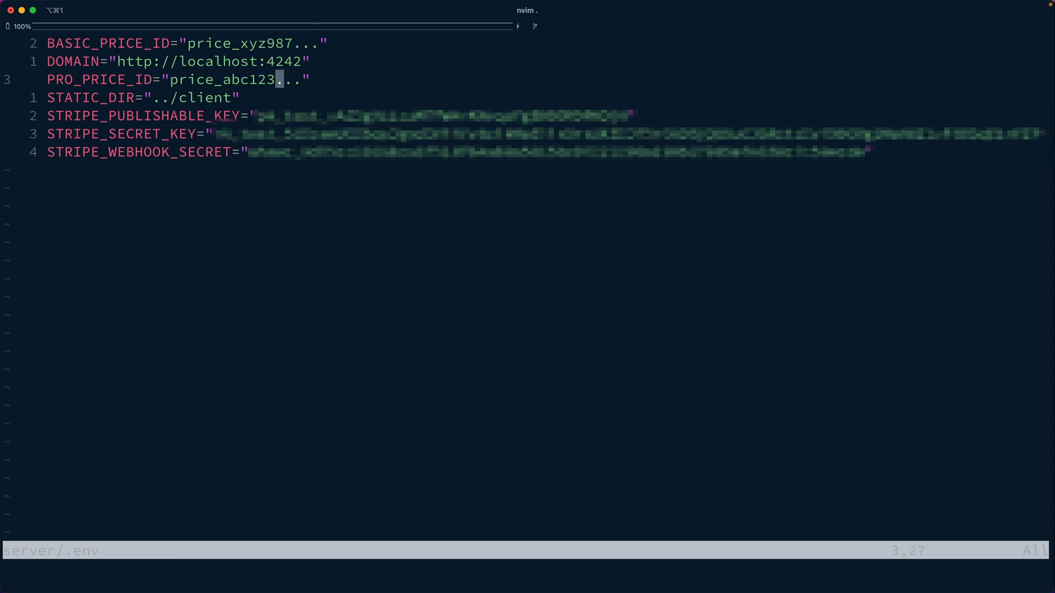
Paste price ID price_1Li0uVCZ6qsJgndJbPtgnouE over the placeholder in server/.env
type("price_1Li0uVCZ6qsJgndJbPtgnouE")
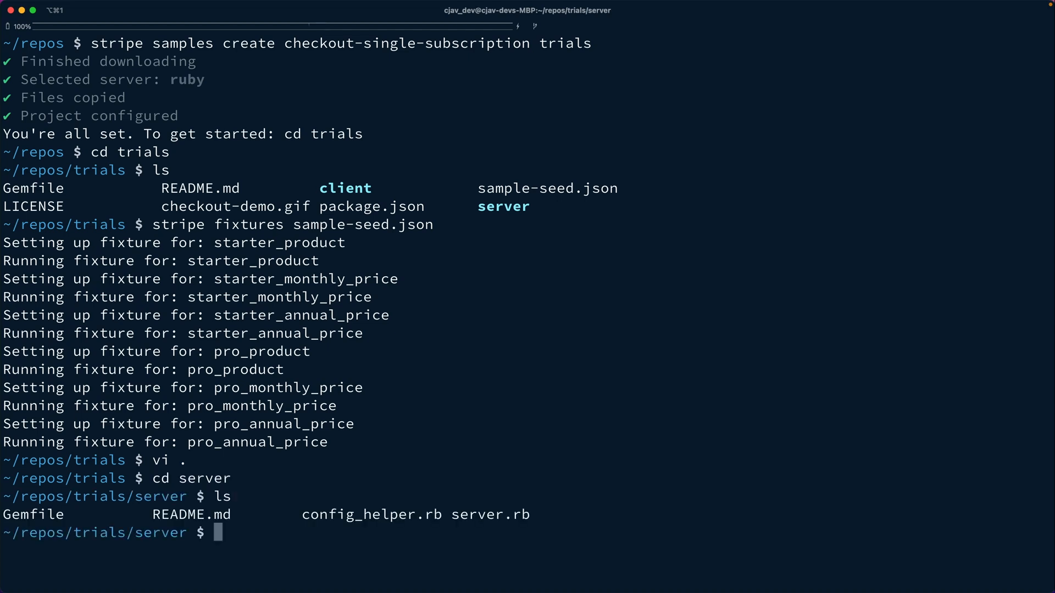
Run 'bundle install' and start the sample with 'ruby server.rb'
type("bundle install")
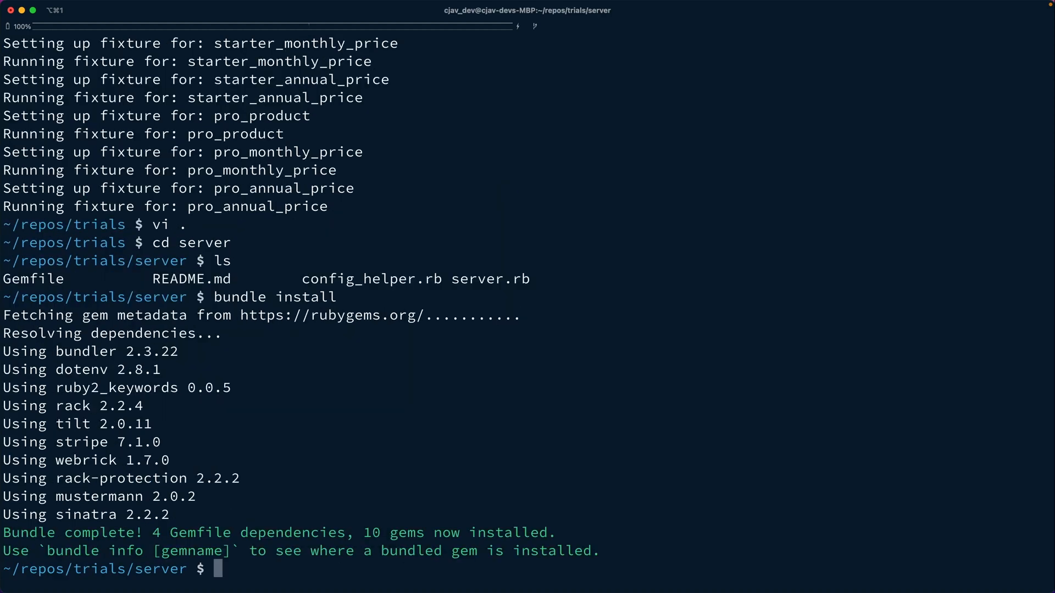
type("ruby server.rb")
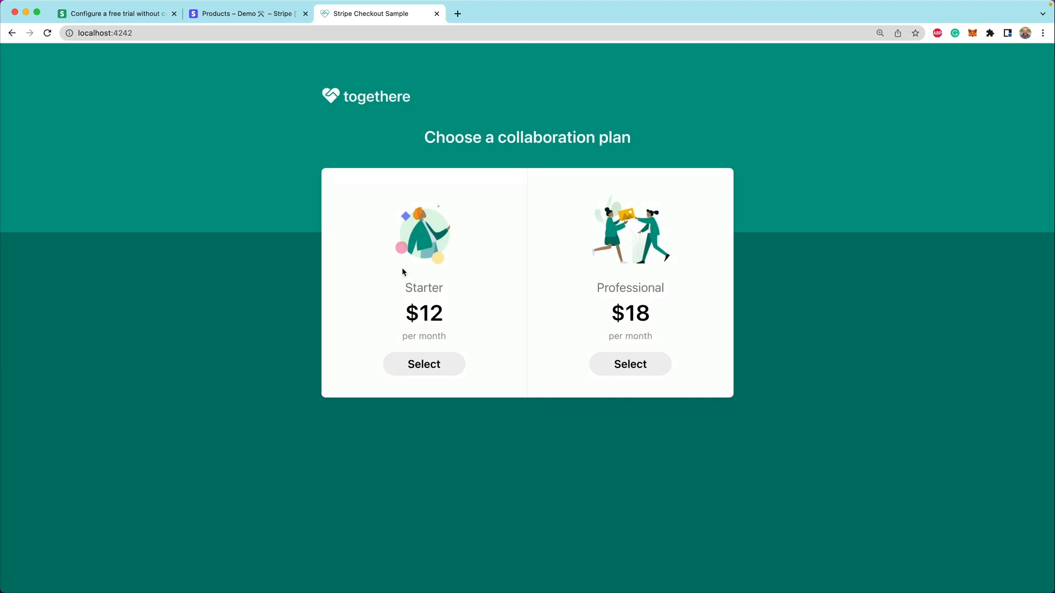
mouse_move(499, 363)
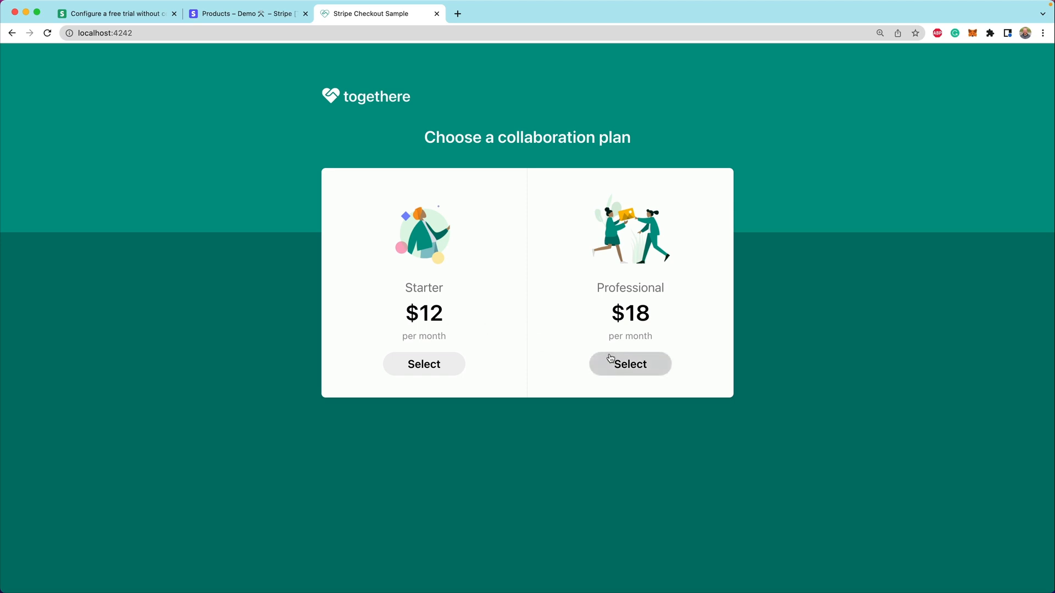
Select the $12 per month Starter plan on the localhost checkout sample
left_click(424, 364)
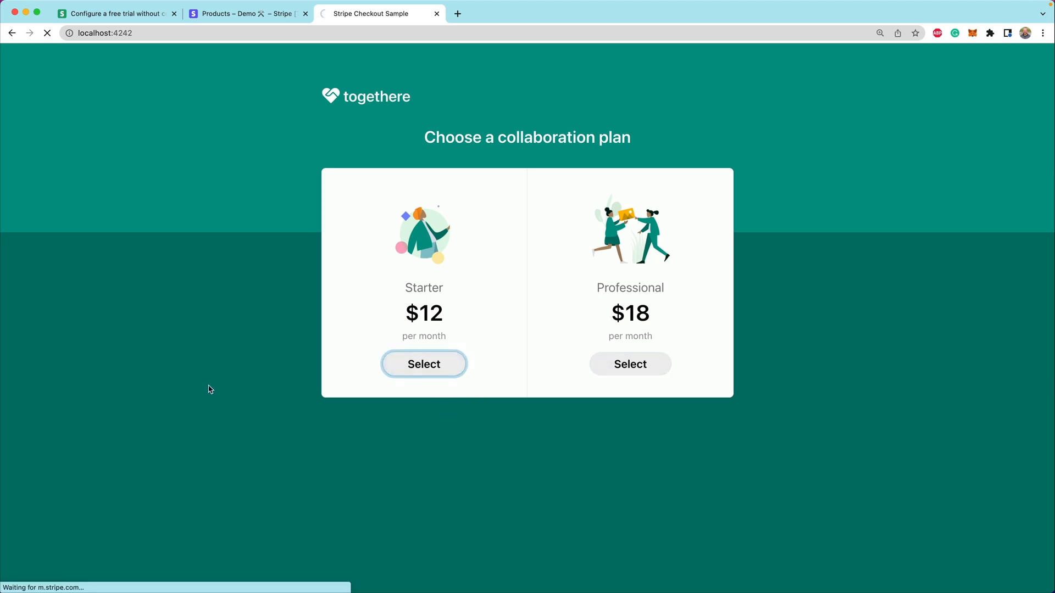
left_click(424, 364)
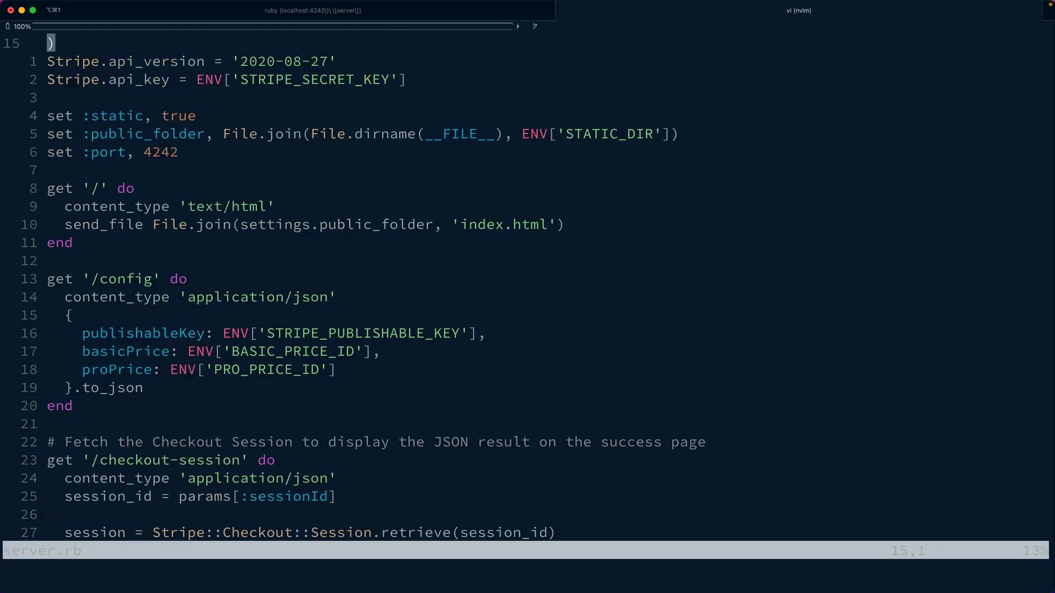
Add subscription_data with trial_period_days: 14 and payment_method_collection: 'if_required' to create-checkout-session
scroll("down", 3)
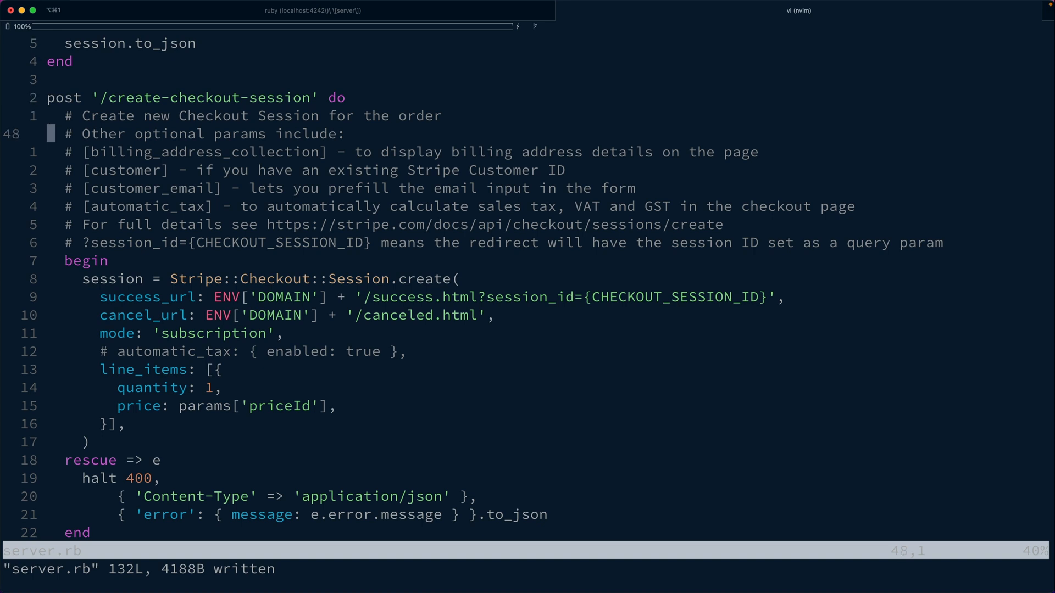
scroll("down", 3)
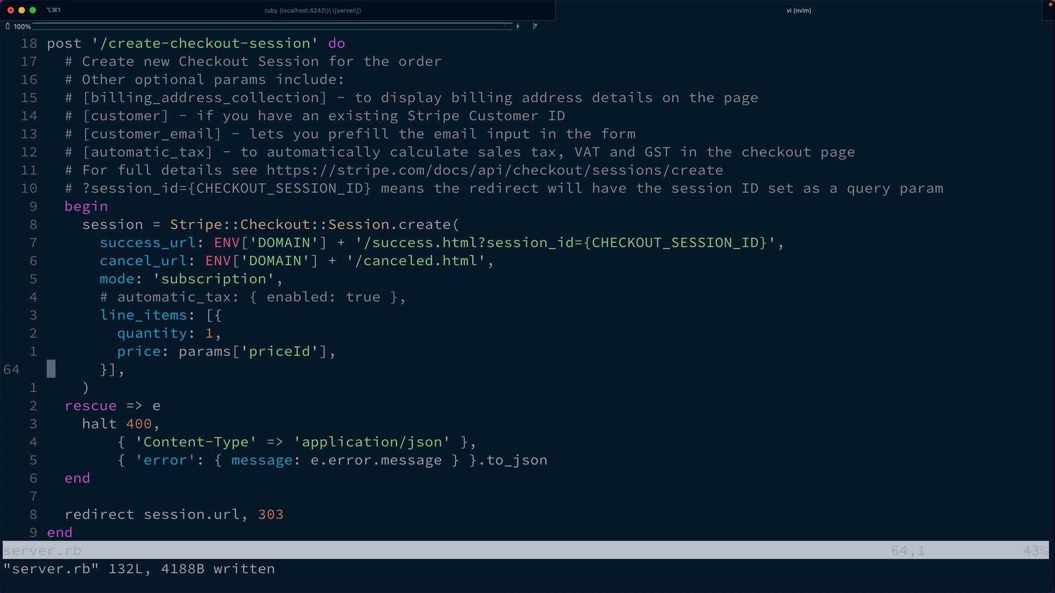
type("subscriptio")
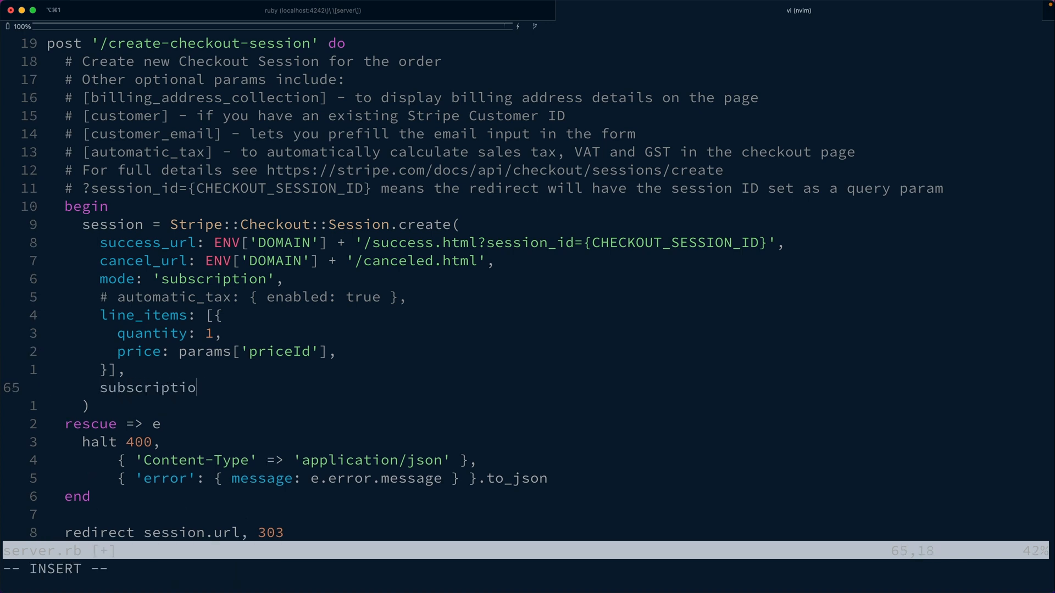
type("n_data: {")
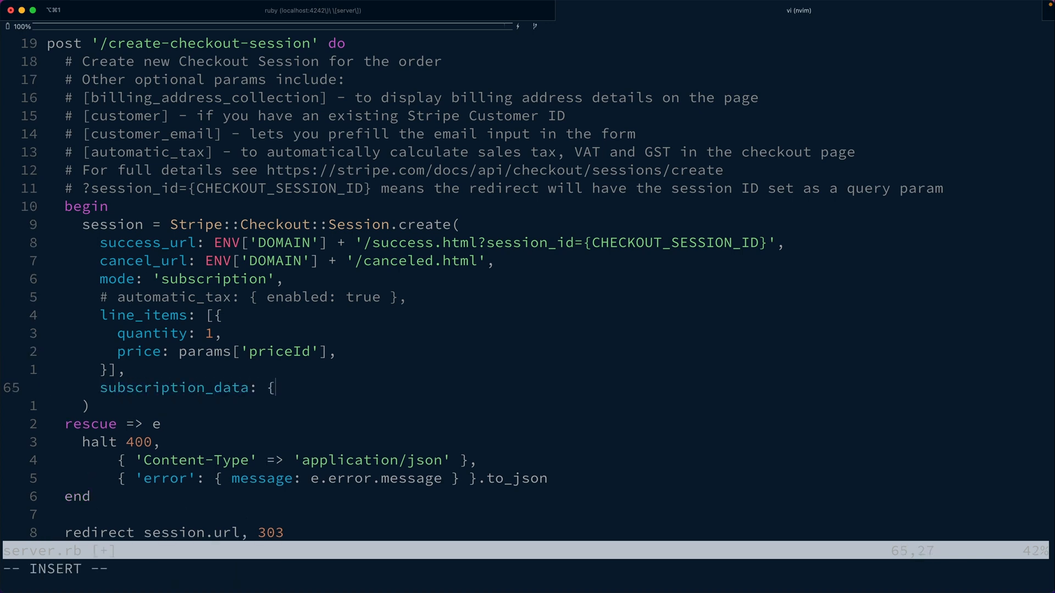
key("Enter")
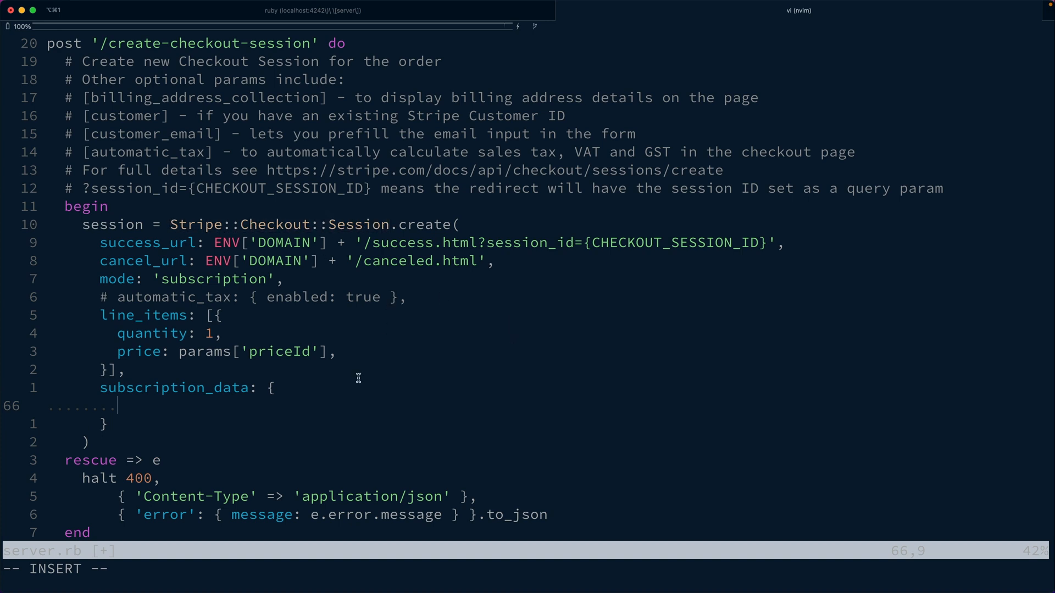
mouse_move(298, 408)
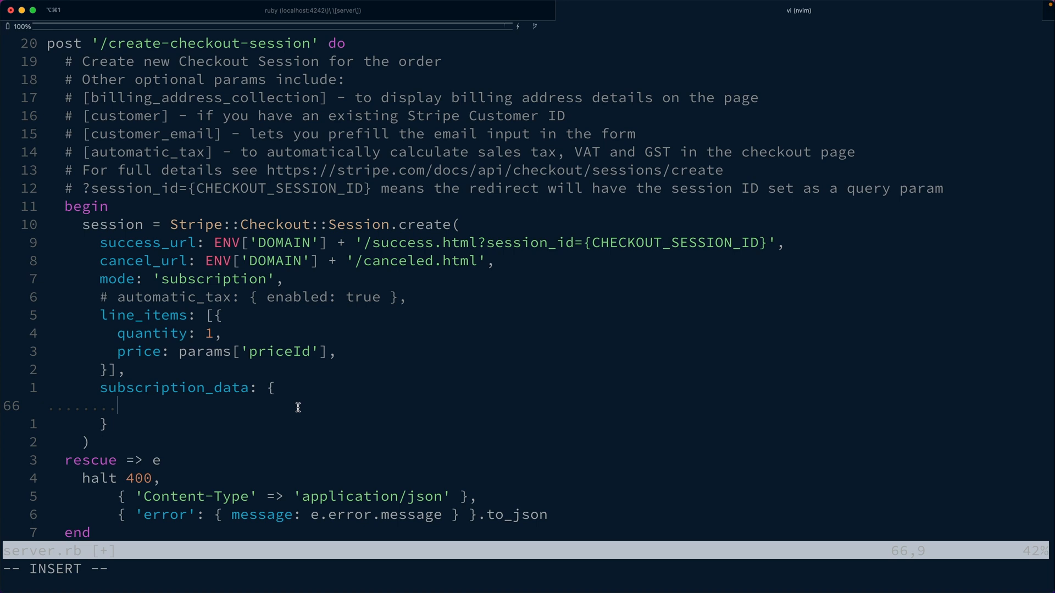
type("tri")
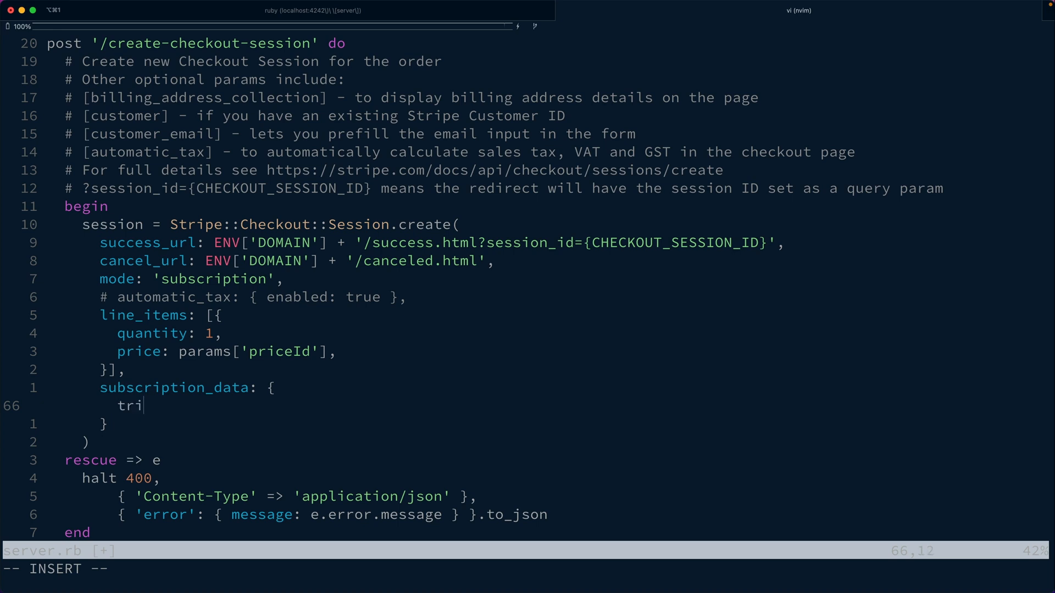
type("al_period_days:")
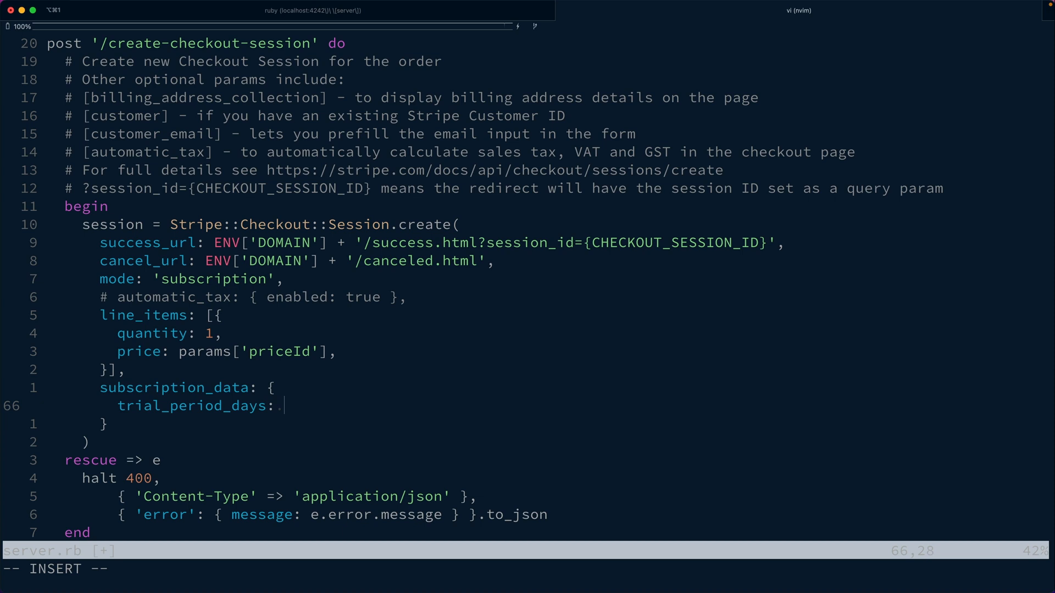
type("14,")
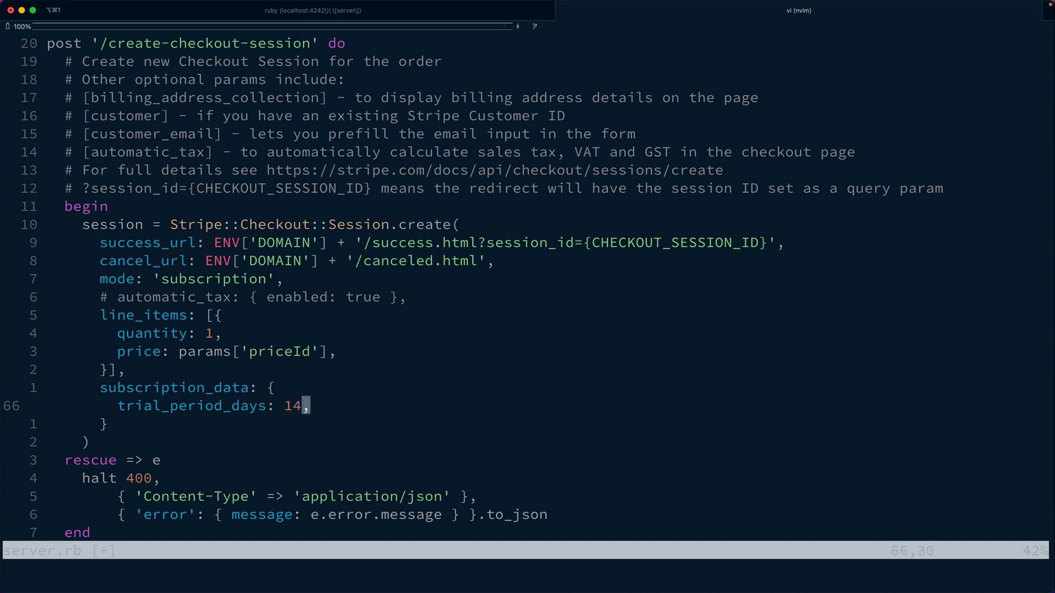
type("p")
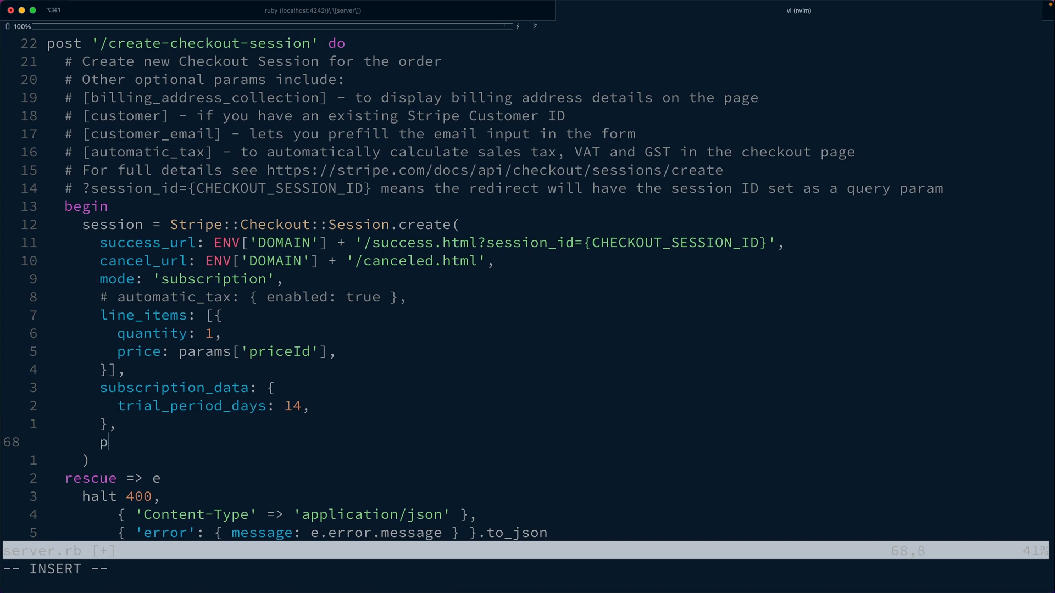
type("ayment_method_col")
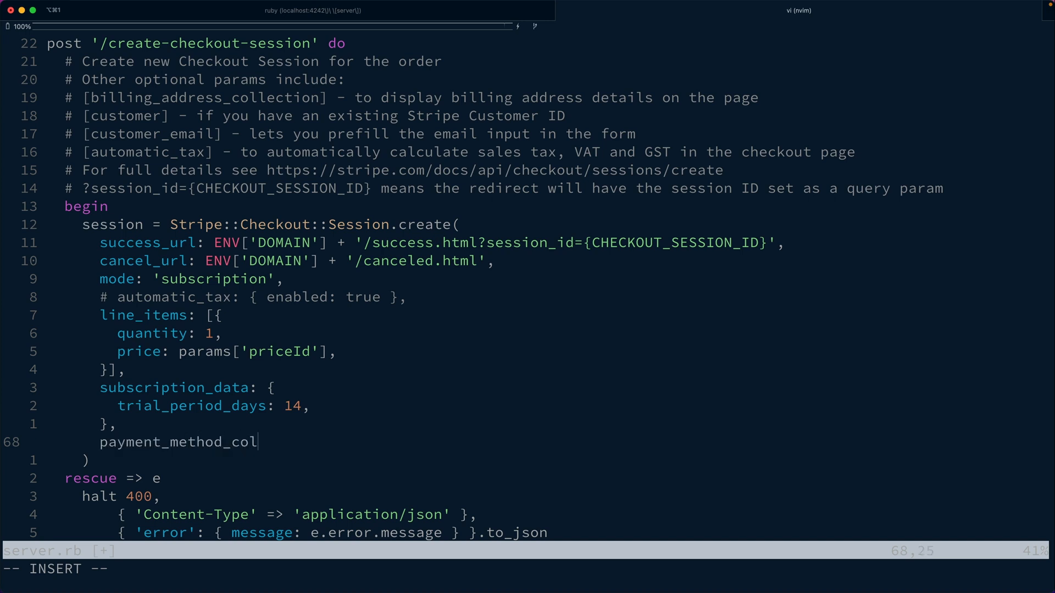
type("lection: '")
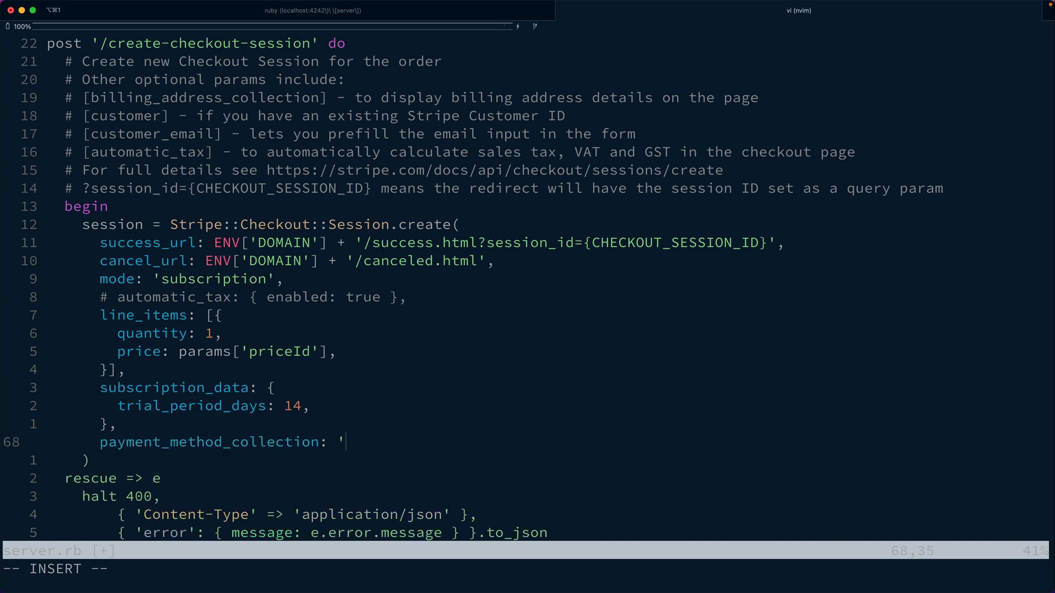
type("if_required")
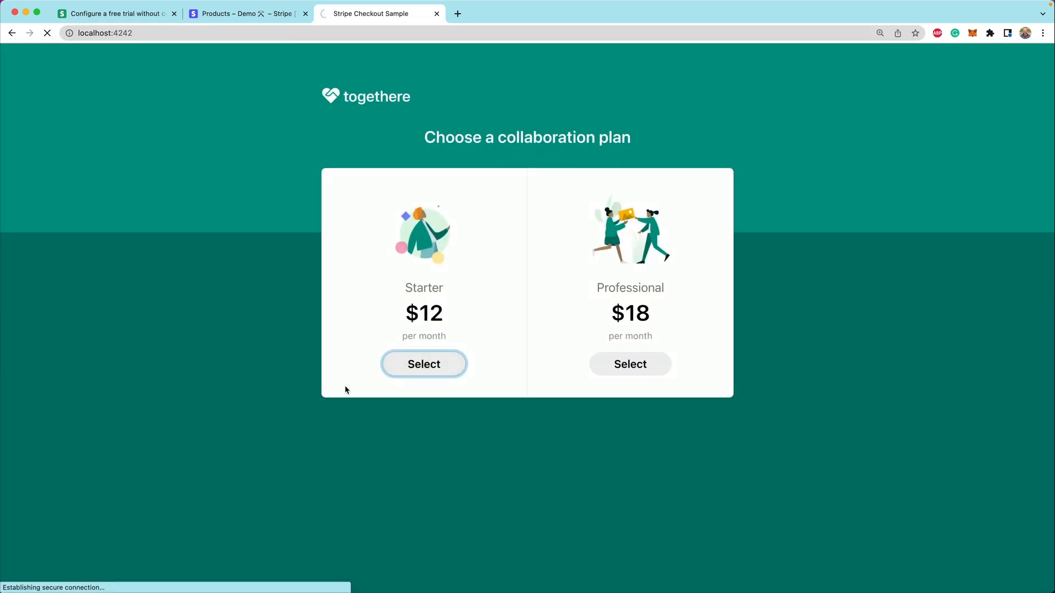
Select the Starter plan, enter a test@ email, and start the free trial
left_click(424, 364)
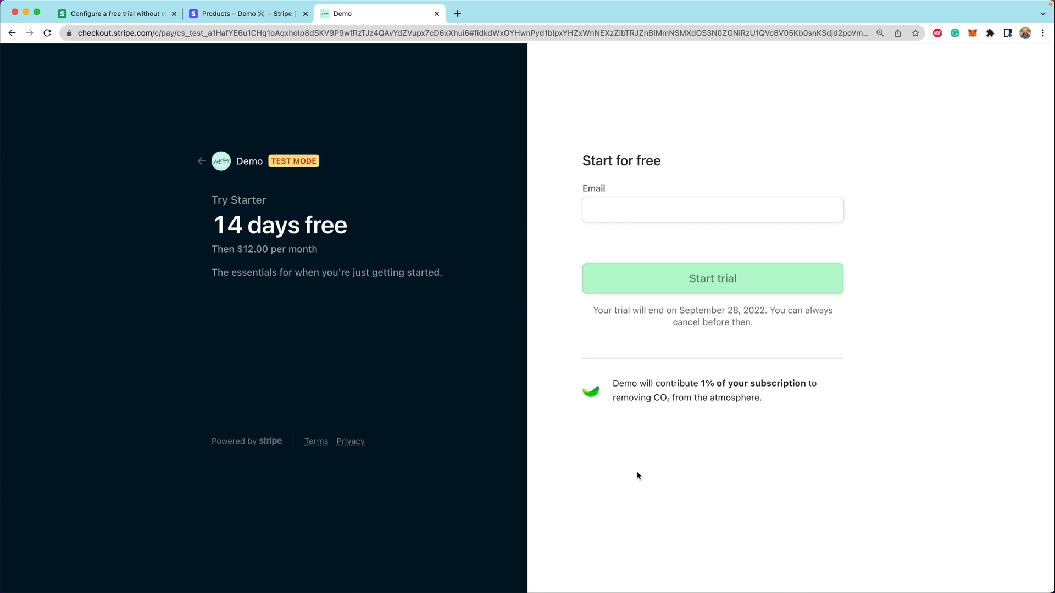
left_click(712, 209)
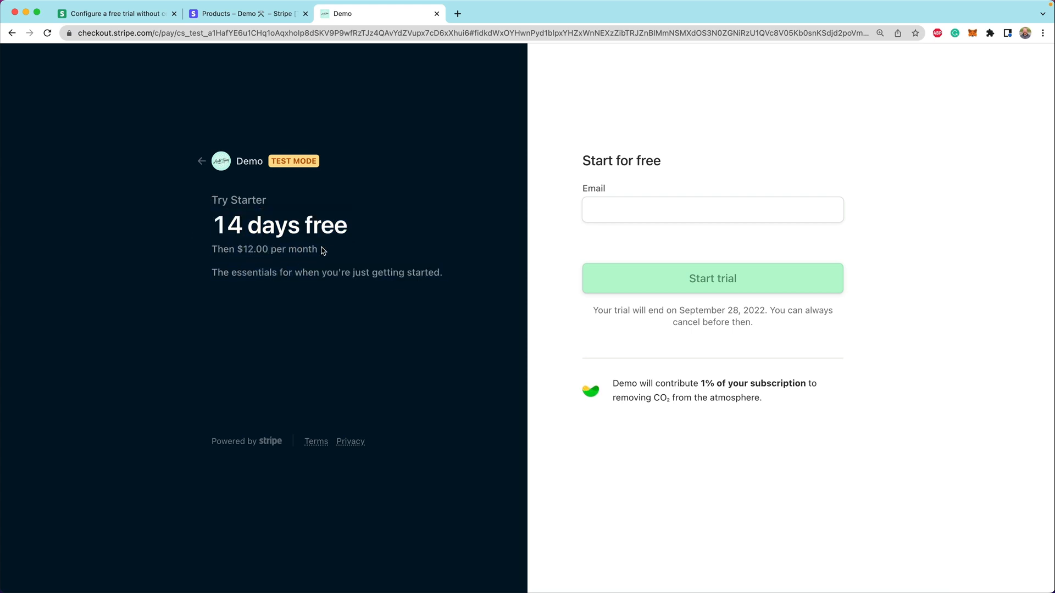
type("test@example.com")
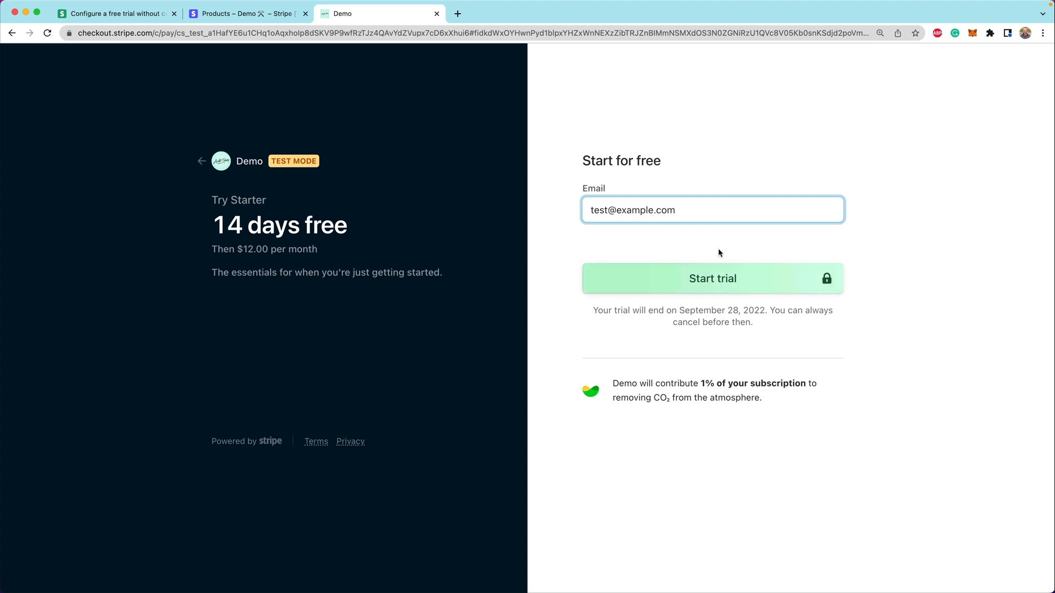
left_click(712, 279)
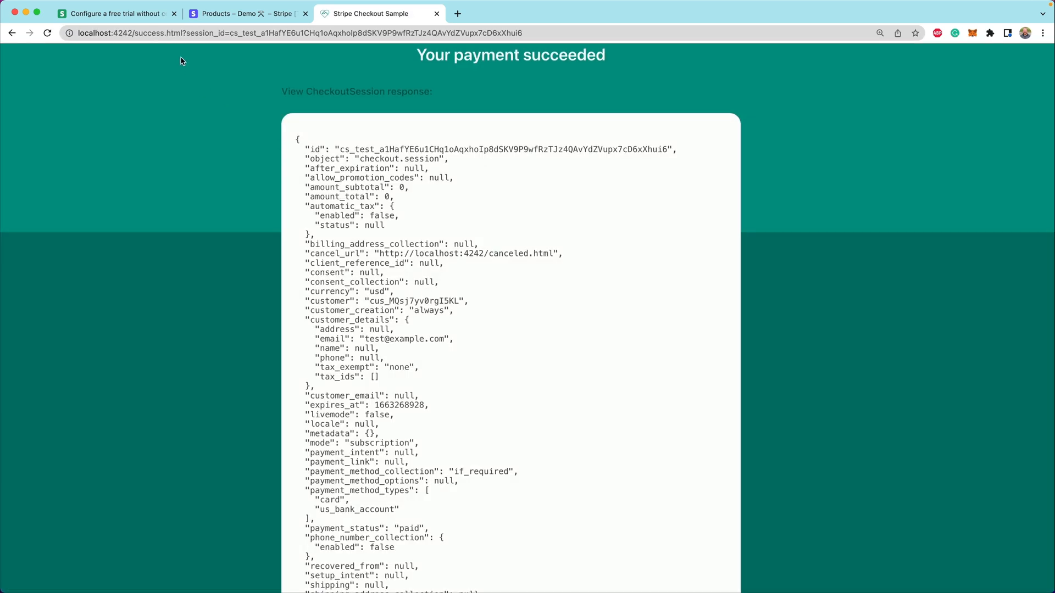
Open the customer billing portal from the success page
scroll("down", 3)
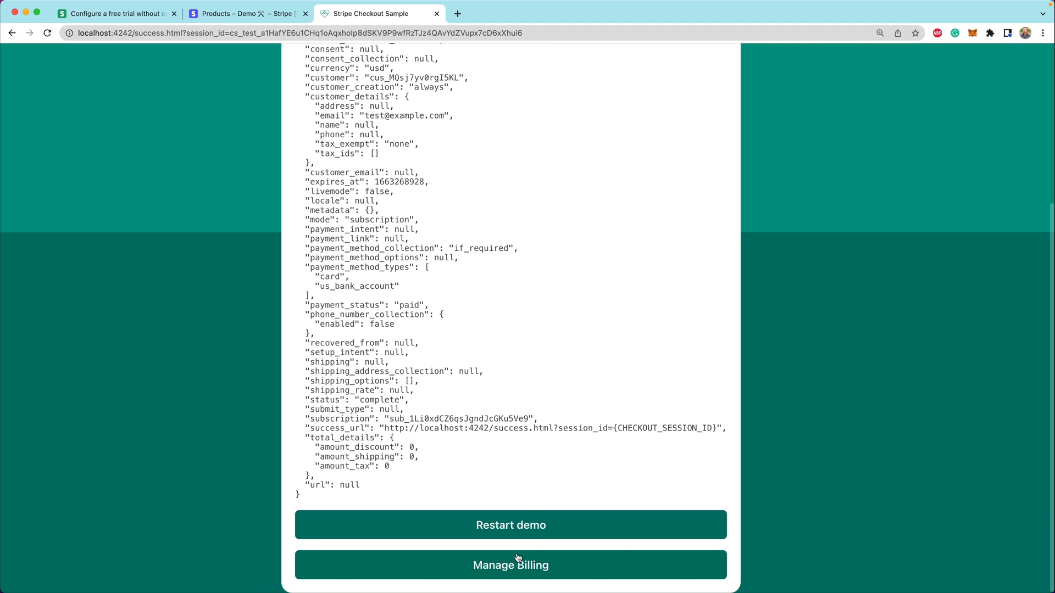
left_click(516, 566)
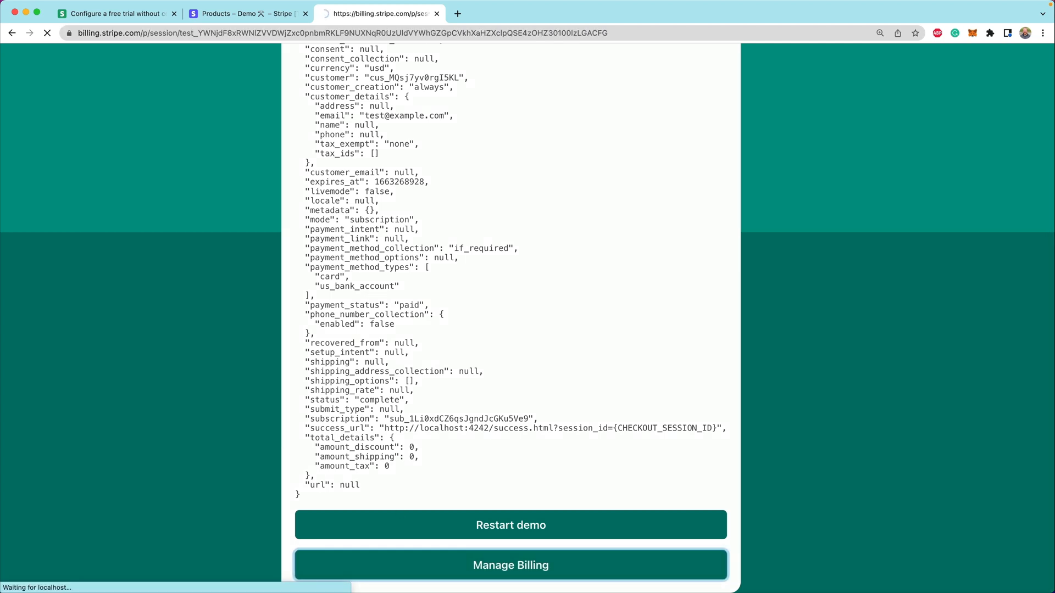
left_click(511, 565)
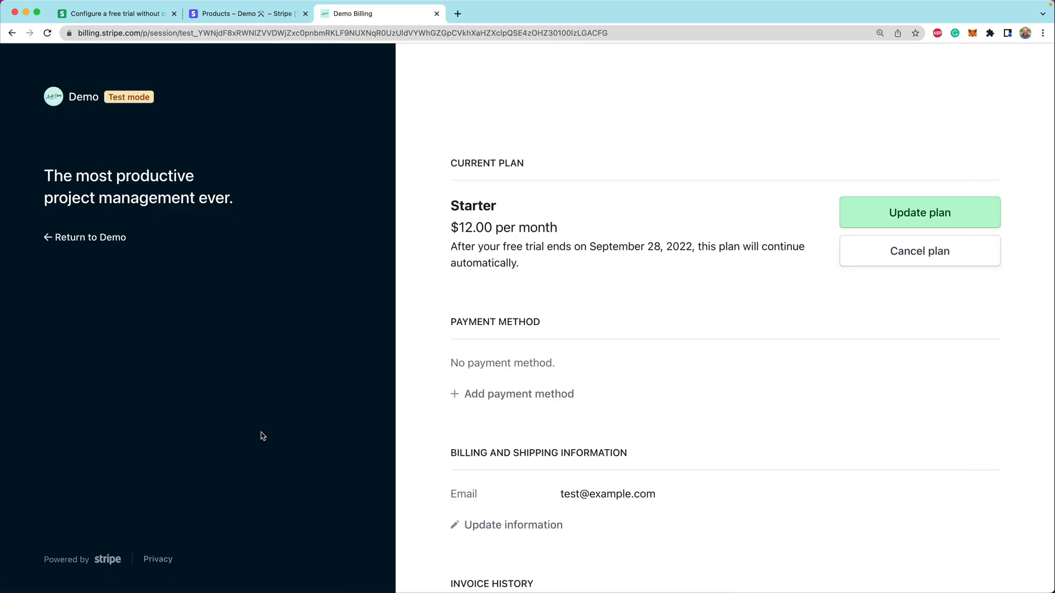
mouse_move(506, 400)
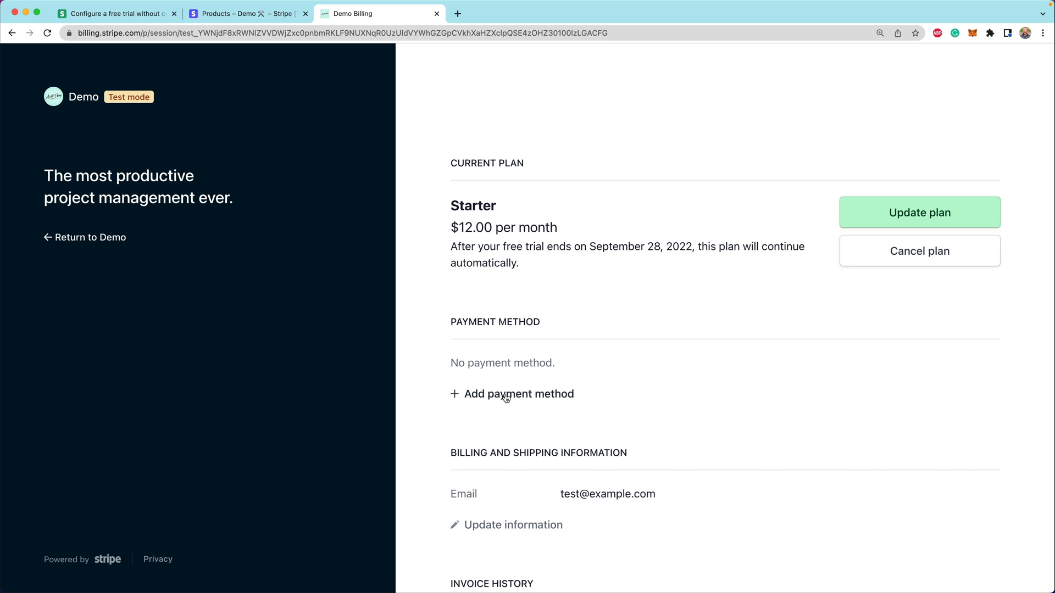
mouse_move(364, 396)
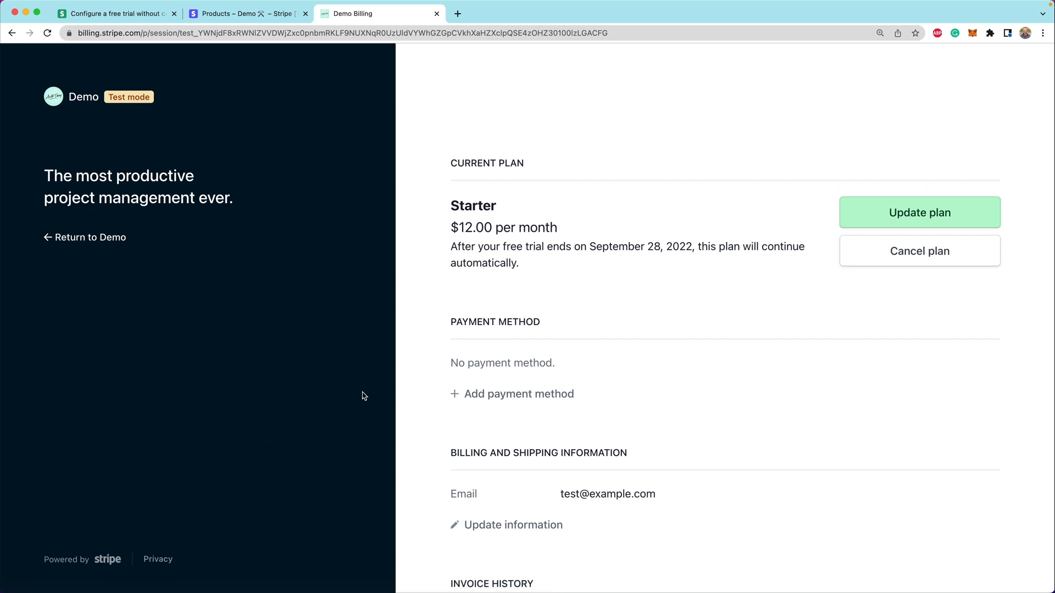
mouse_move(511, 396)
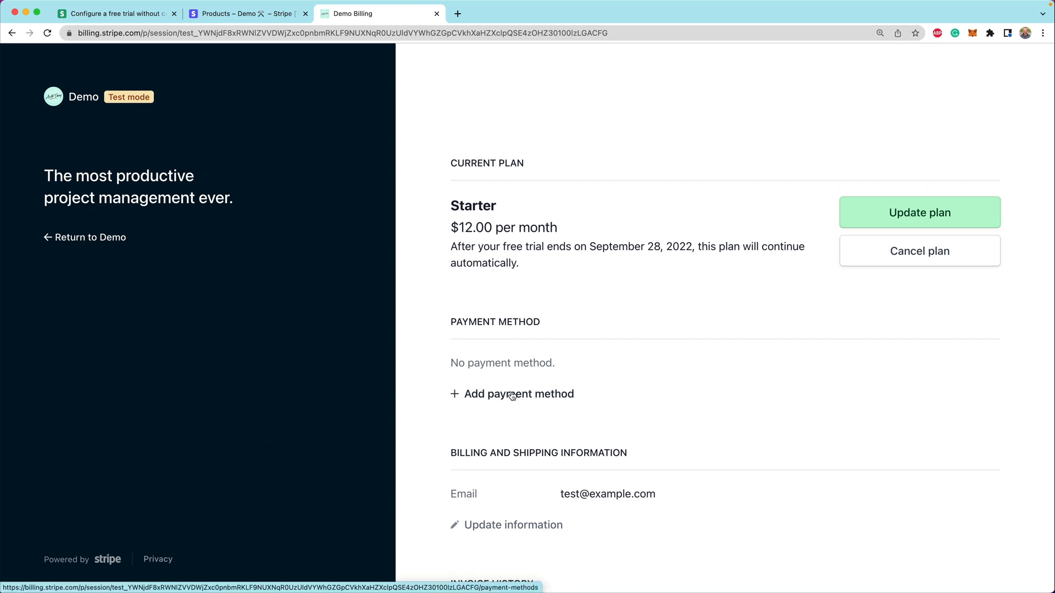
Add the test Visa card 4242 4242 as a payment method
left_click(512, 394)
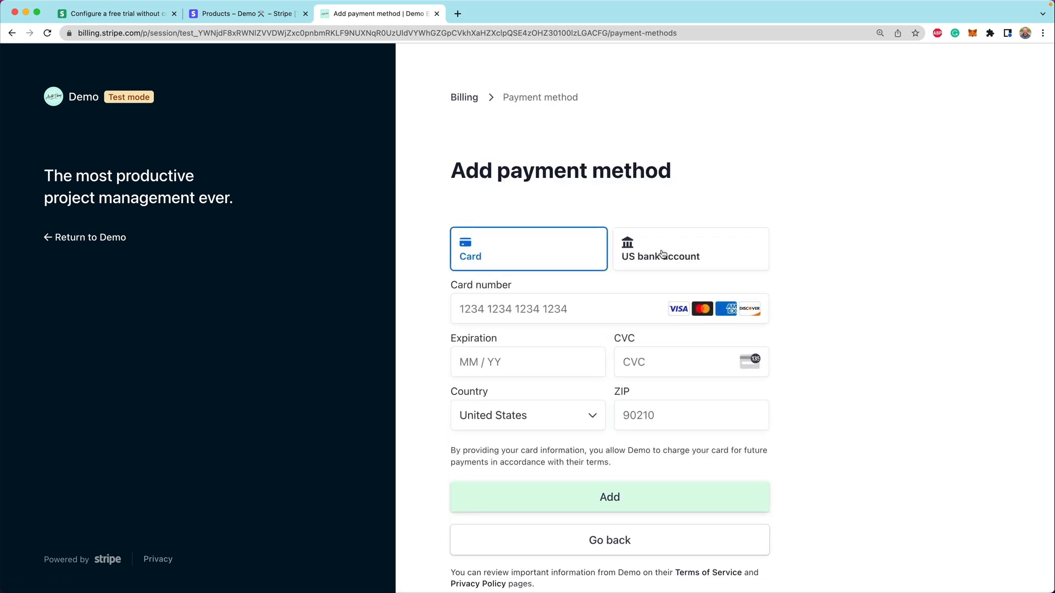
type("4242 4242 4242")
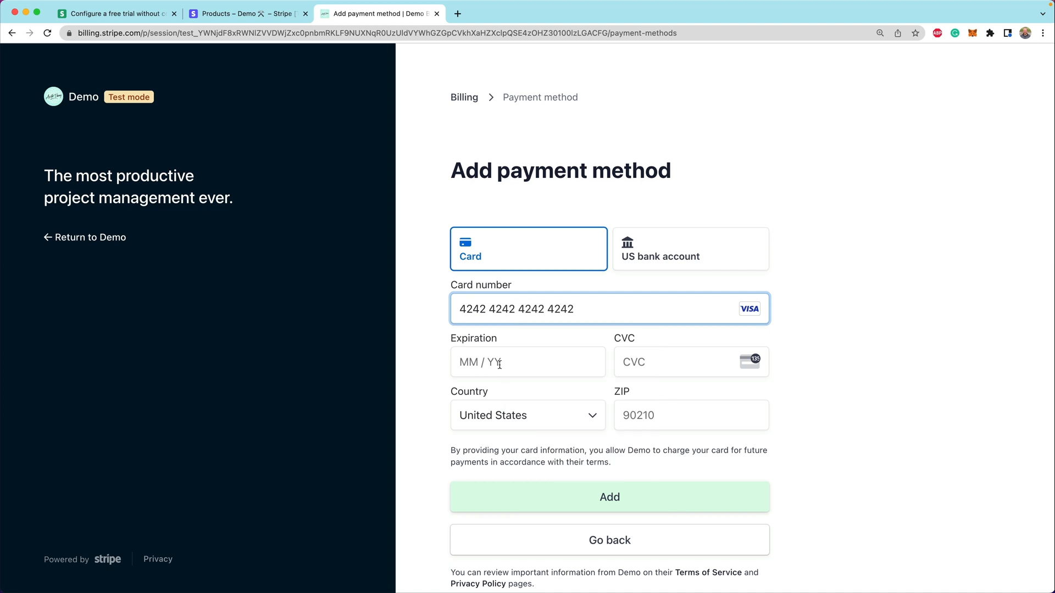
type("42424")
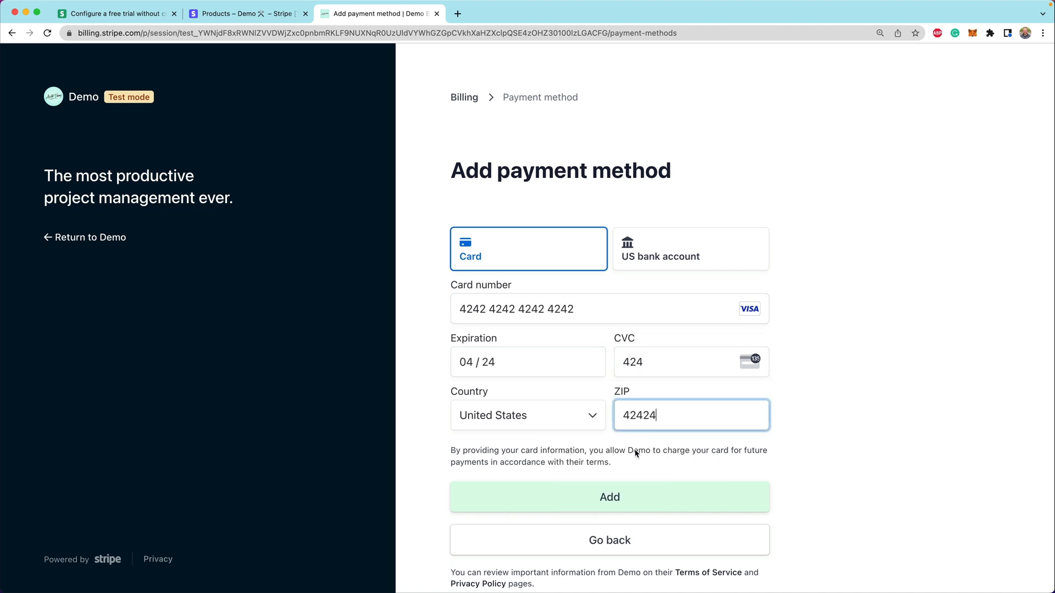
left_click(609, 497)
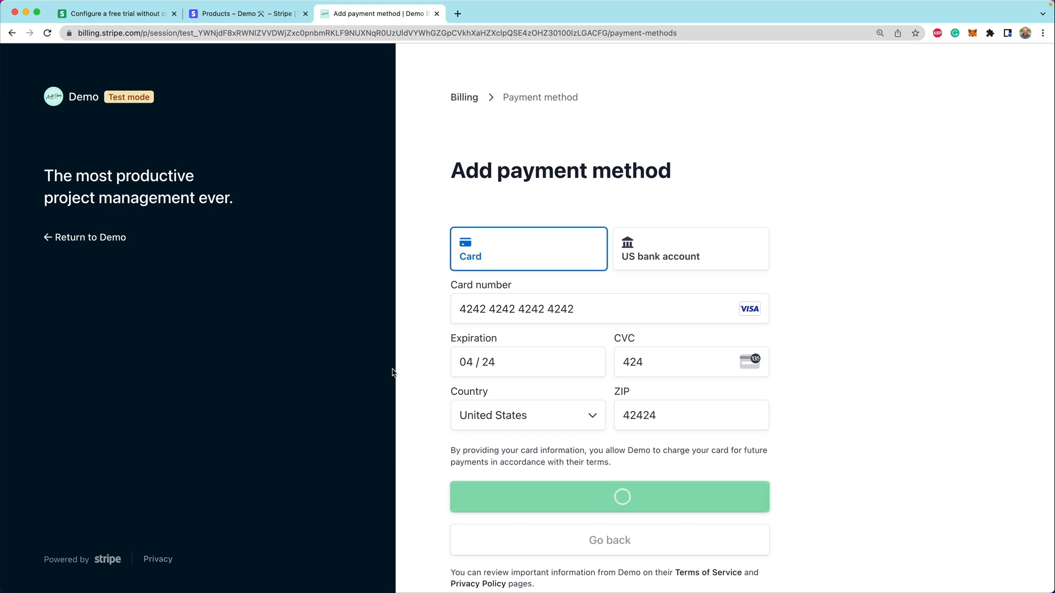
left_click(609, 497)
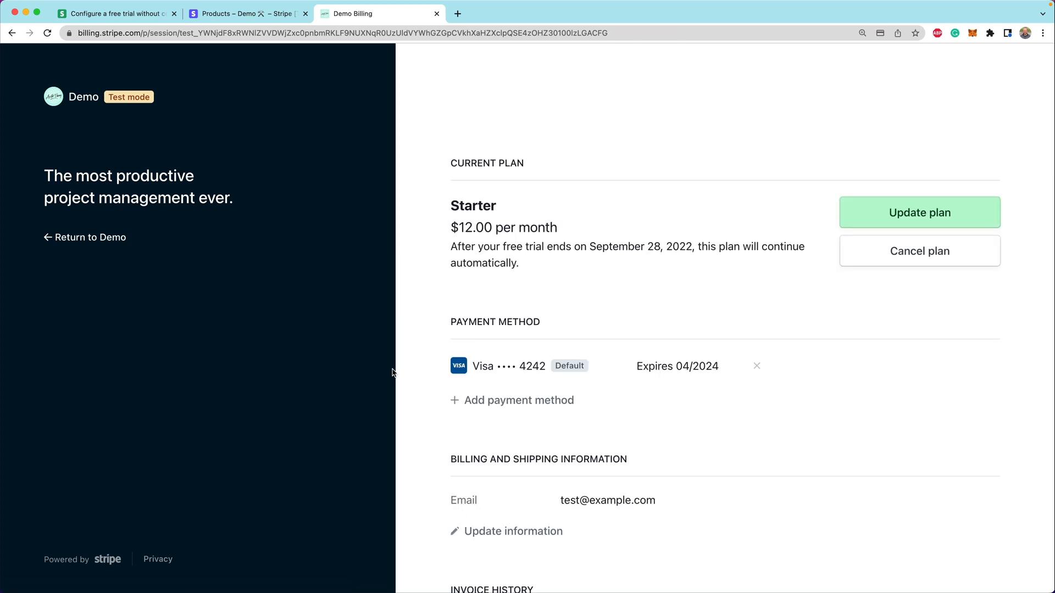
mouse_move(387, 333)
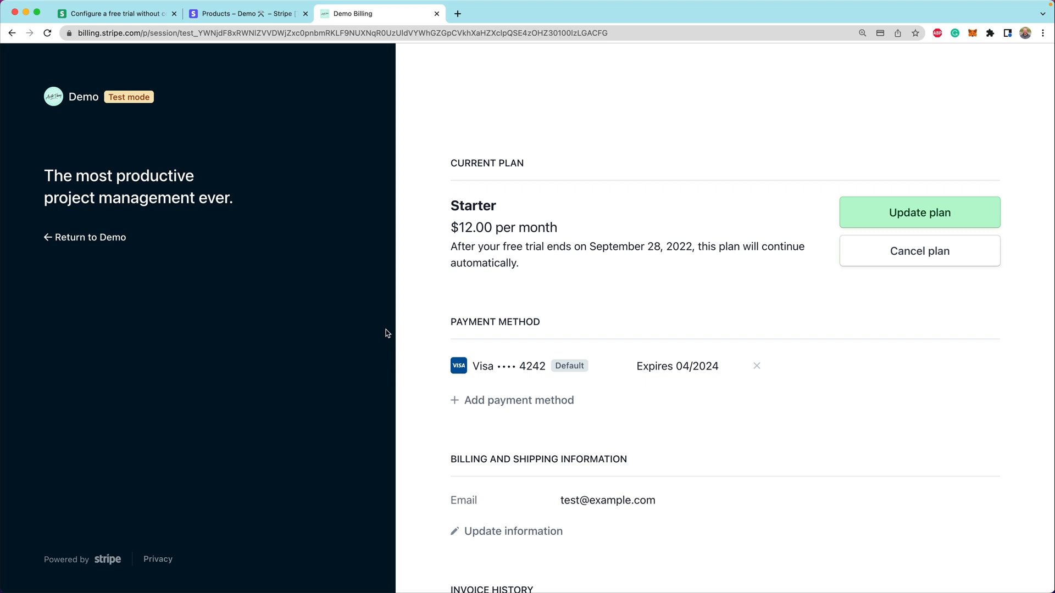
mouse_move(380, 334)
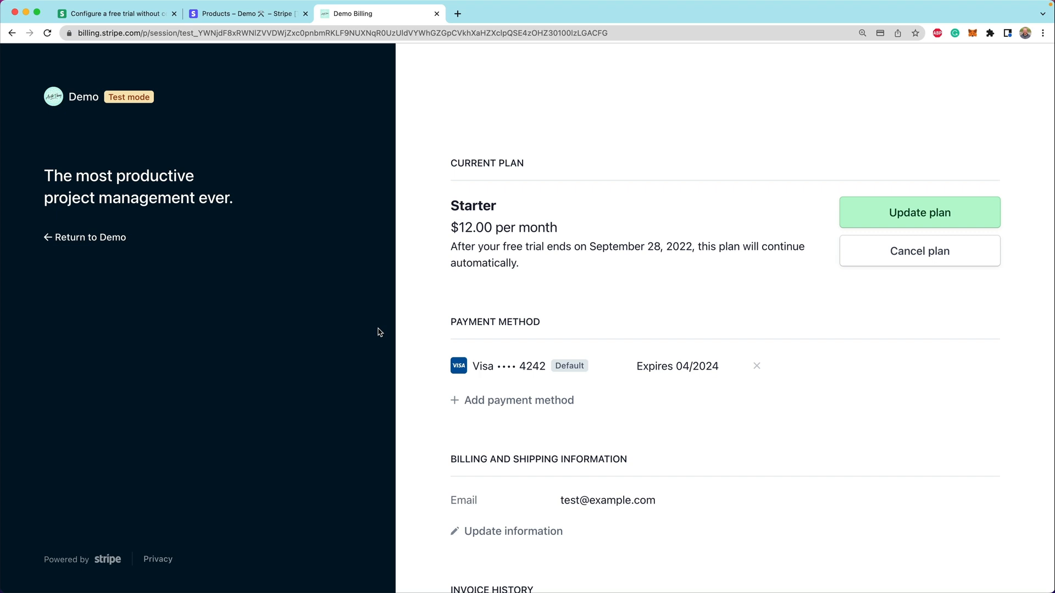
mouse_move(325, 168)
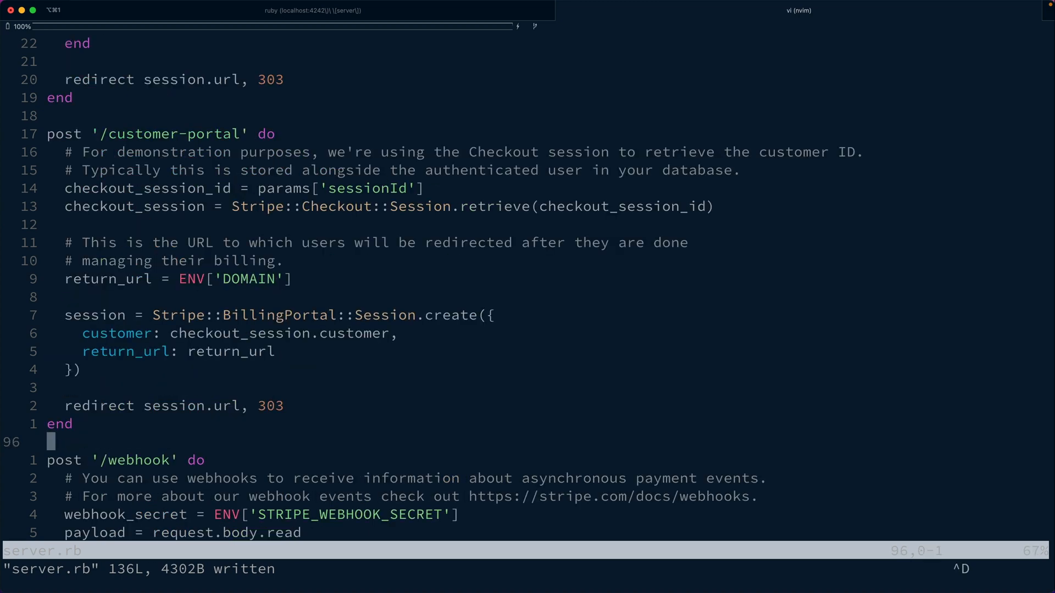
Add an 'if event_type == customer.subscription.trial_will_end' check printing "Email a link to the portal: "
scroll("down", 3)
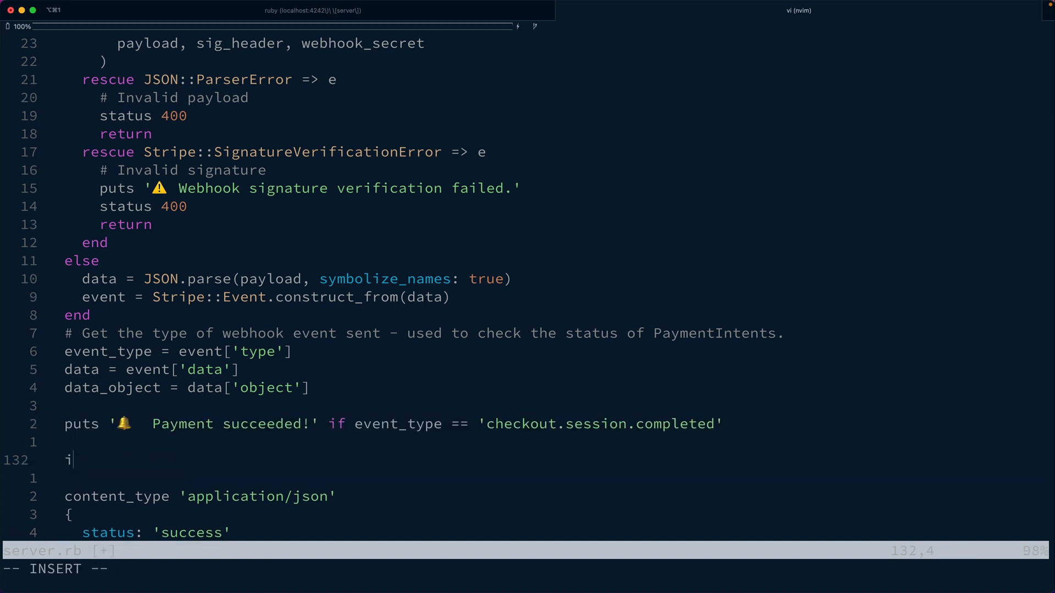
type("f event_type.")
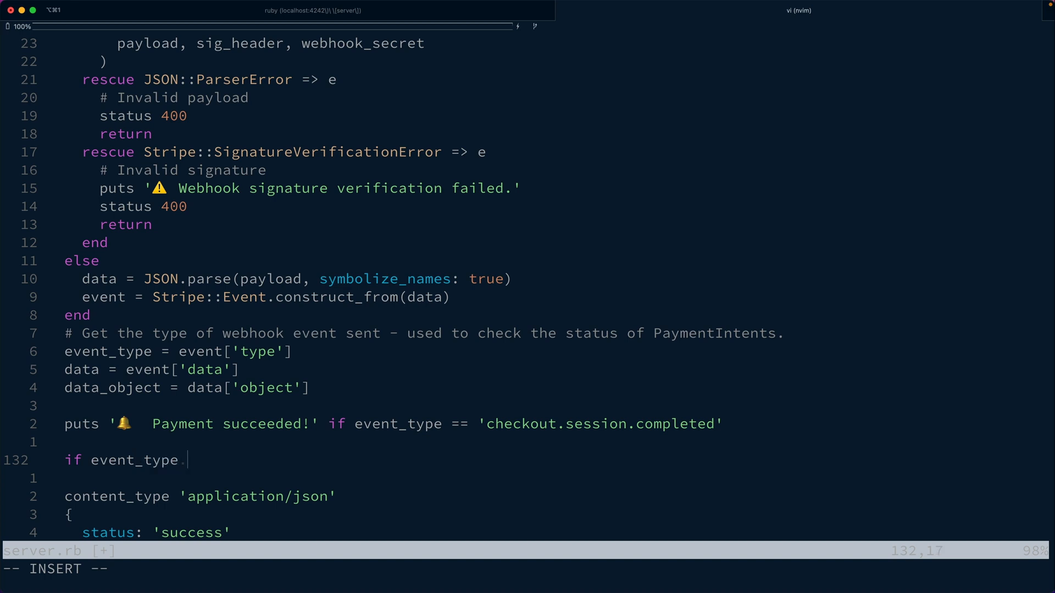
type("== 'cus")
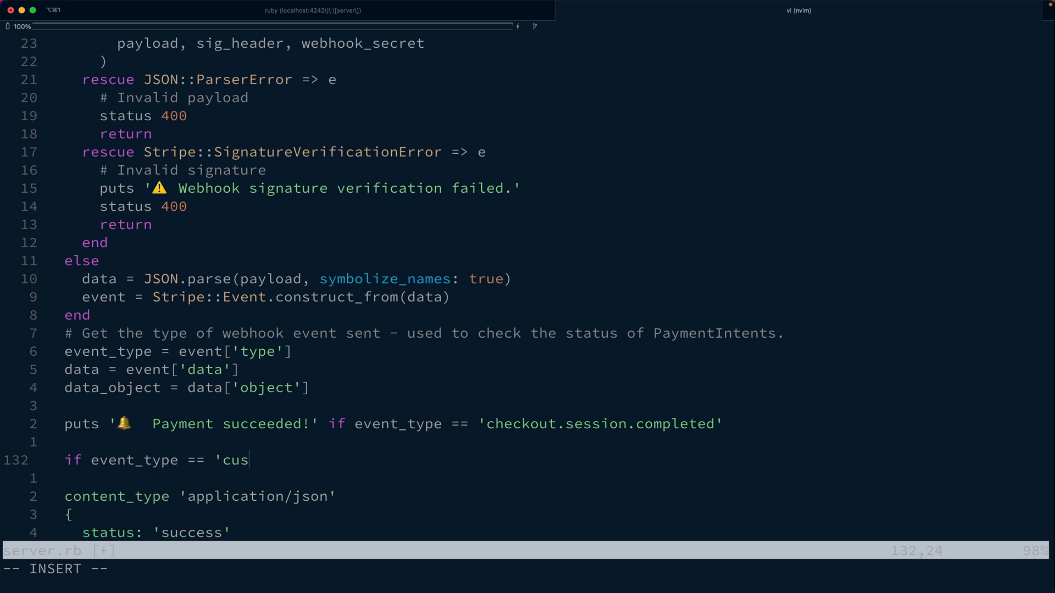
type("tomer.subscription.")
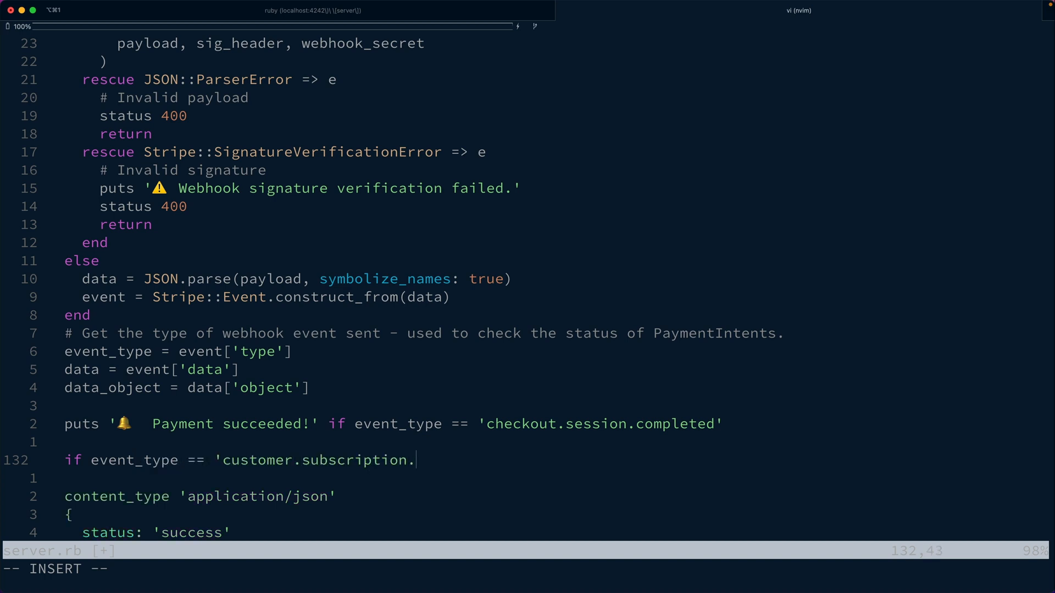
type("trial_will_end'")
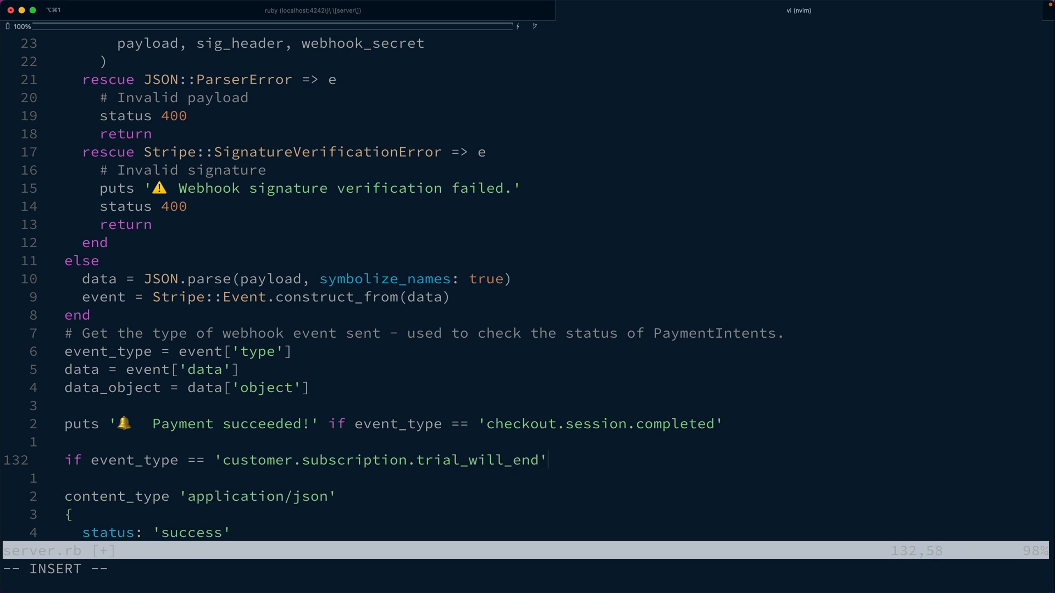
key("Return")
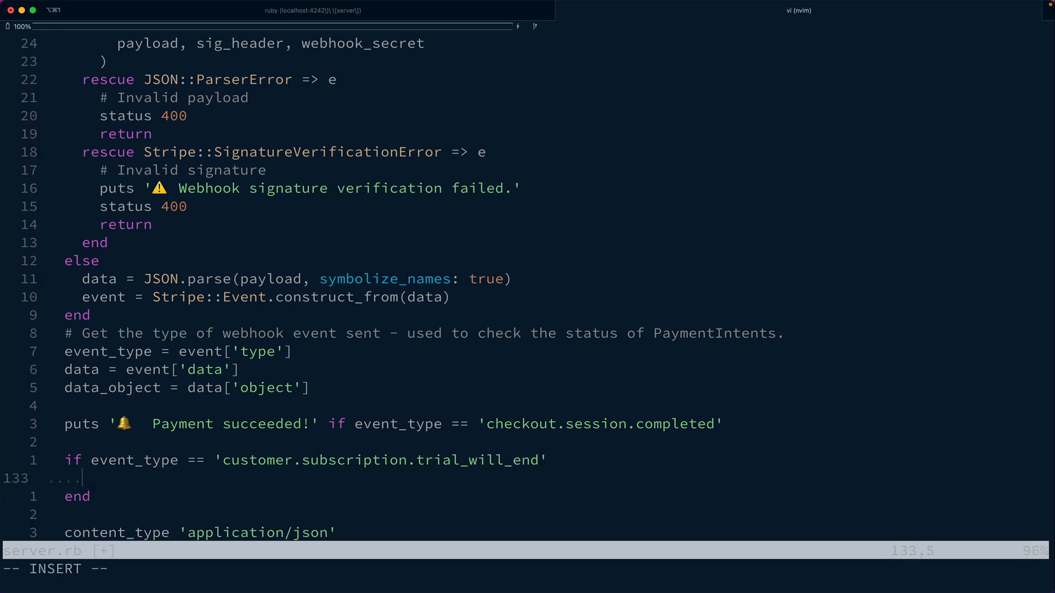
type("puts \"Email a")
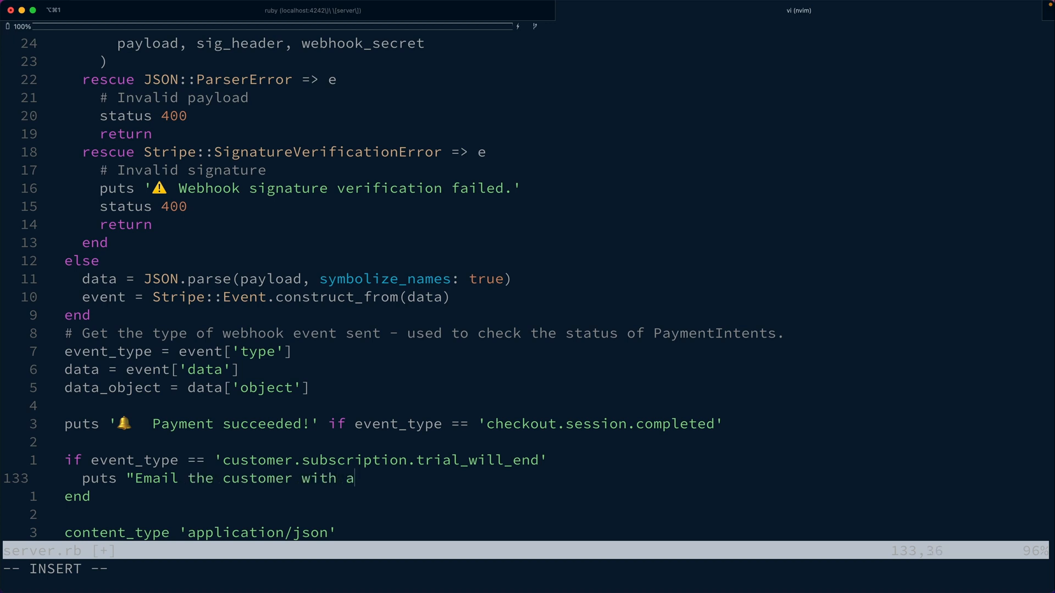
type("link to the p")
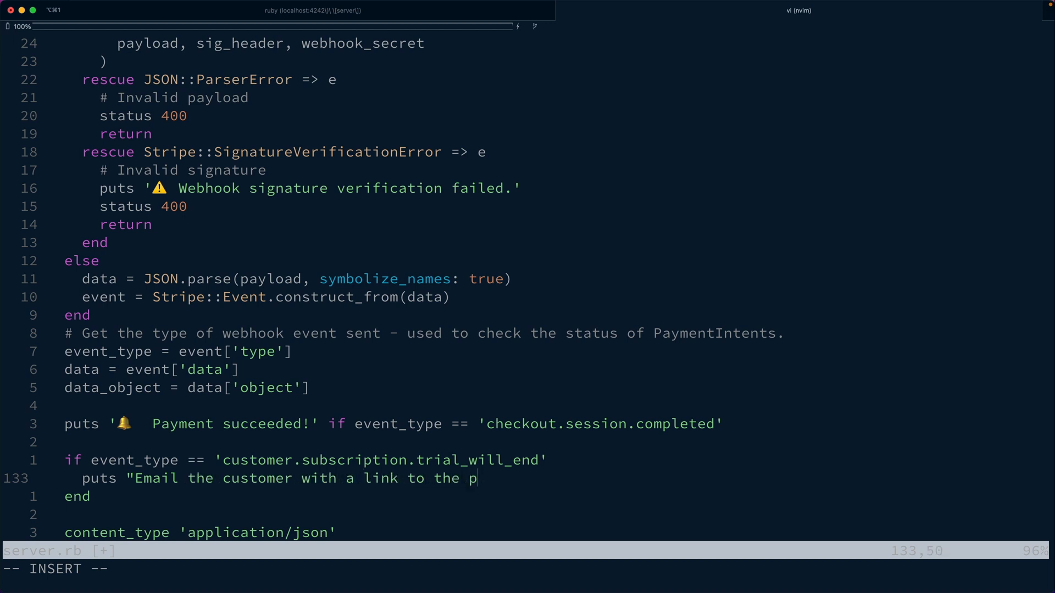
type("ortal: \"")
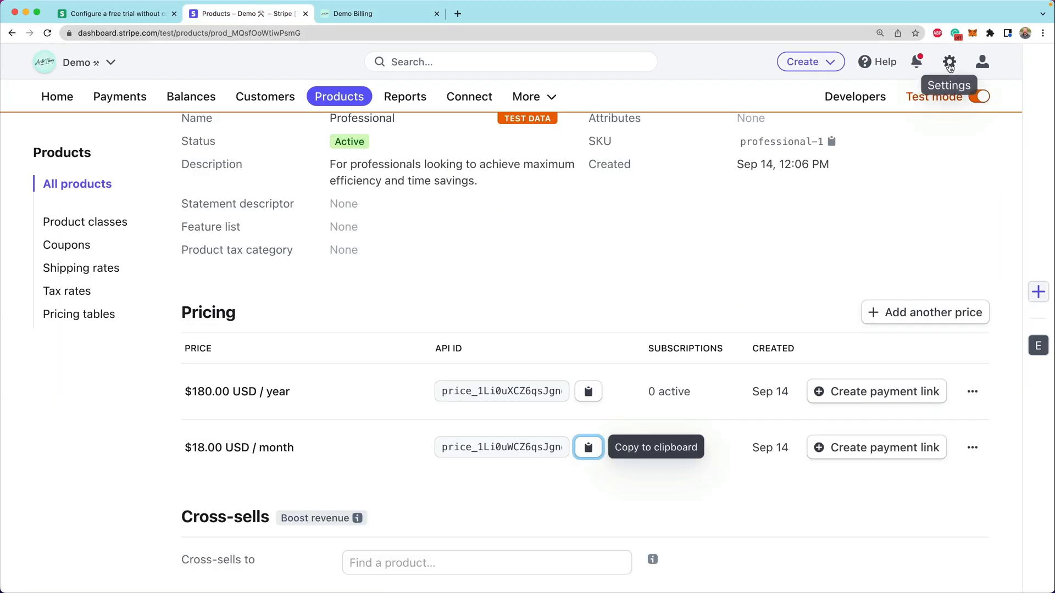
Open Settings > Customer portal and select the shareable portal login link
left_click(949, 61)
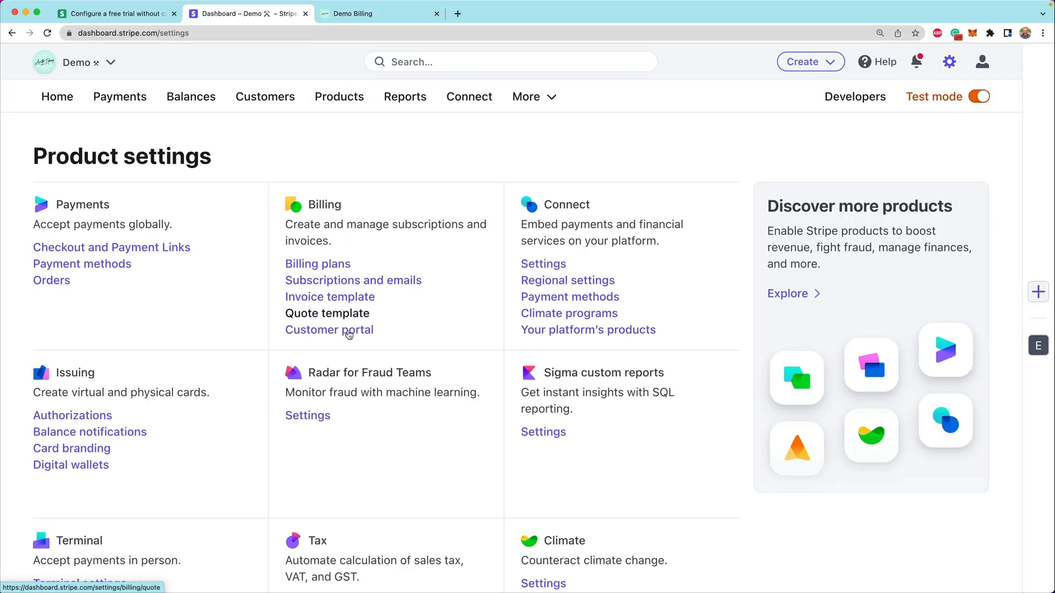
left_click(329, 329)
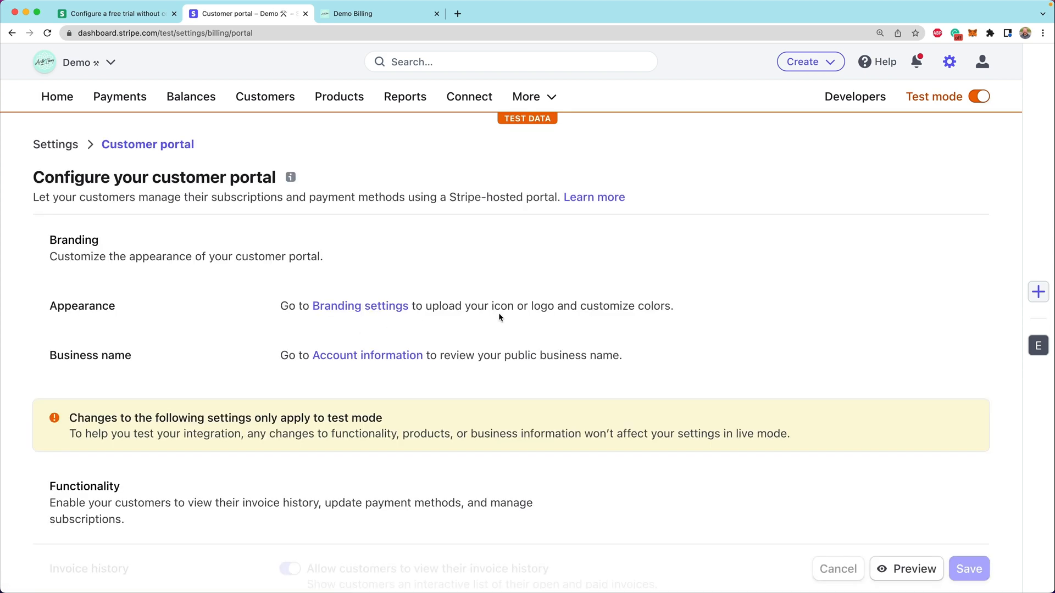
scroll("down", 3)
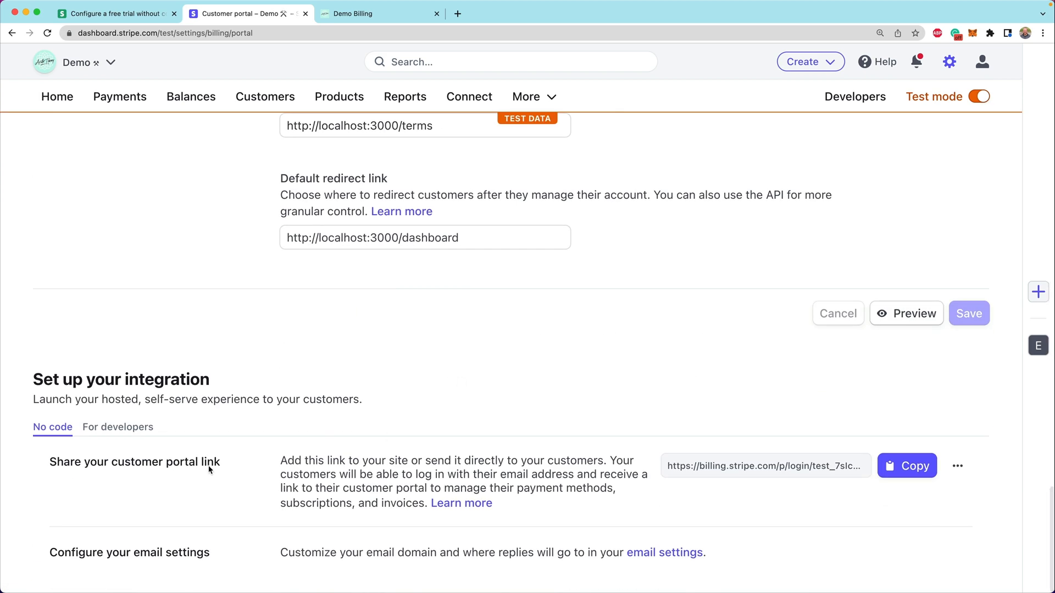
double_click(121, 380)
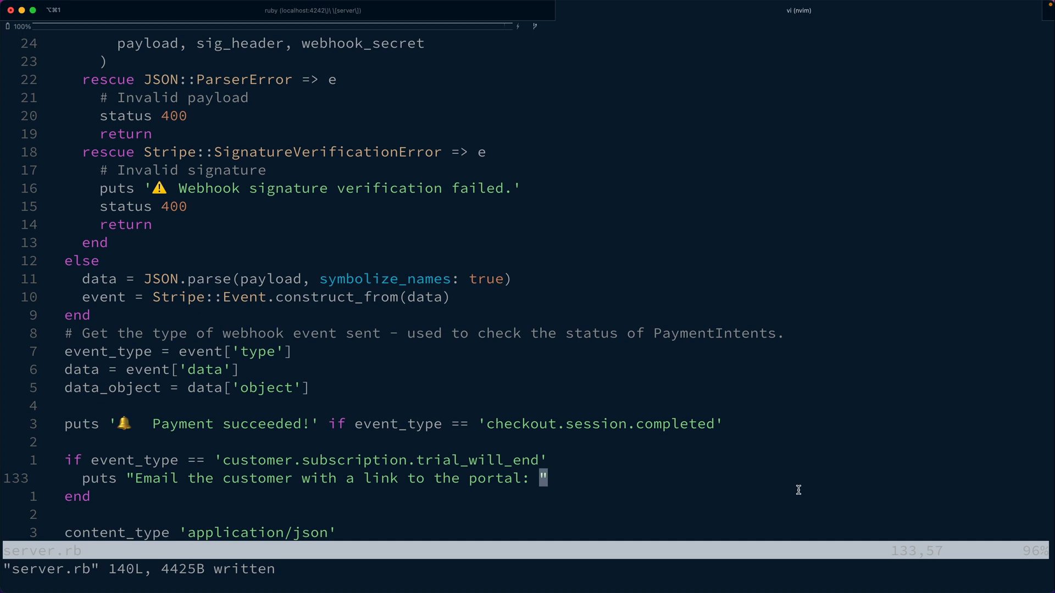
type("https://billing.stripe.com/p/login/test_7sIcQT9yjgqxewEdQQ")
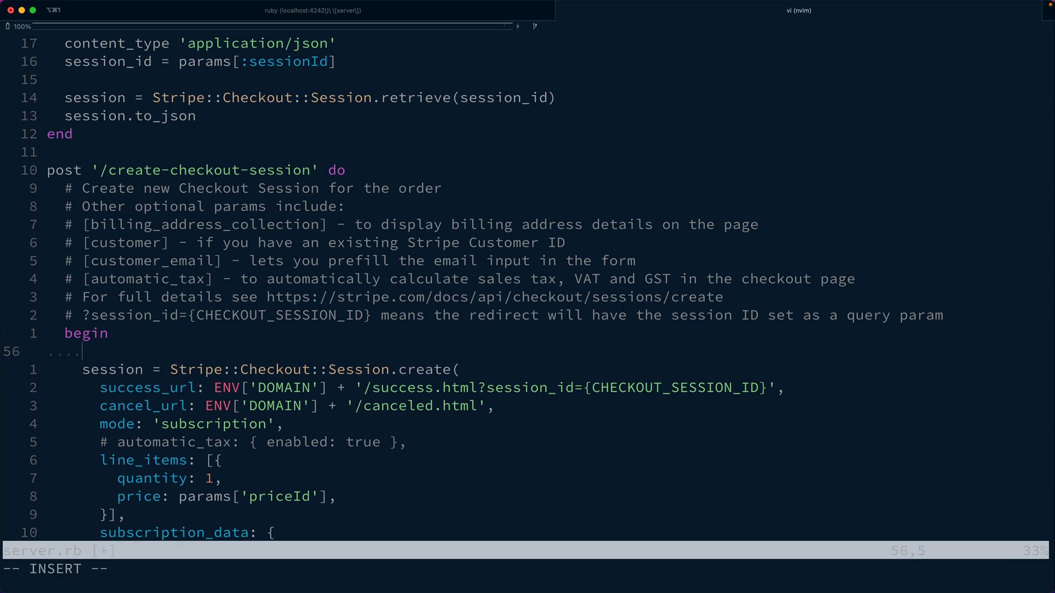
Add a line creating a Stripe test clock frozen at Time.now.to_i in server.rb
type("test_cloc")
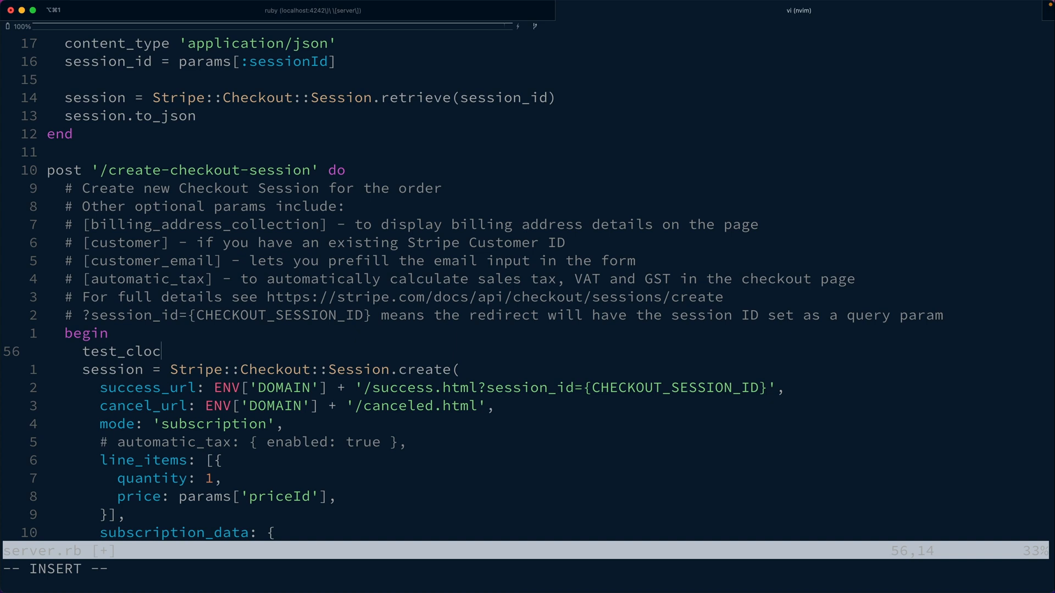
type("k = Stripe::")
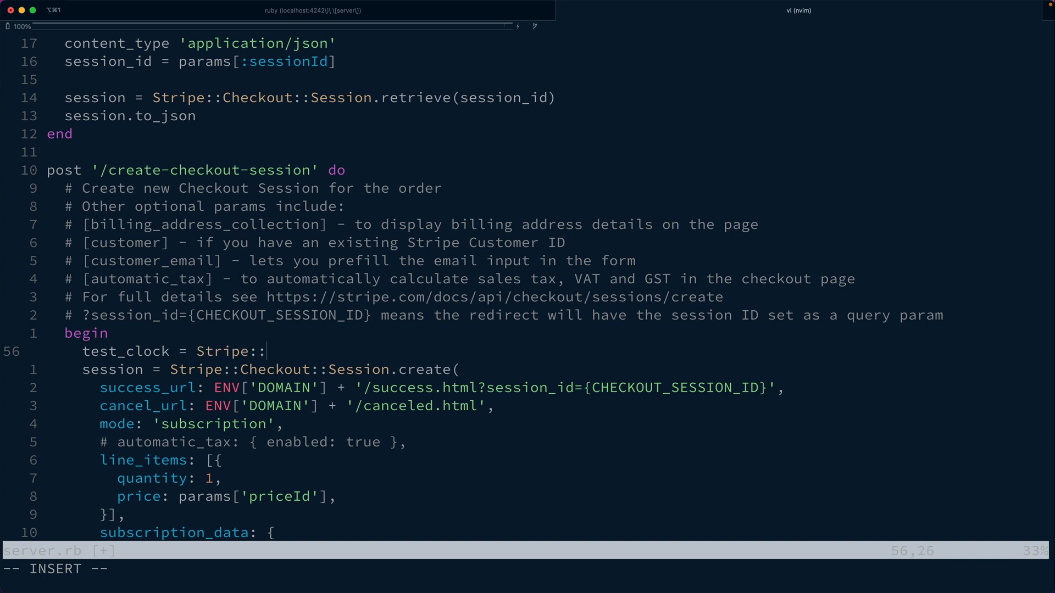
type("T")
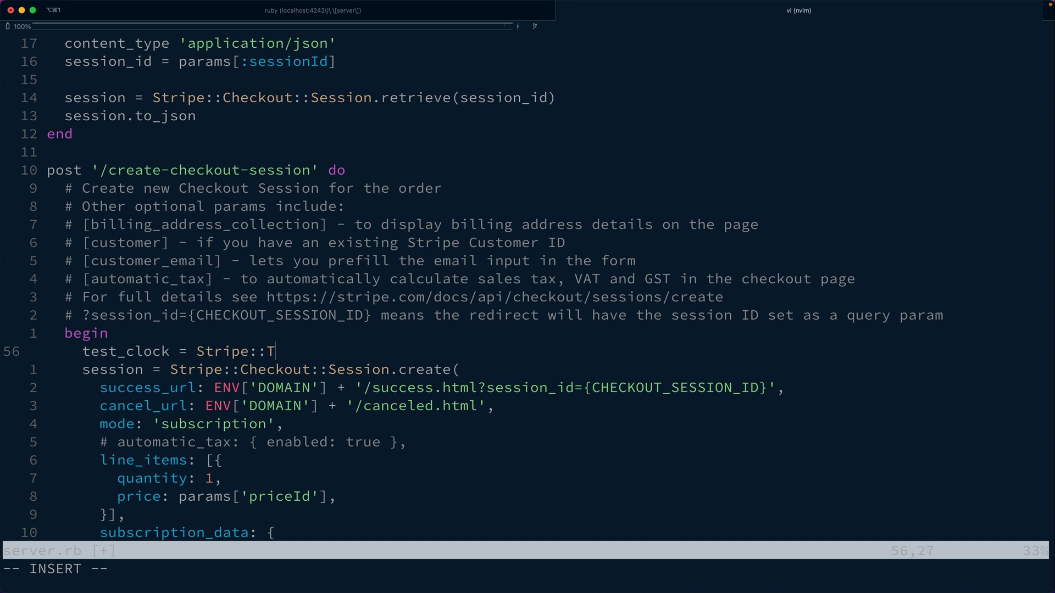
type("est")
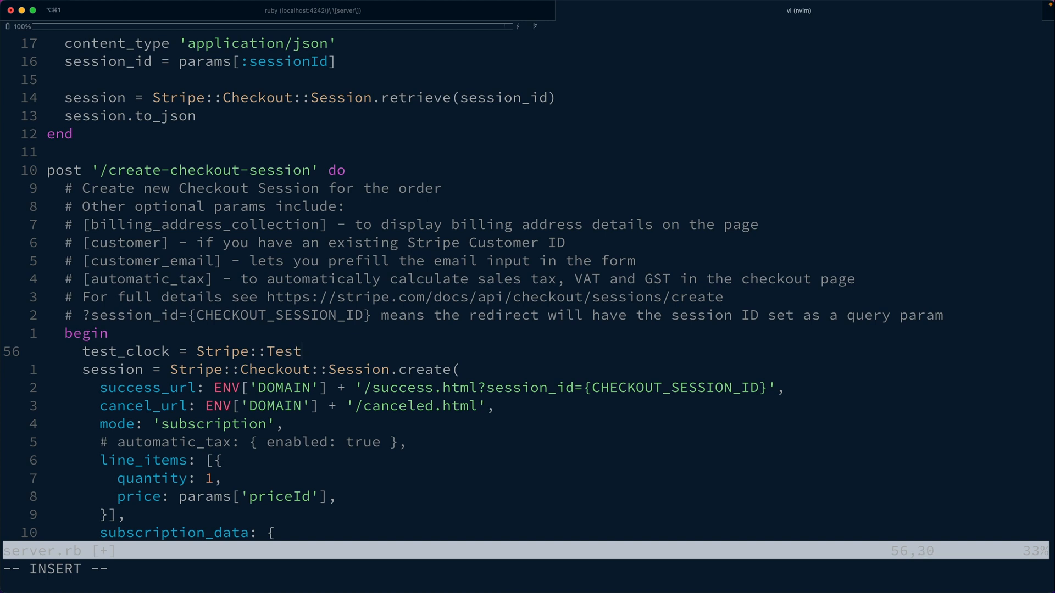
type("Helpers::")
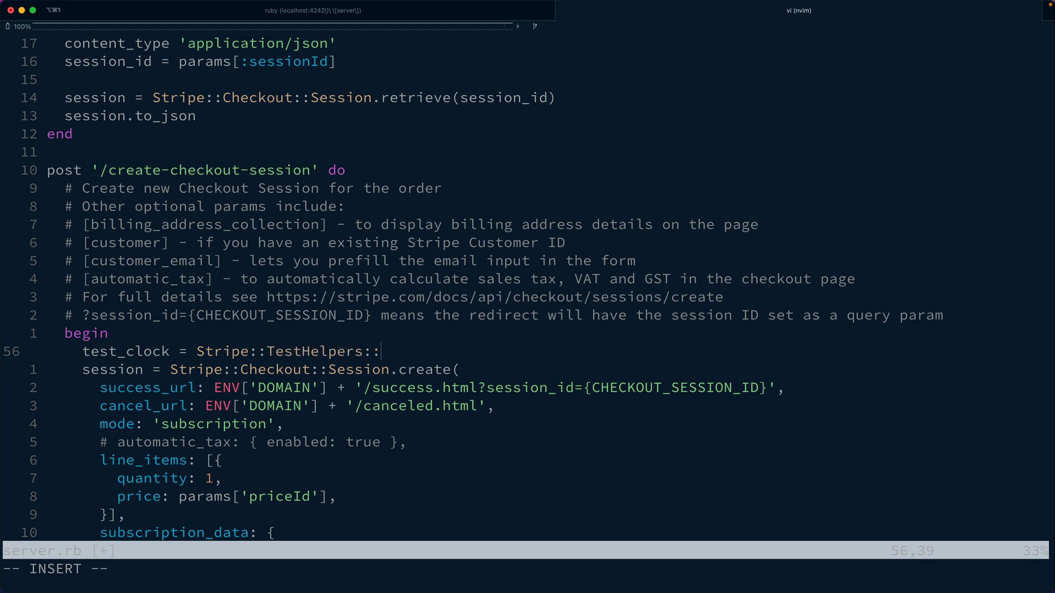
type("TestClock.create(")
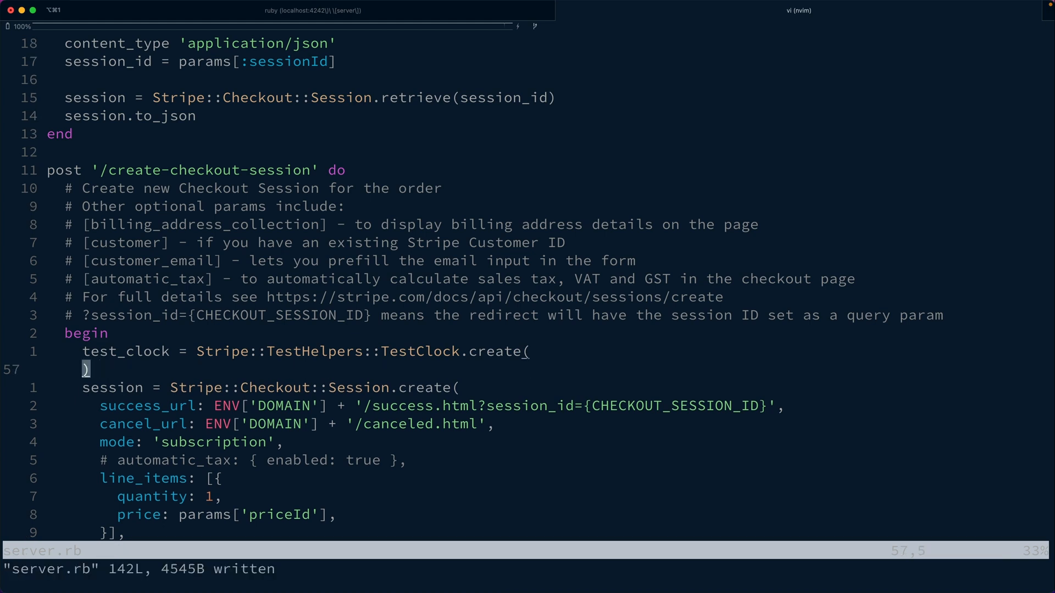
type("frozen_ti")
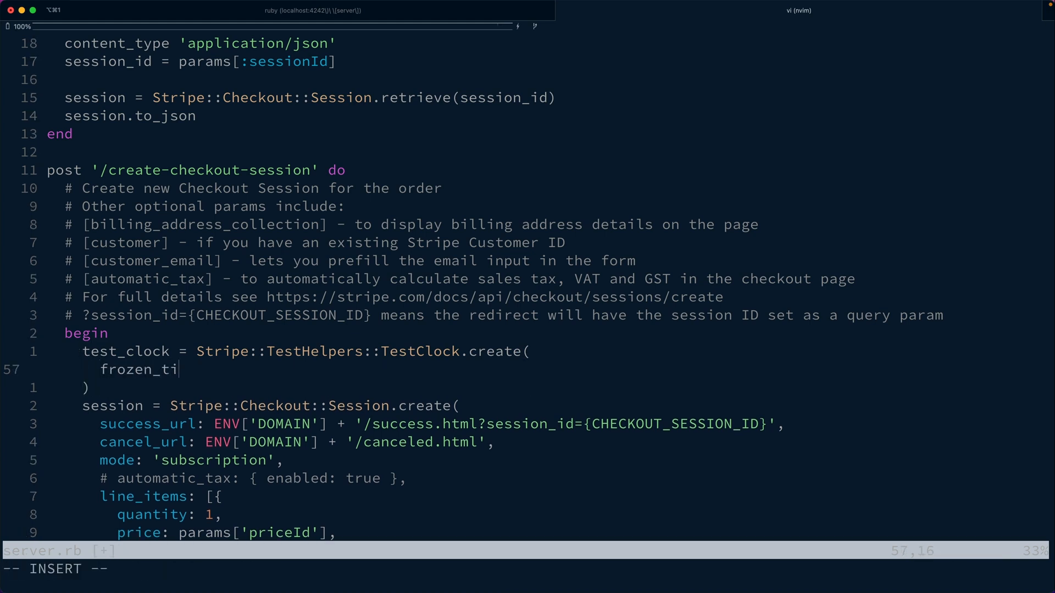
type("me: Time.n")
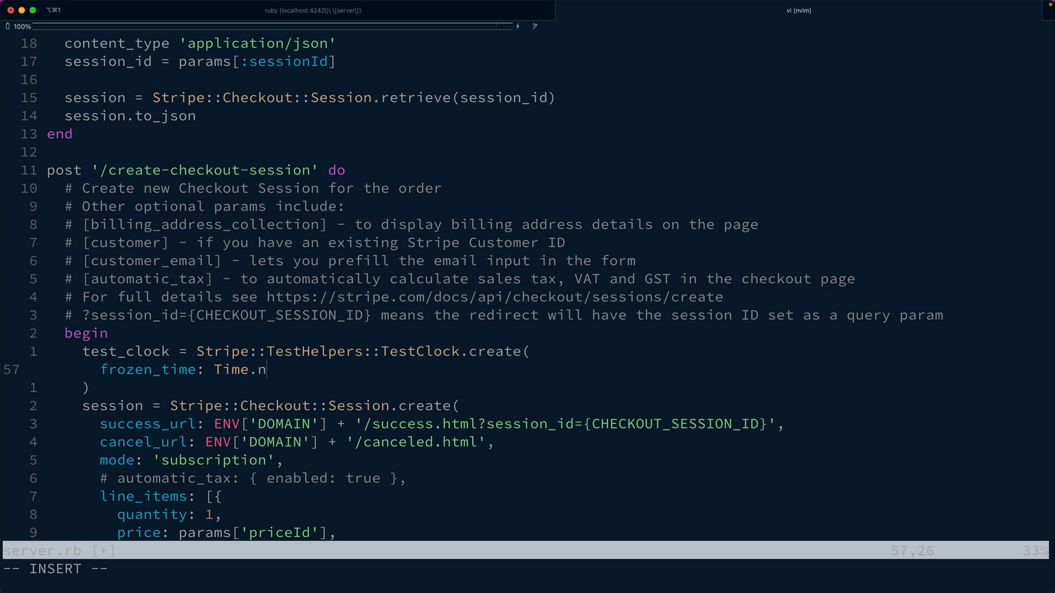
type("ow.to_i")
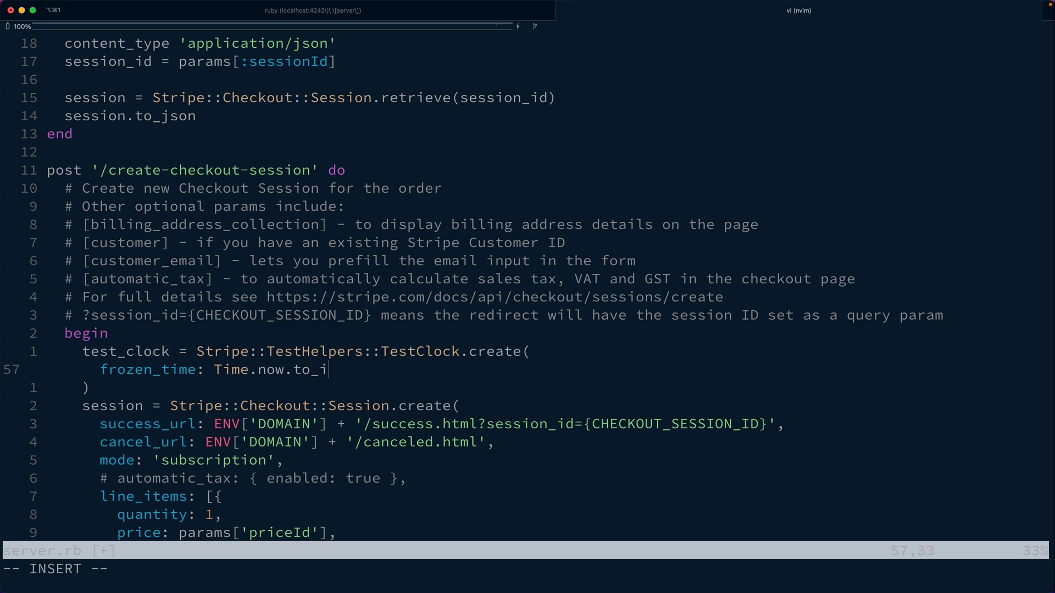
key("Enter")
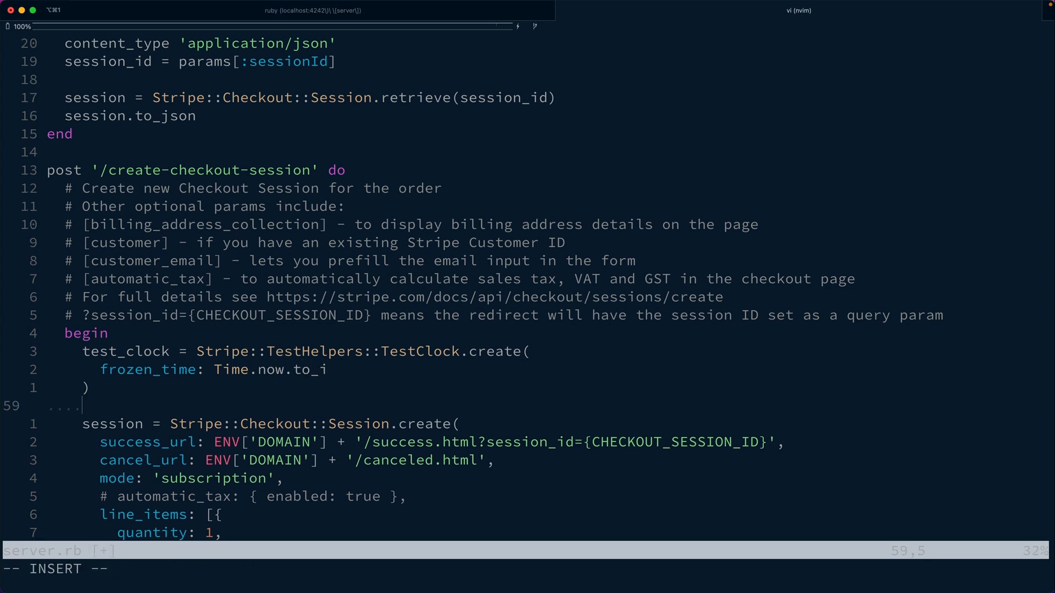
Create a customer with Stripe::Customer.create tied to test_clock.id, then leave insert mode
type("cust")
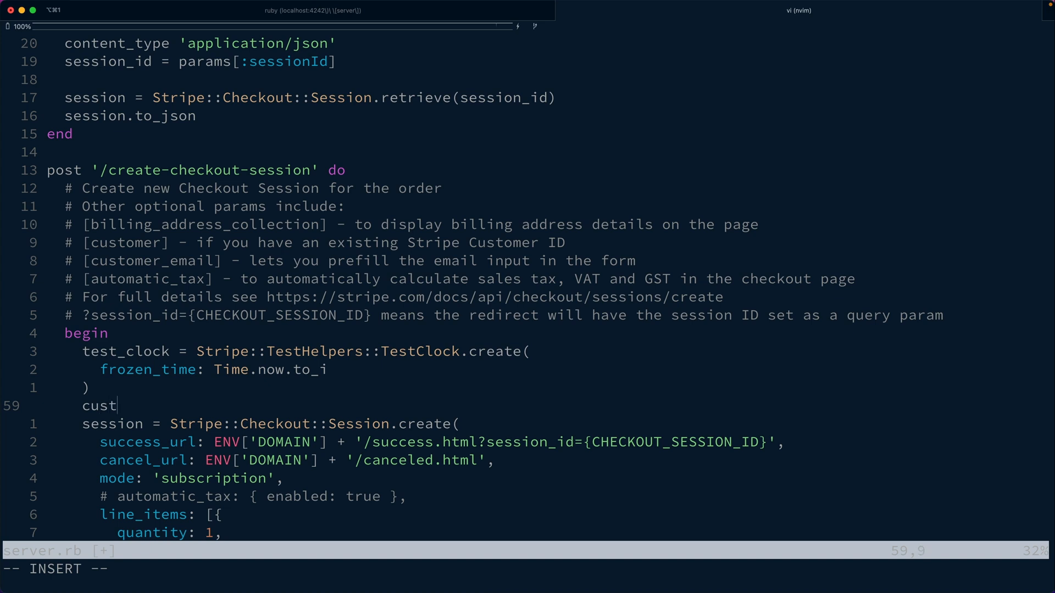
type("omer = Stripe::")
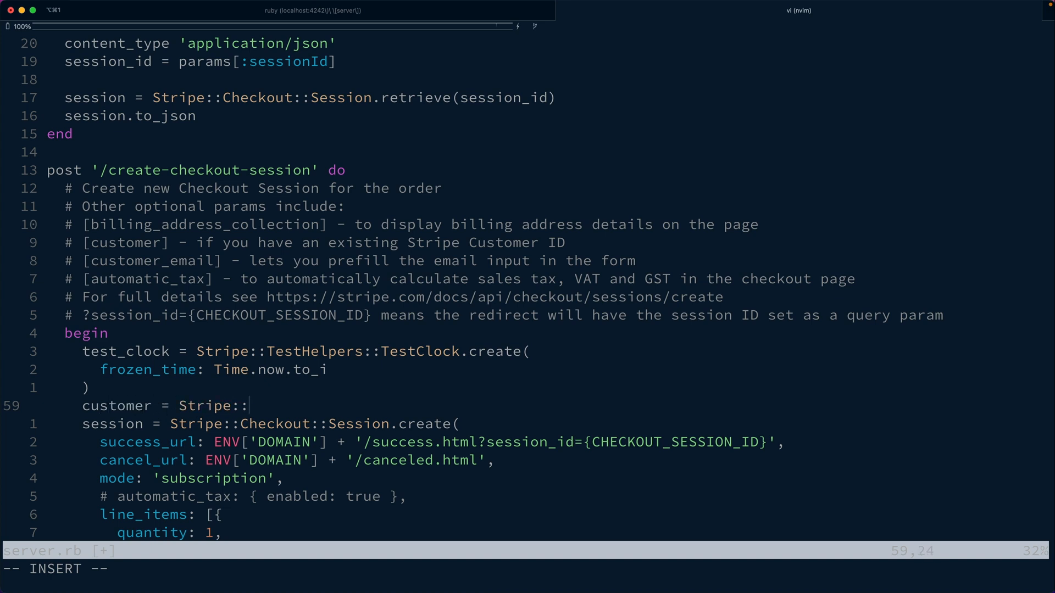
type("Customer.create(")
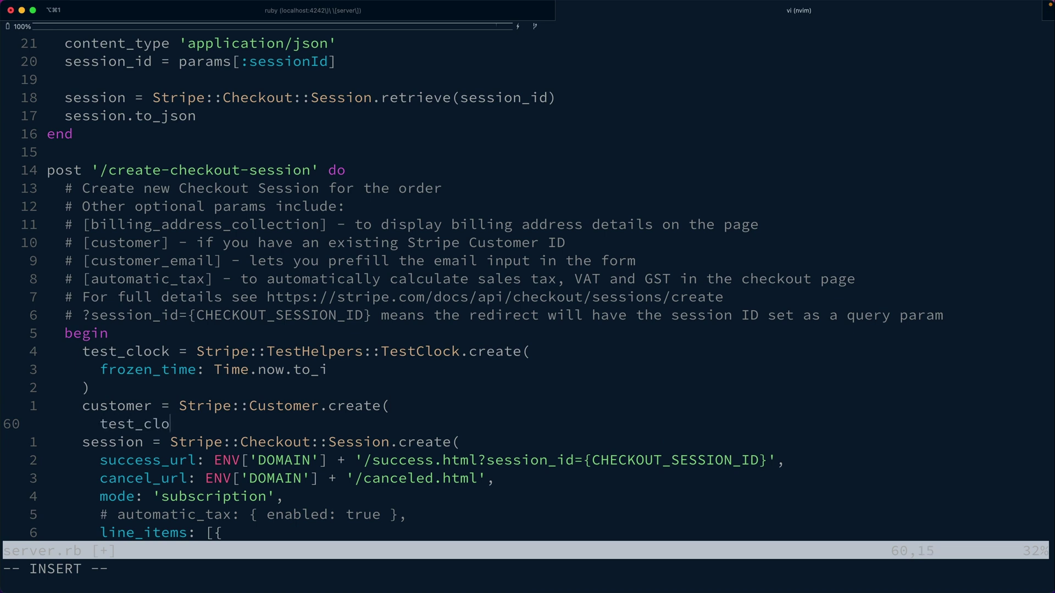
type("ck: test_clo")
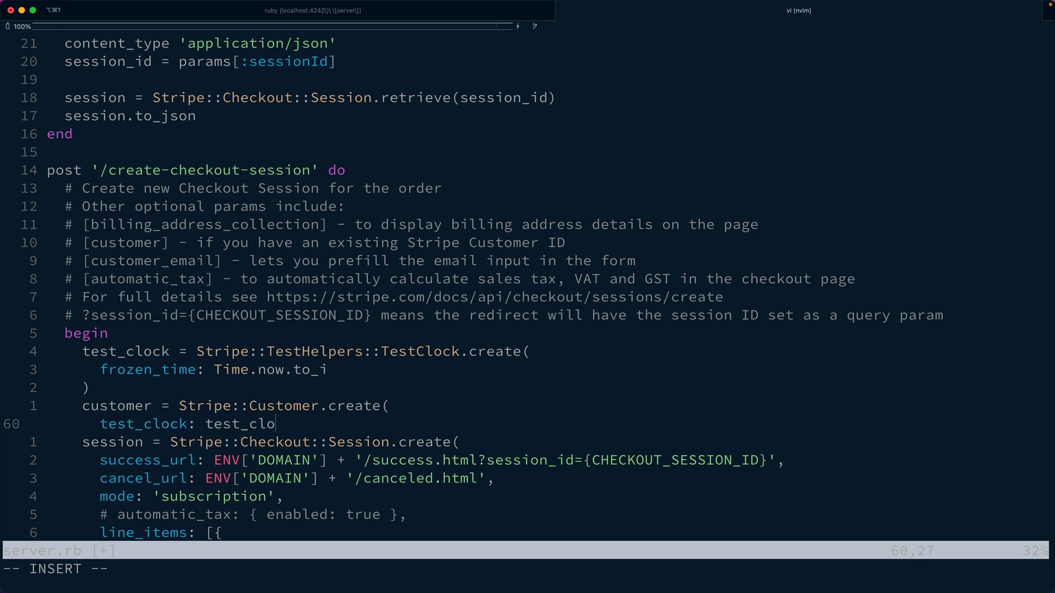
key("Escape")
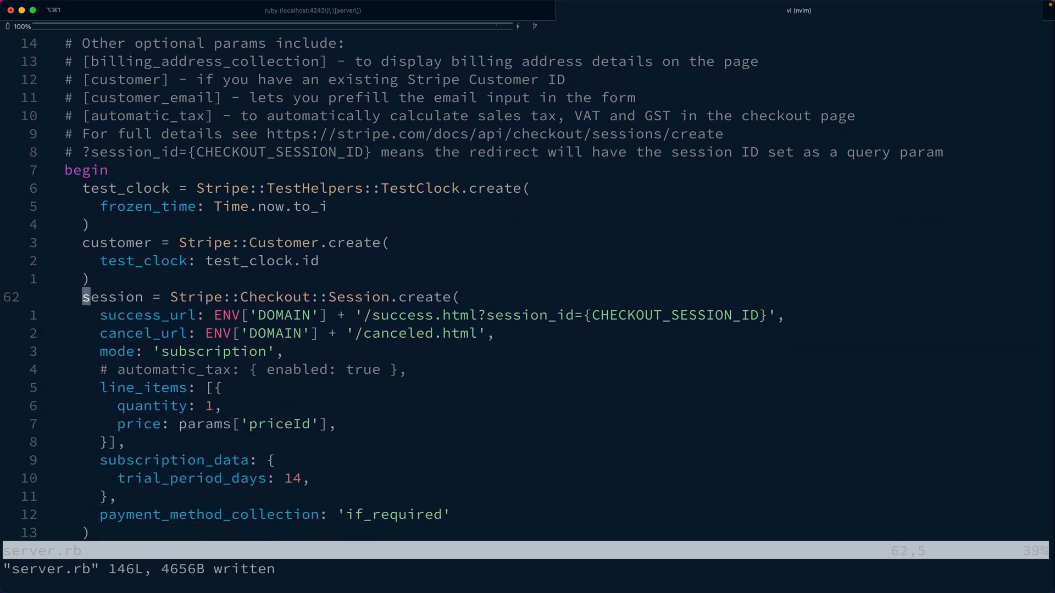
Add customer: customer.id to the Checkout Session parameters and save with :w
key("o")
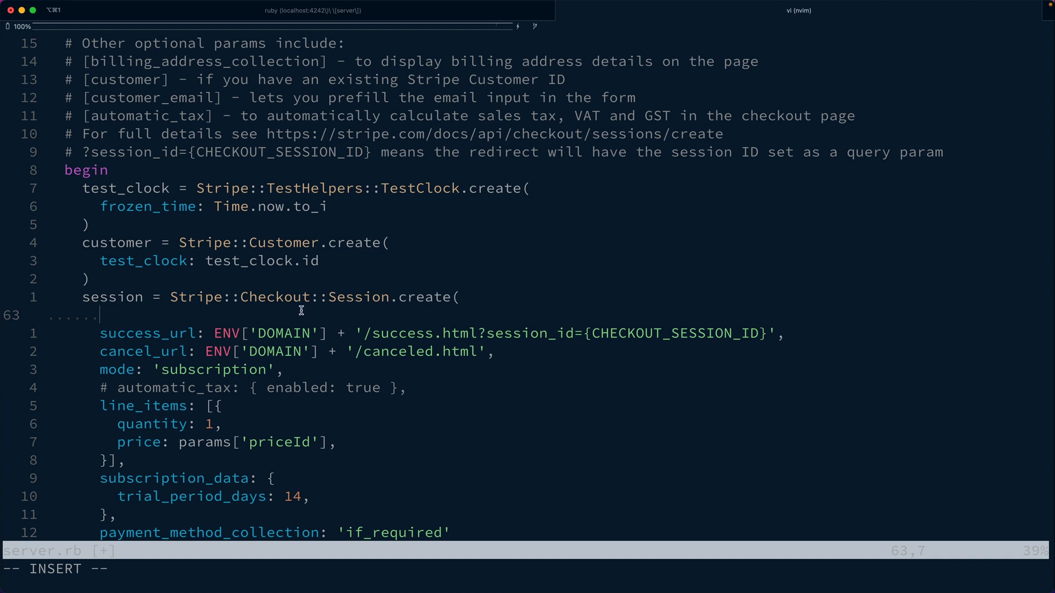
type("custo")
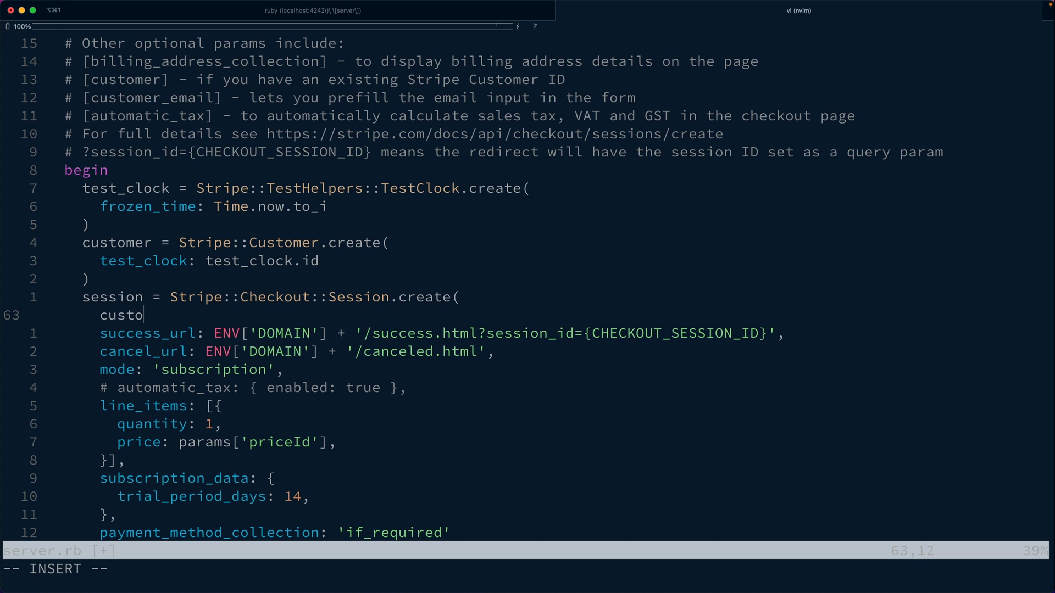
type("mer: customer.id,")
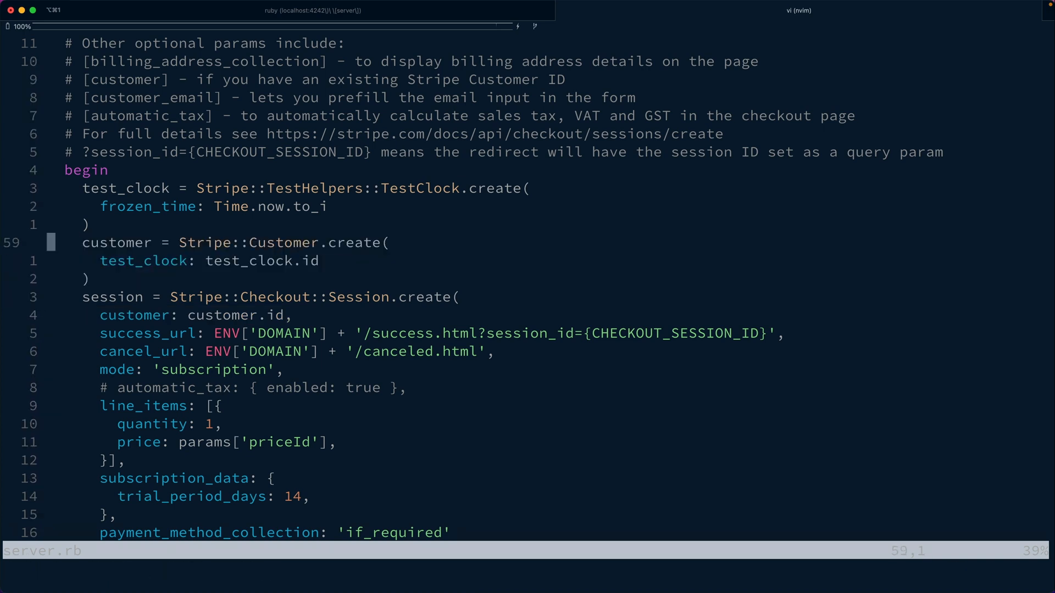
type(":w")
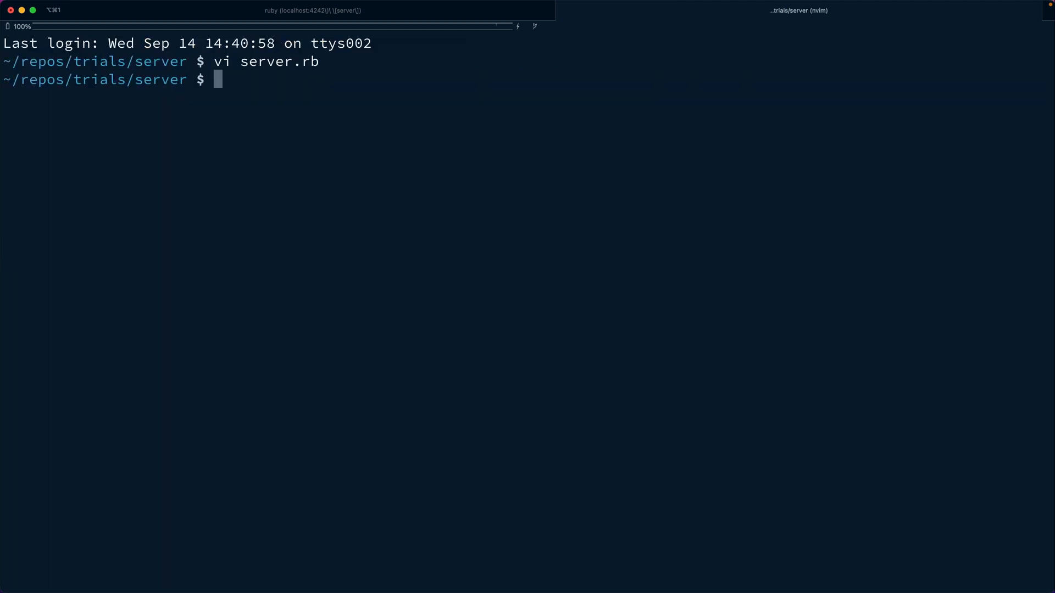
Run ruby server.rb, start the Professional plan trial, and open the customer's test clock
type("ruby server.rb")
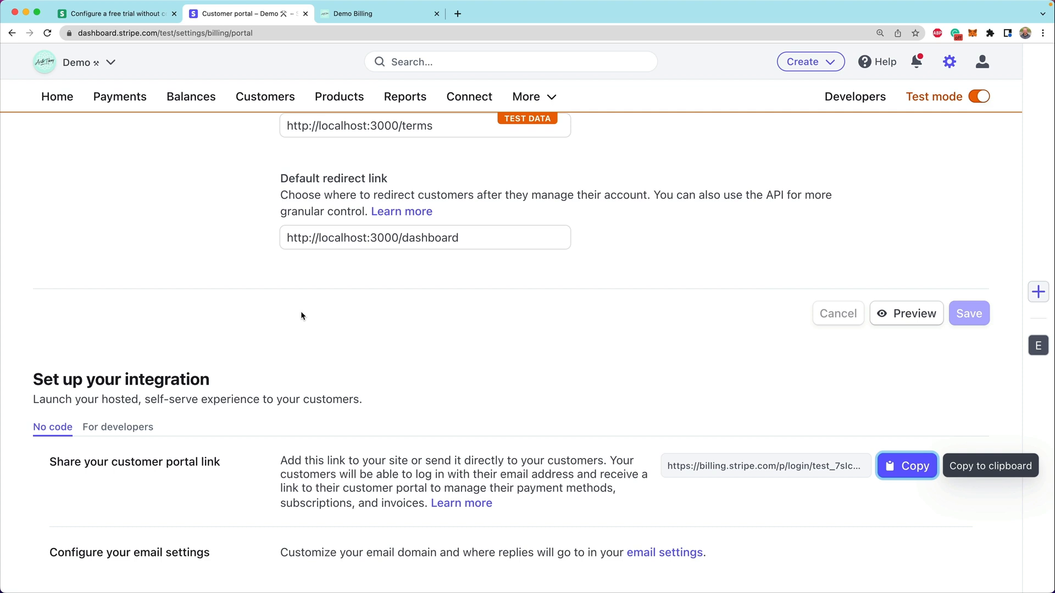
left_click(374, 14)
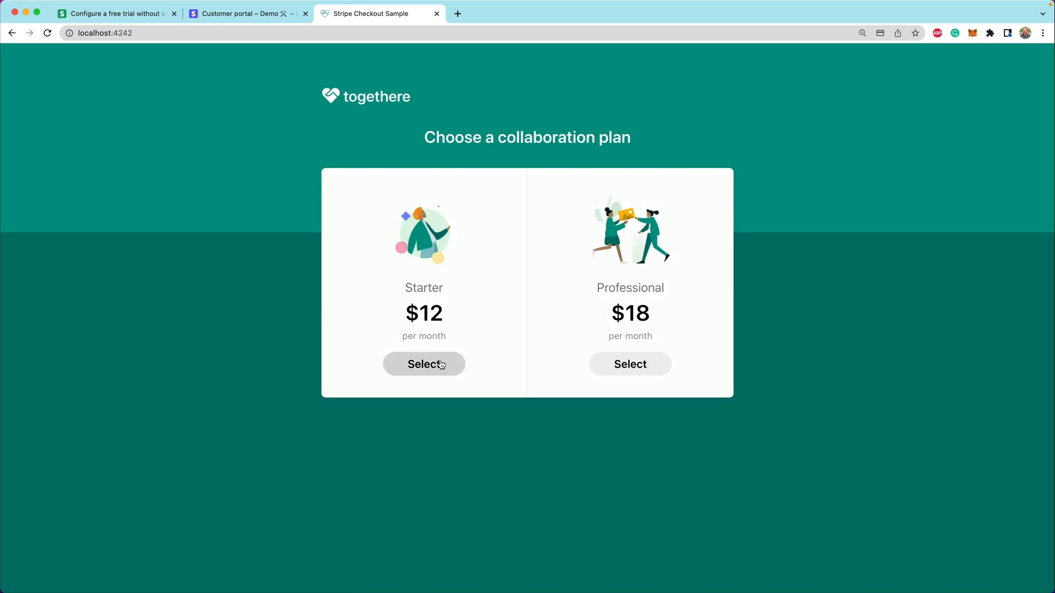
left_click(630, 364)
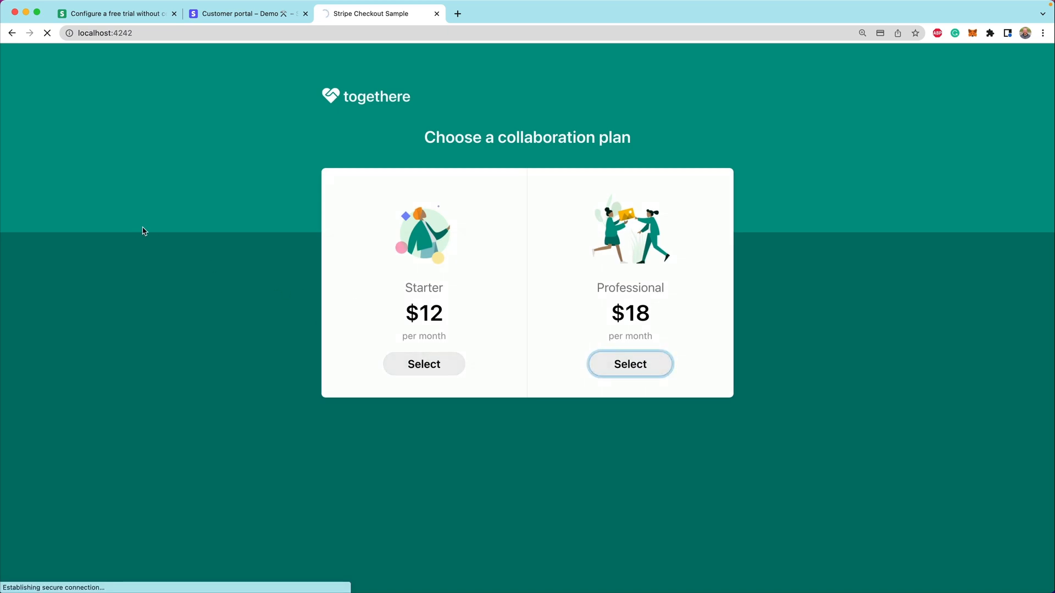
left_click(630, 364)
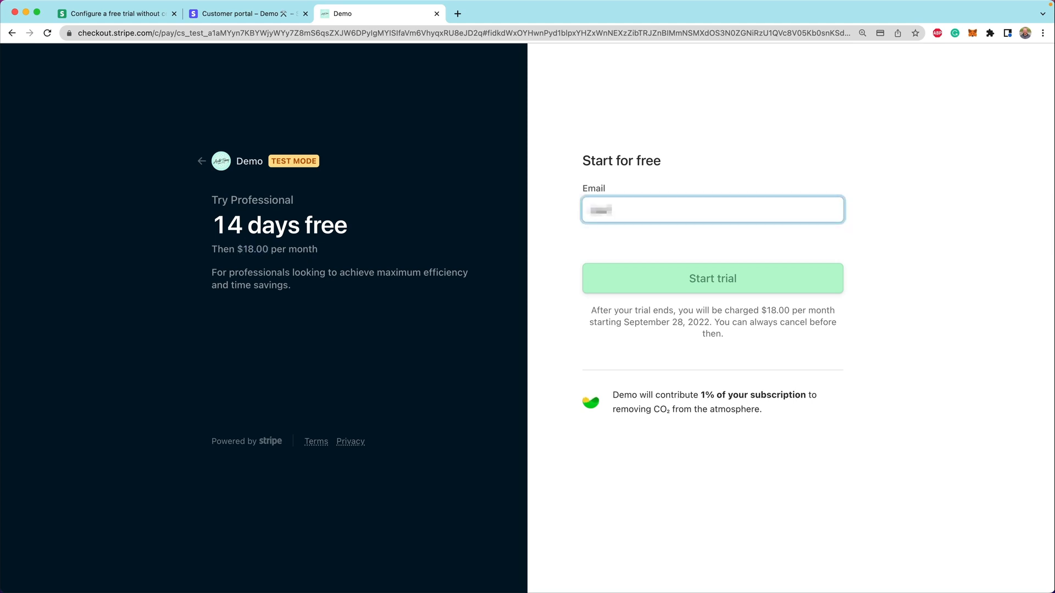
left_click(713, 279)
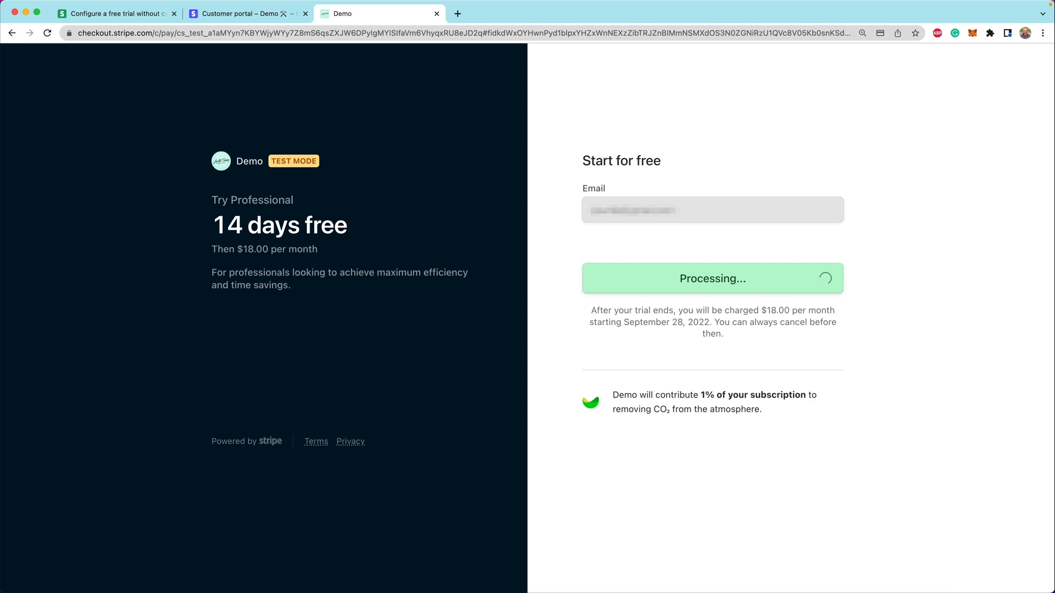
left_click(713, 279)
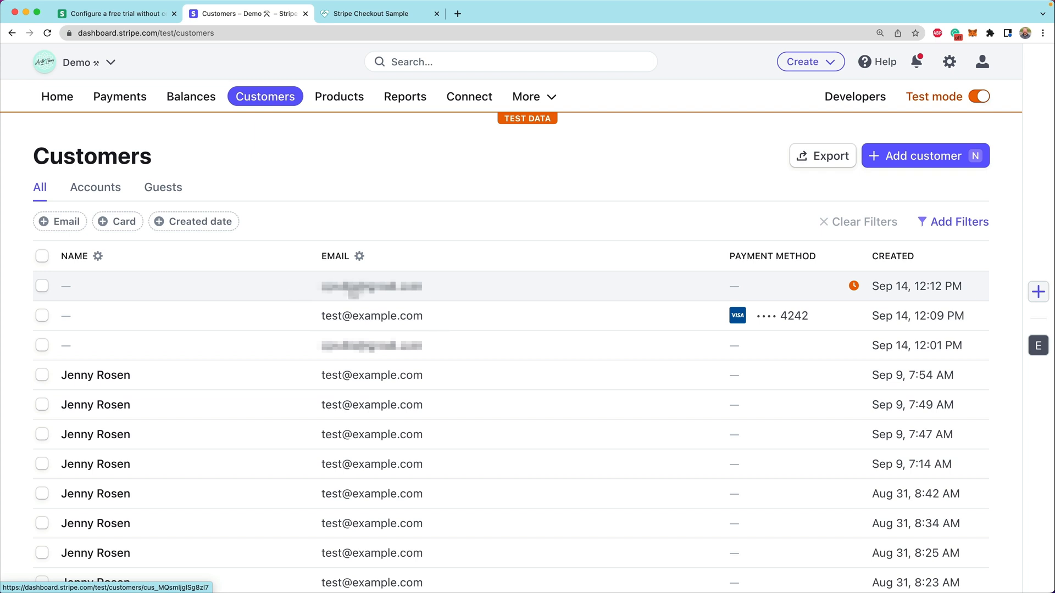
mouse_move(853, 288)
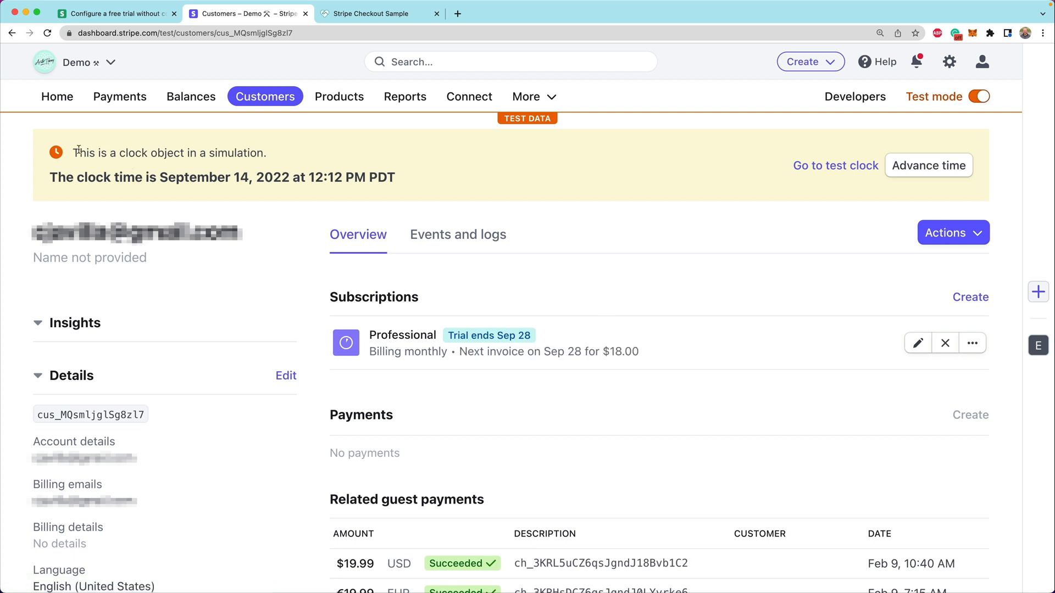
mouse_move(921, 171)
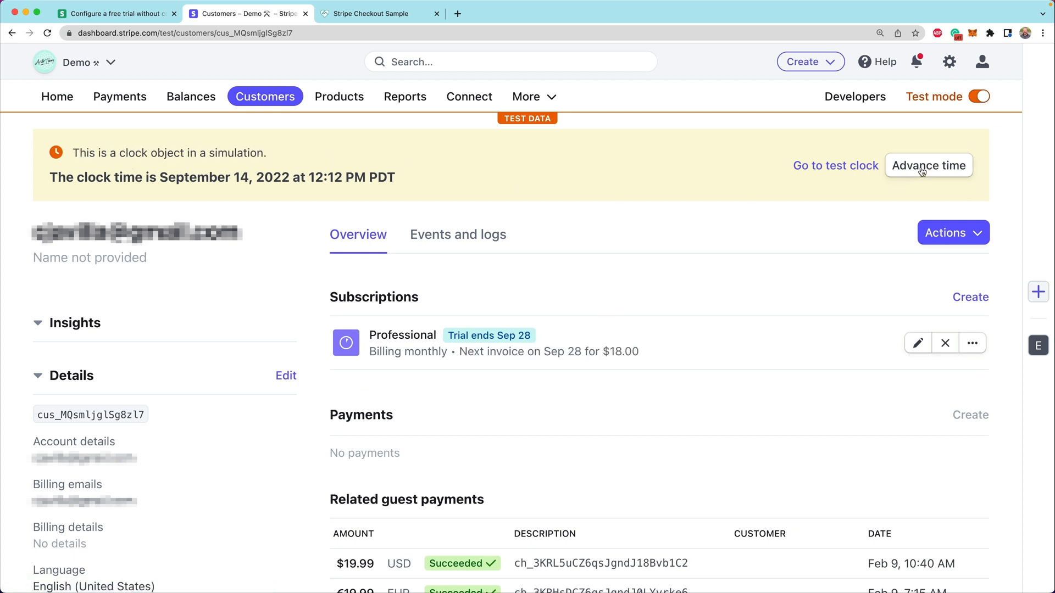
left_click(836, 165)
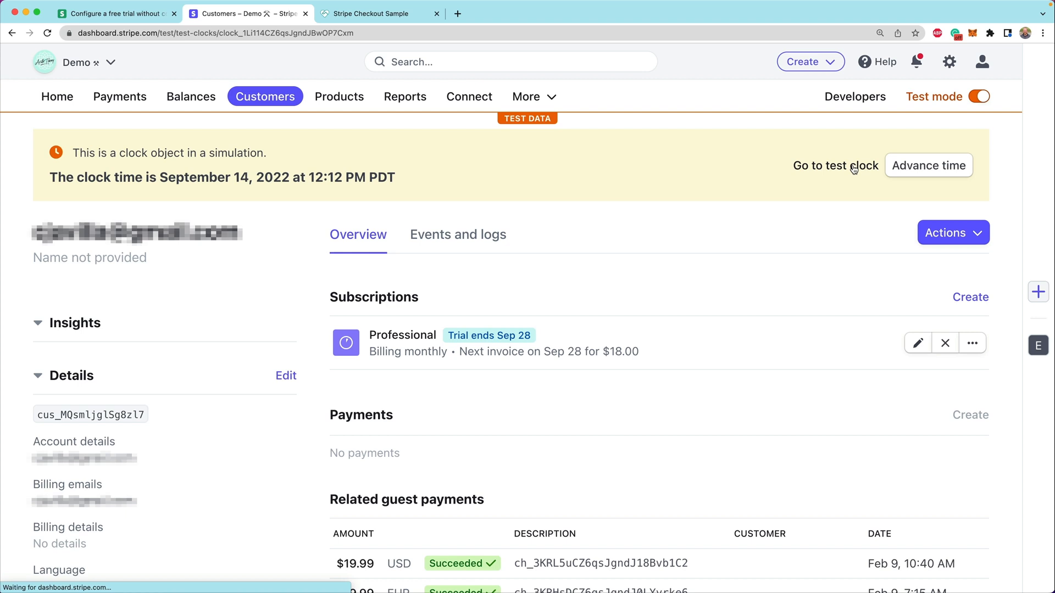
Load the test clock page at September 14, 2022 listing the customer and Professional subscription
left_click(835, 165)
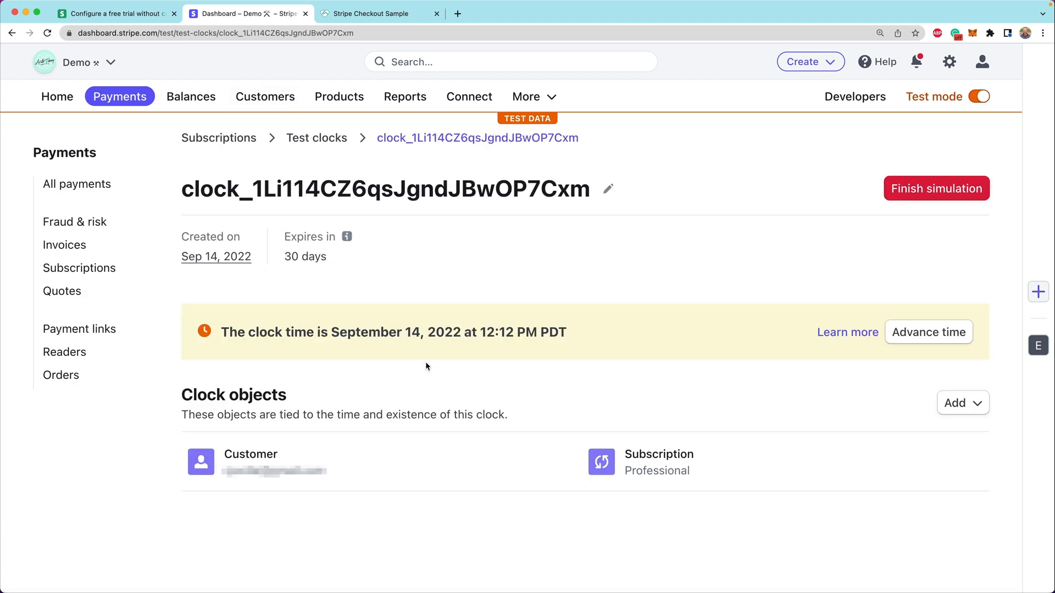
mouse_move(468, 481)
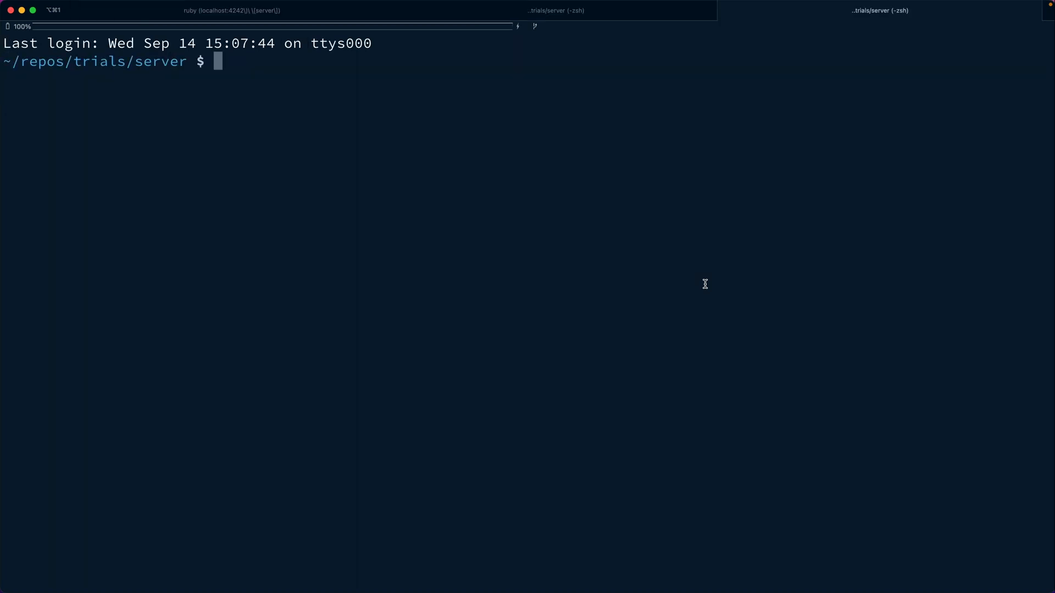
Enter stripe listen --forward-to localhost:4242/webhook in a new terminal tab
type("stripe listen --")
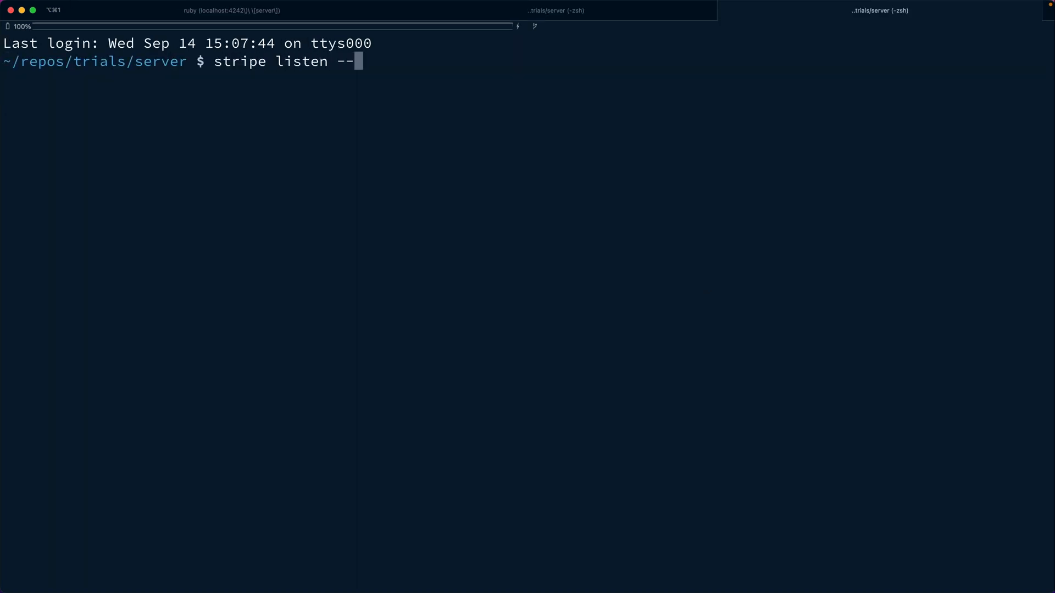
type("forward-")
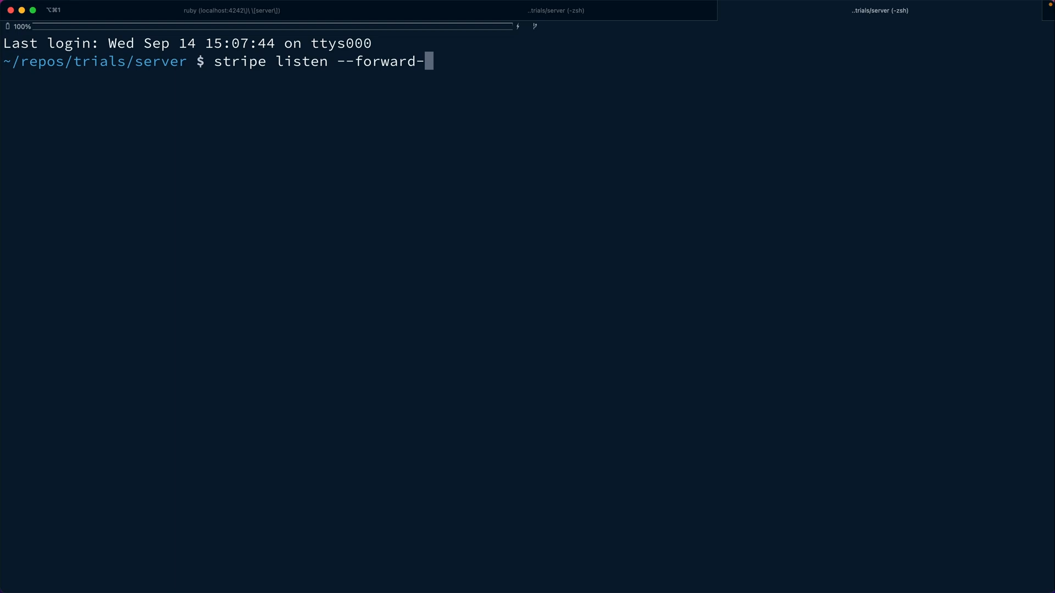
type("to localhost:4242/")
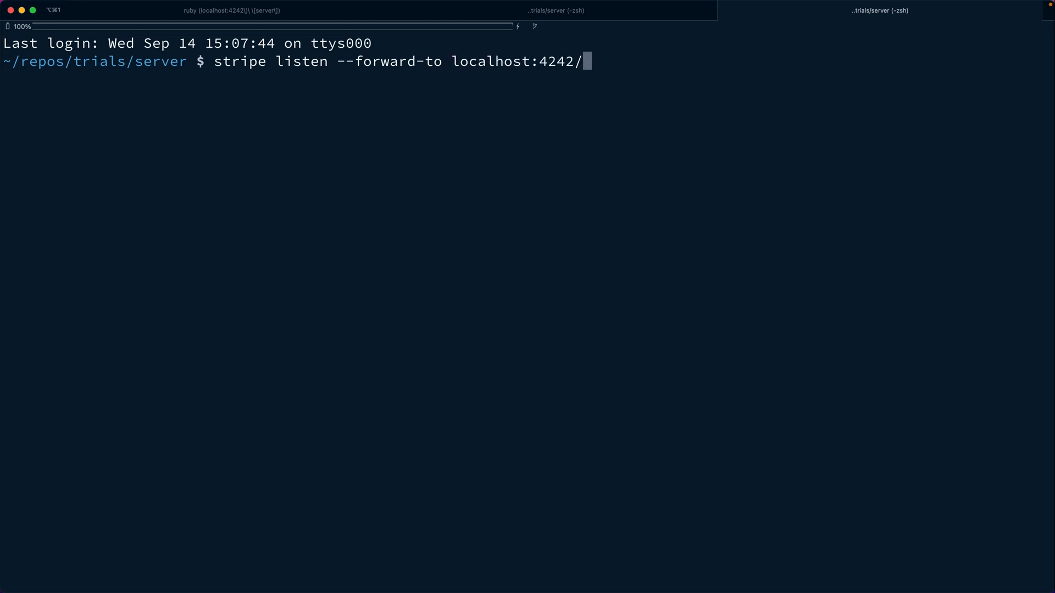
type("webhook")
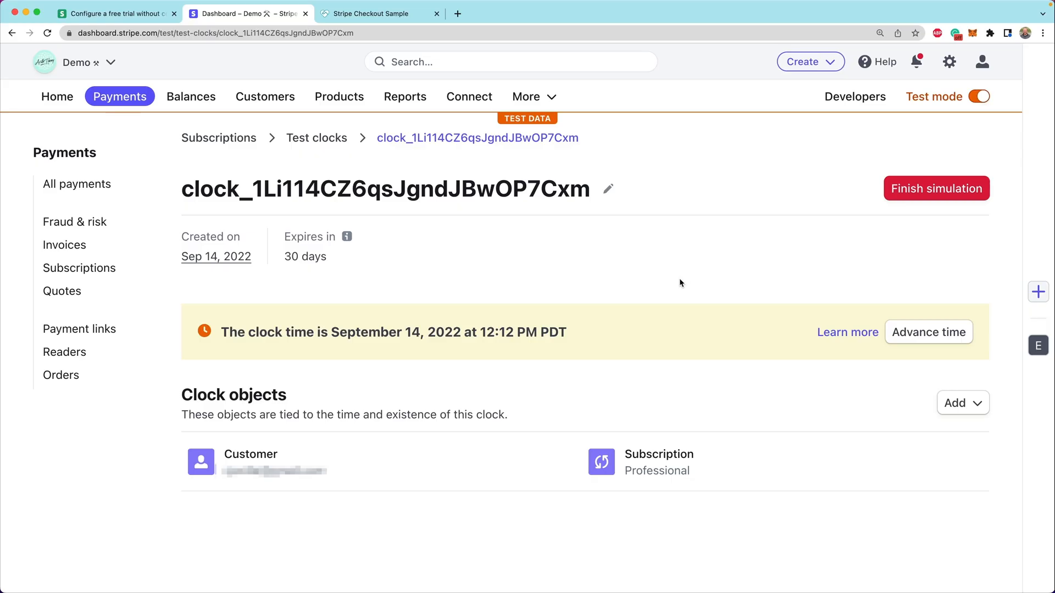
Advance the test clock to Friday, September 30, 2022, 12:12 PM PDT
left_click(929, 332)
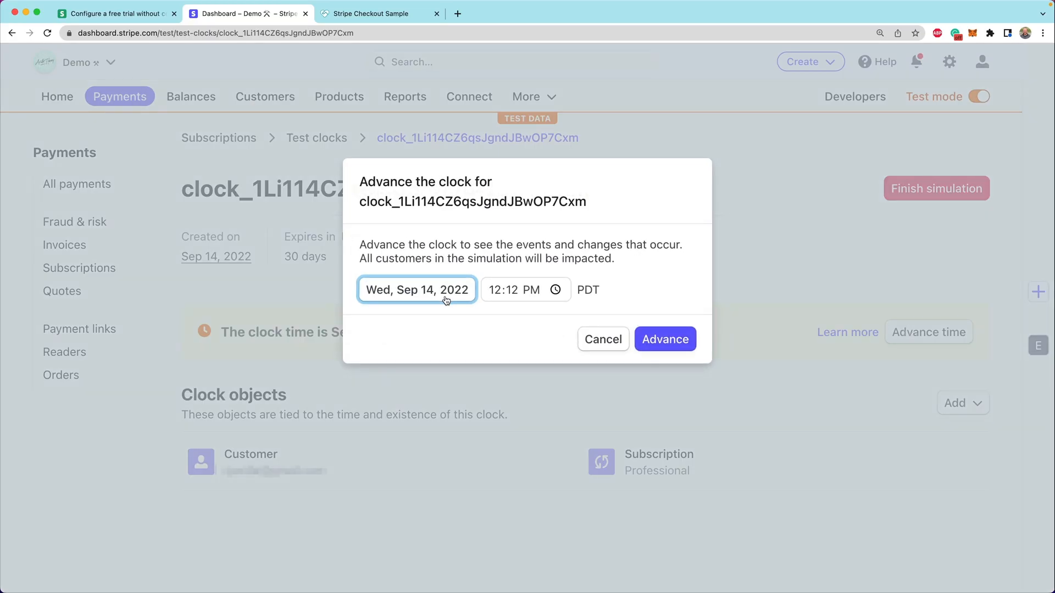
left_click(417, 289)
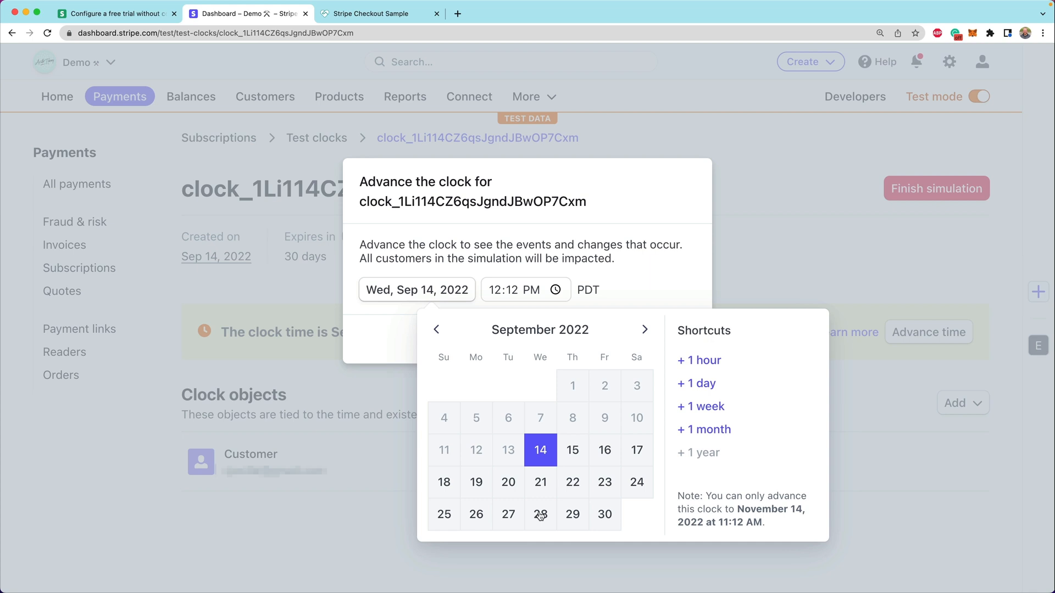
mouse_move(536, 516)
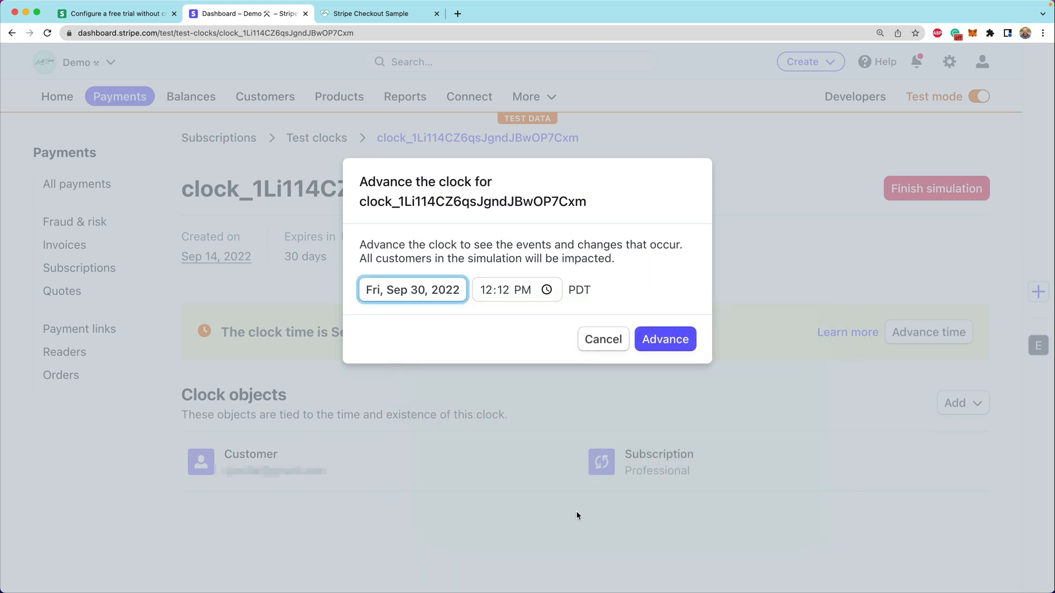
left_click(665, 339)
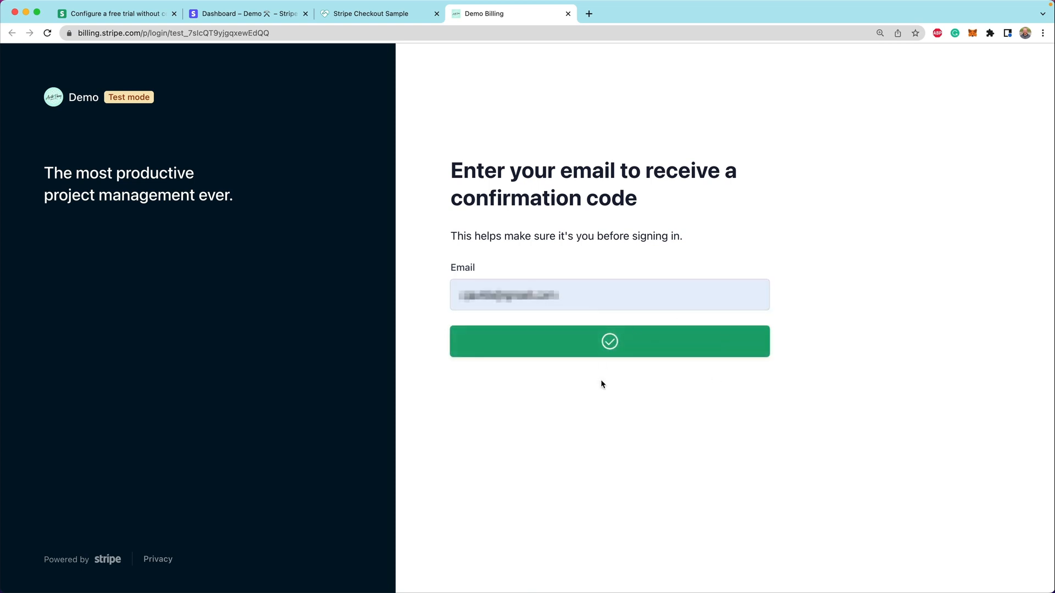
left_click(609, 341)
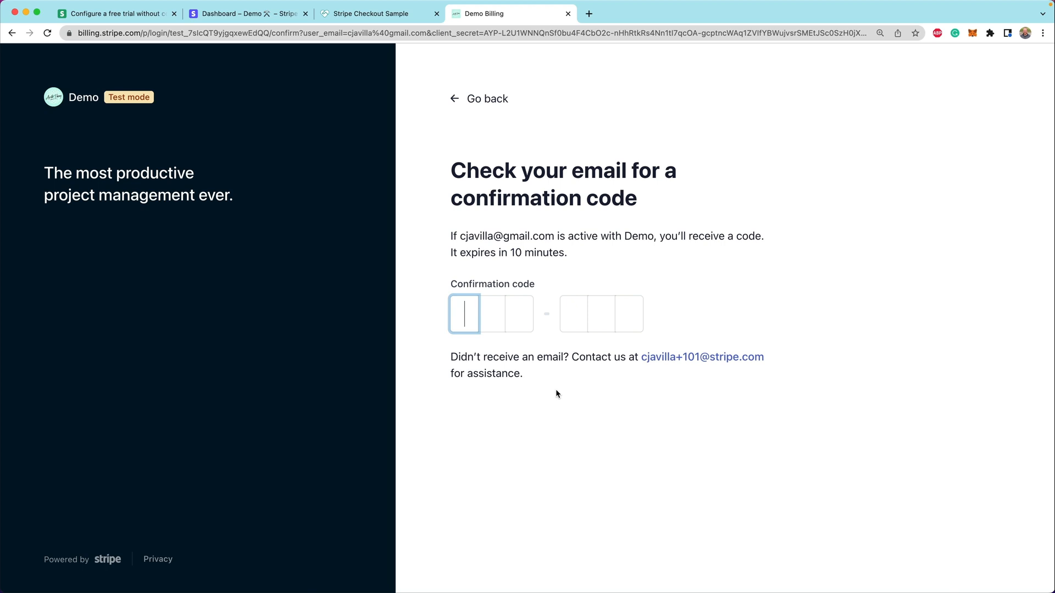
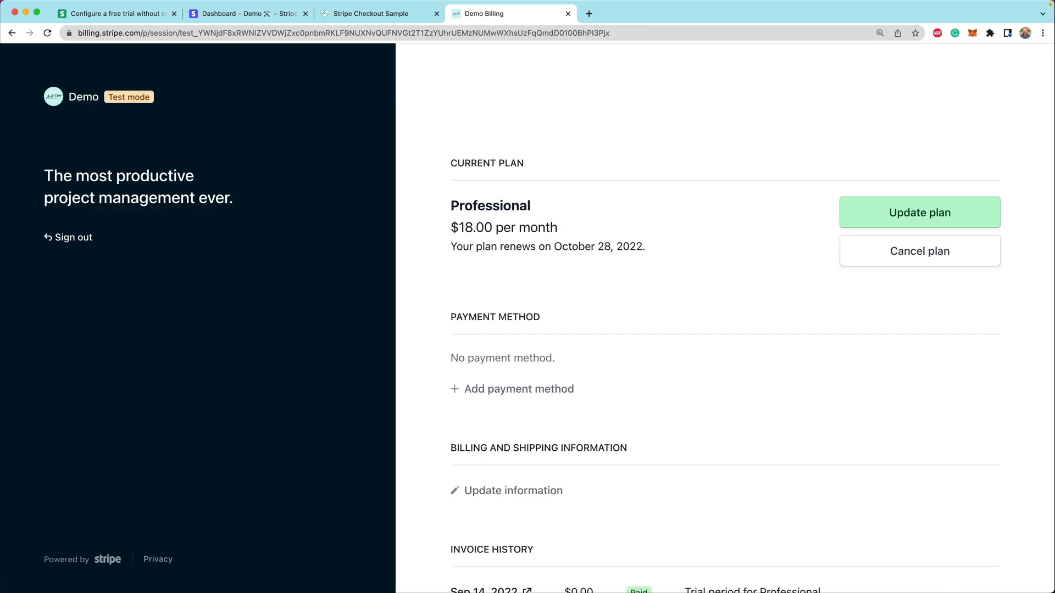
mouse_move(378, 240)
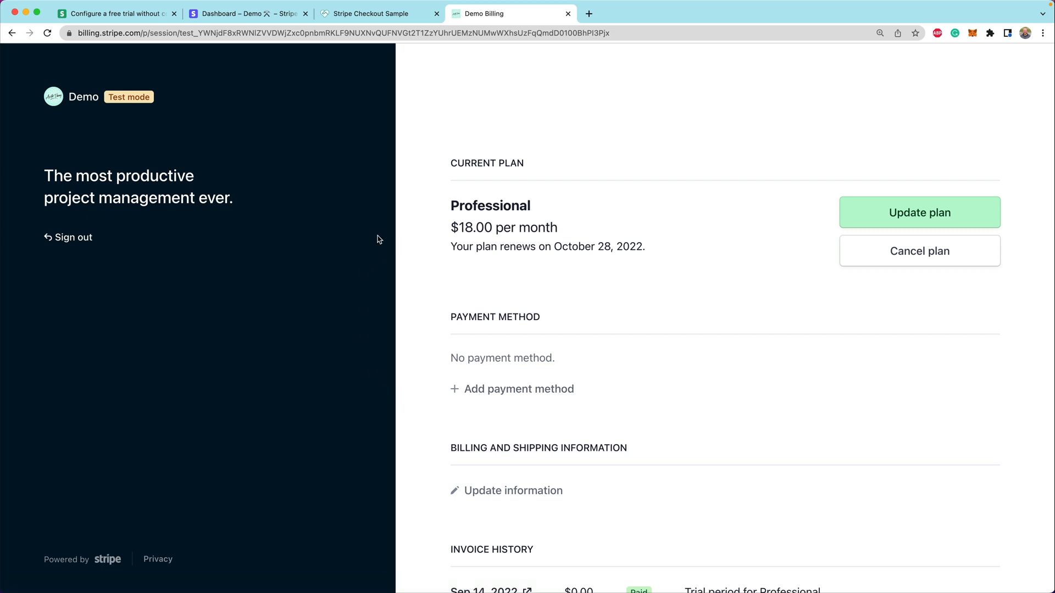
mouse_move(208, 342)
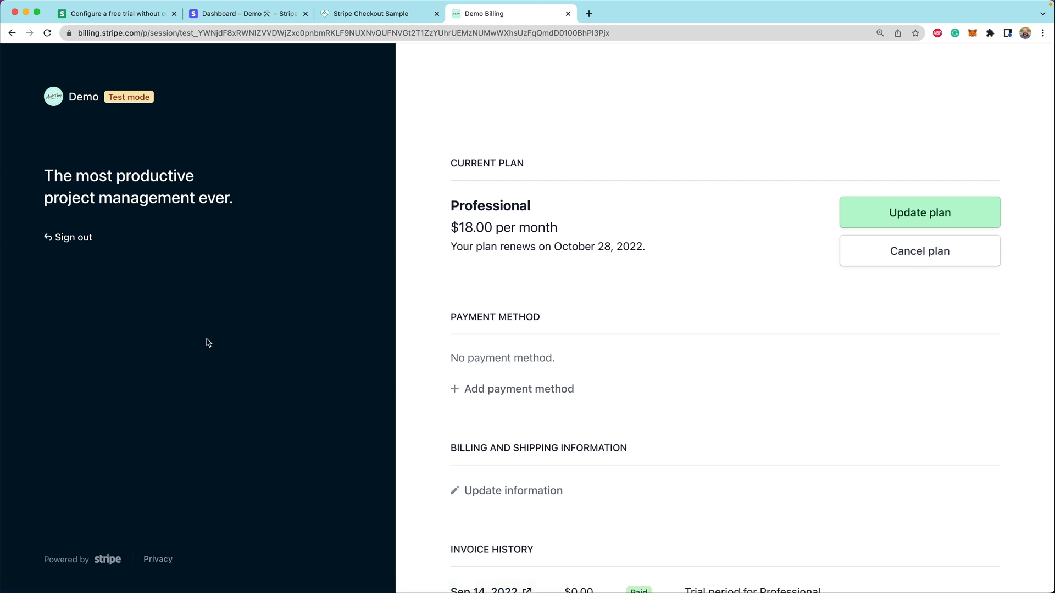
left_click(520, 389)
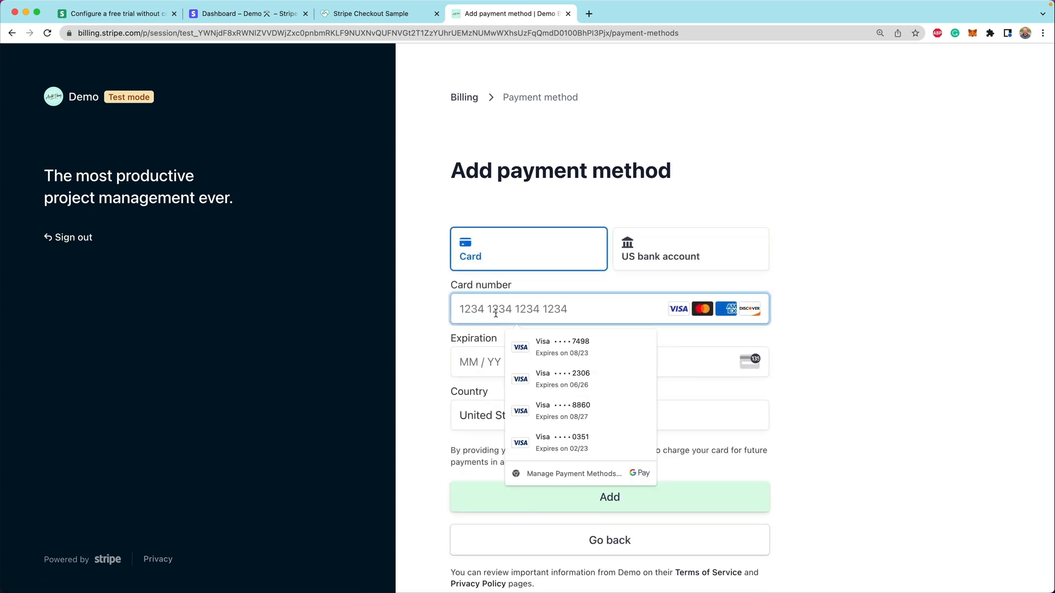
Link the Test Institution Success account, saving Stripe Test Bank ending 6789 as payment method
left_click(691, 248)
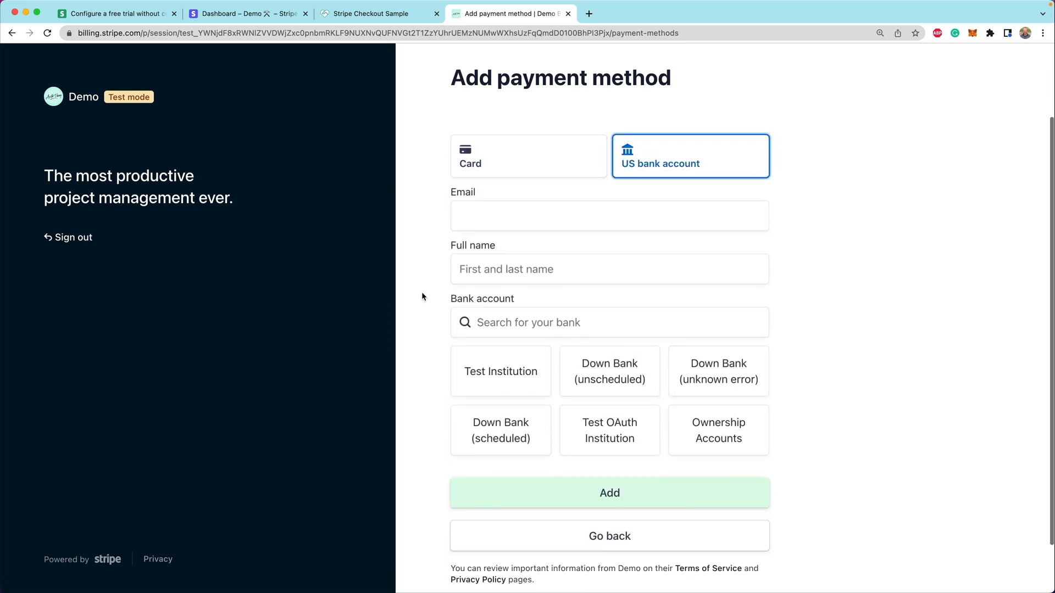
left_click(610, 269)
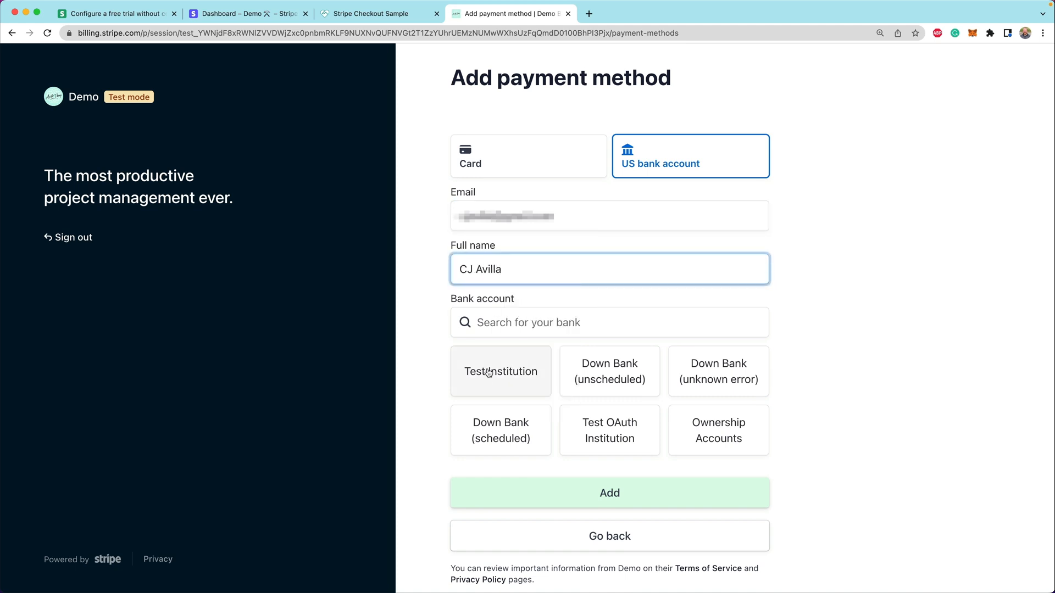
left_click(500, 372)
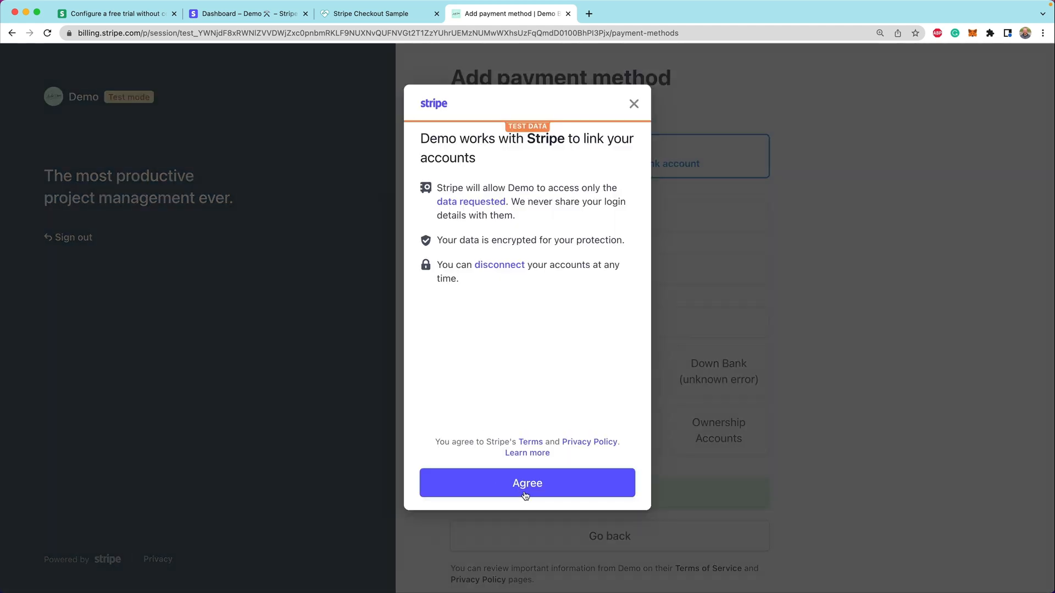
left_click(527, 483)
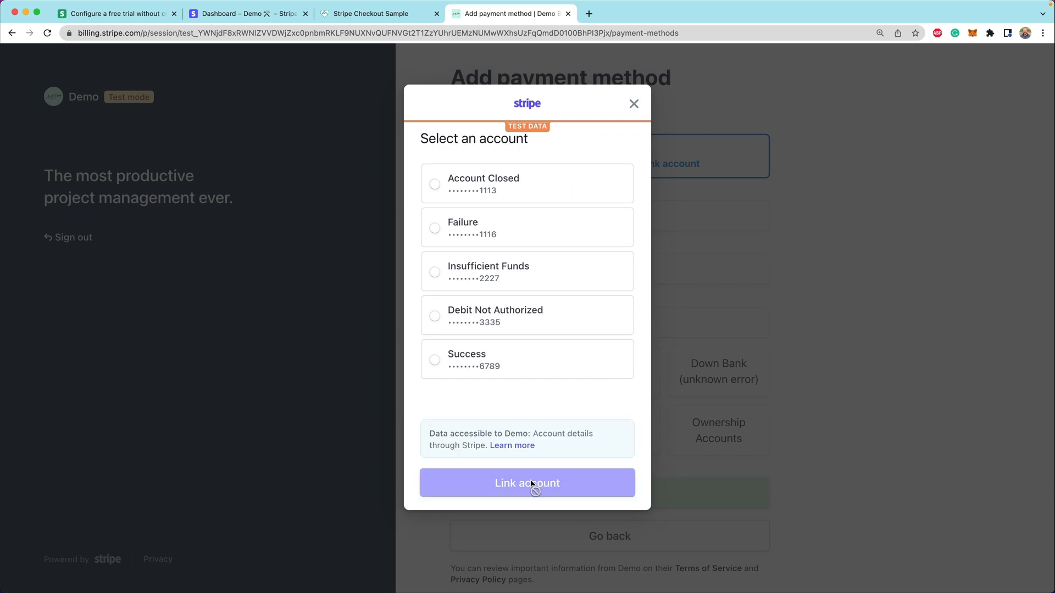
left_click(434, 360)
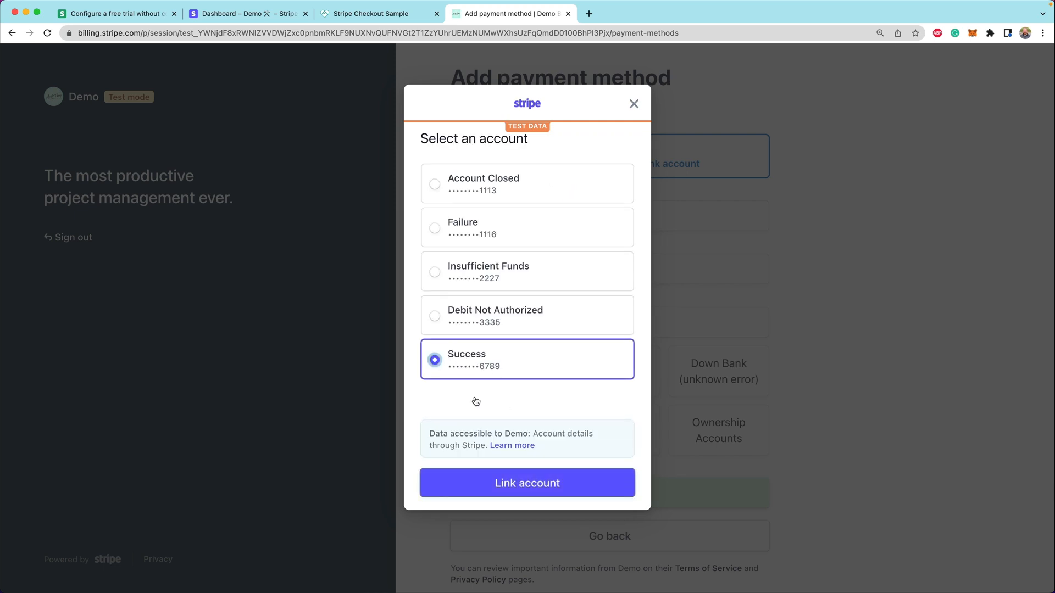
left_click(527, 483)
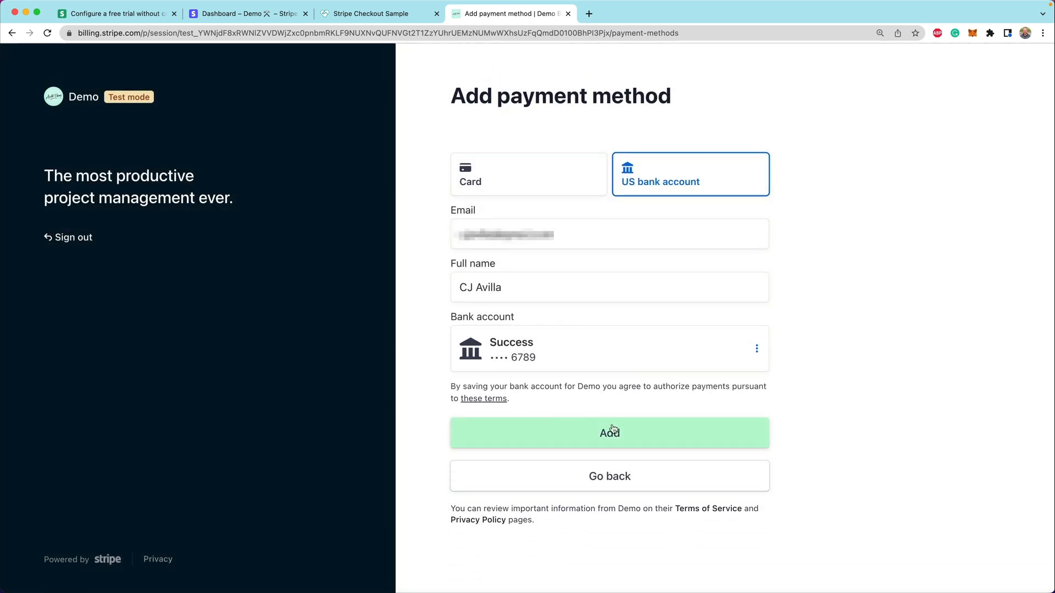
left_click(610, 432)
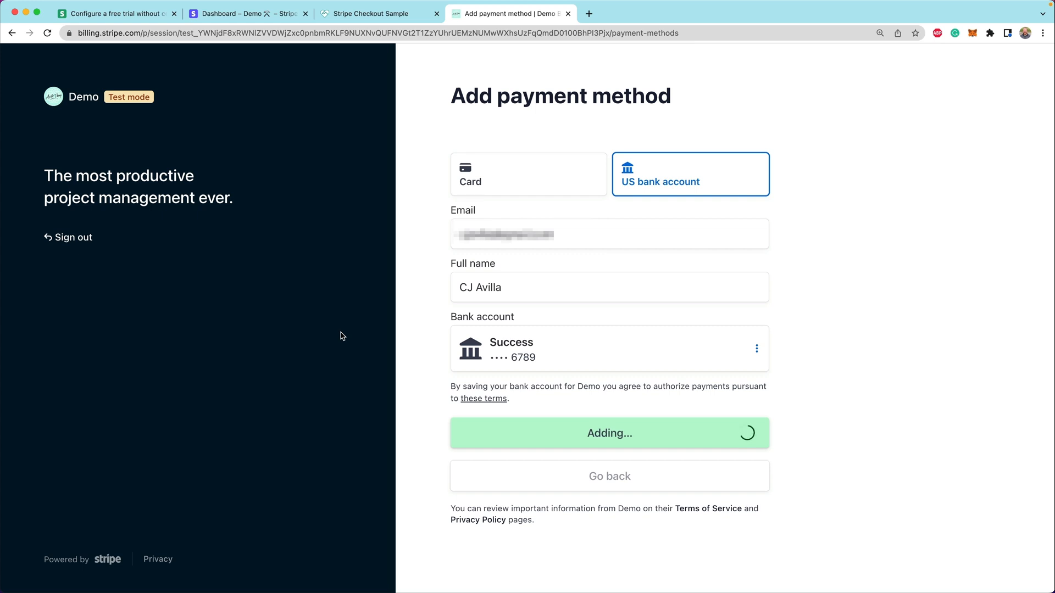
left_click(609, 433)
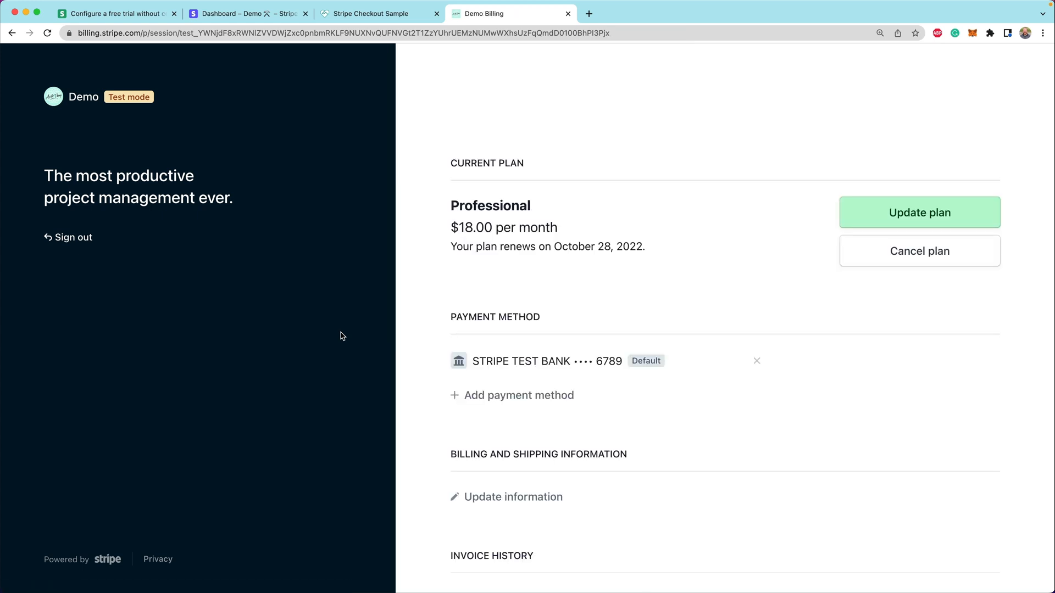
mouse_move(429, 368)
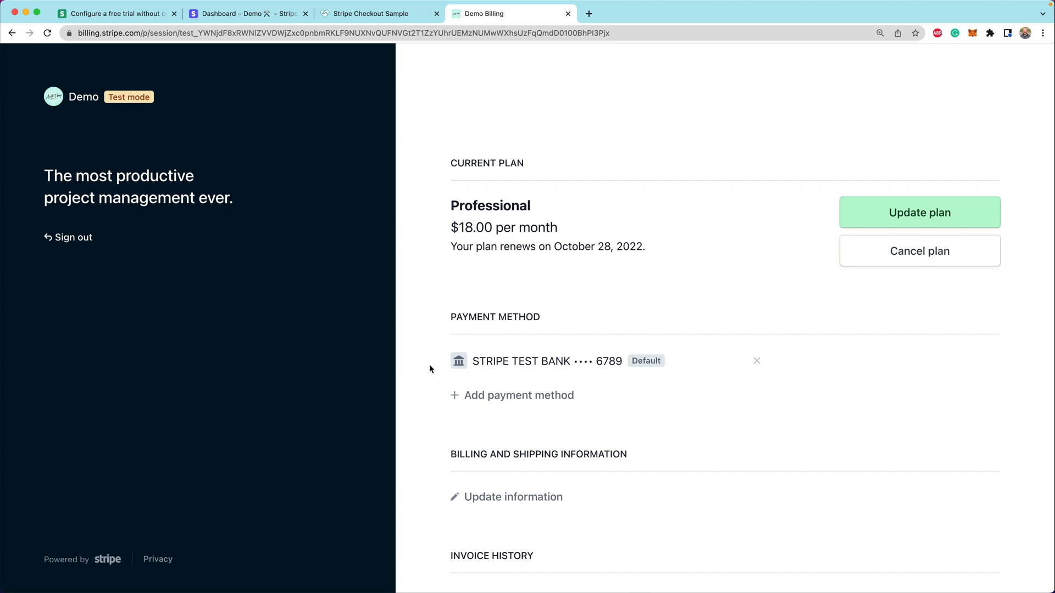
left_click(247, 13)
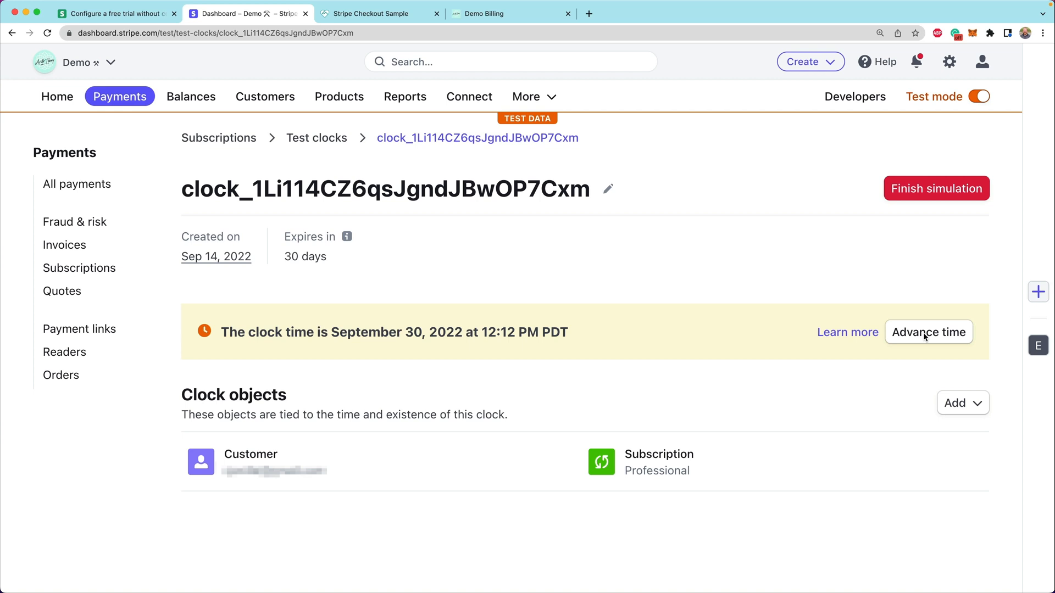
Advance the test clock one month to Monday, October 31, 2022, 12:12 PM
left_click(928, 331)
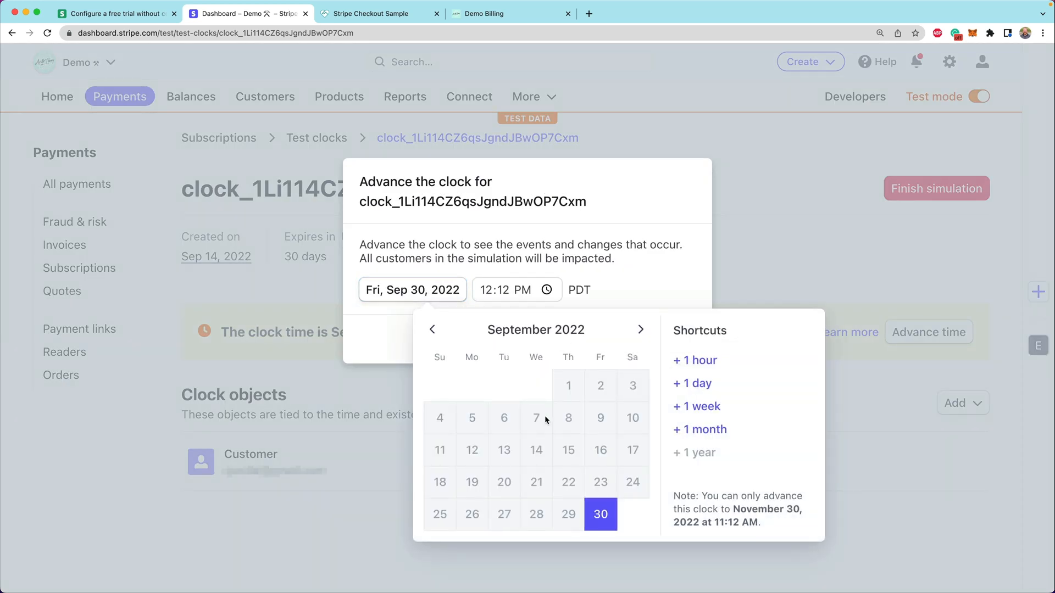
left_click(700, 430)
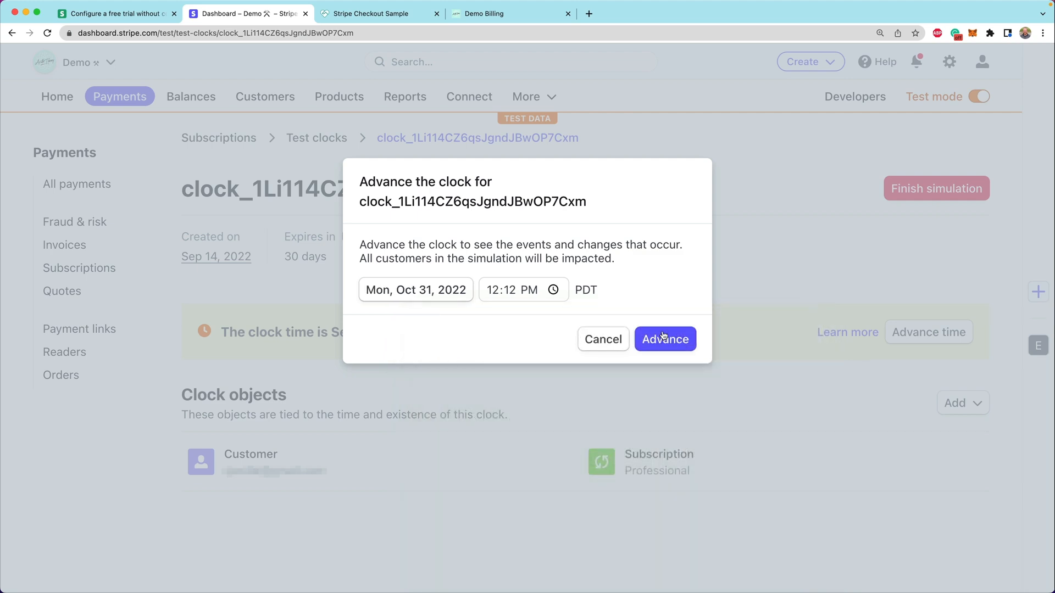
left_click(664, 338)
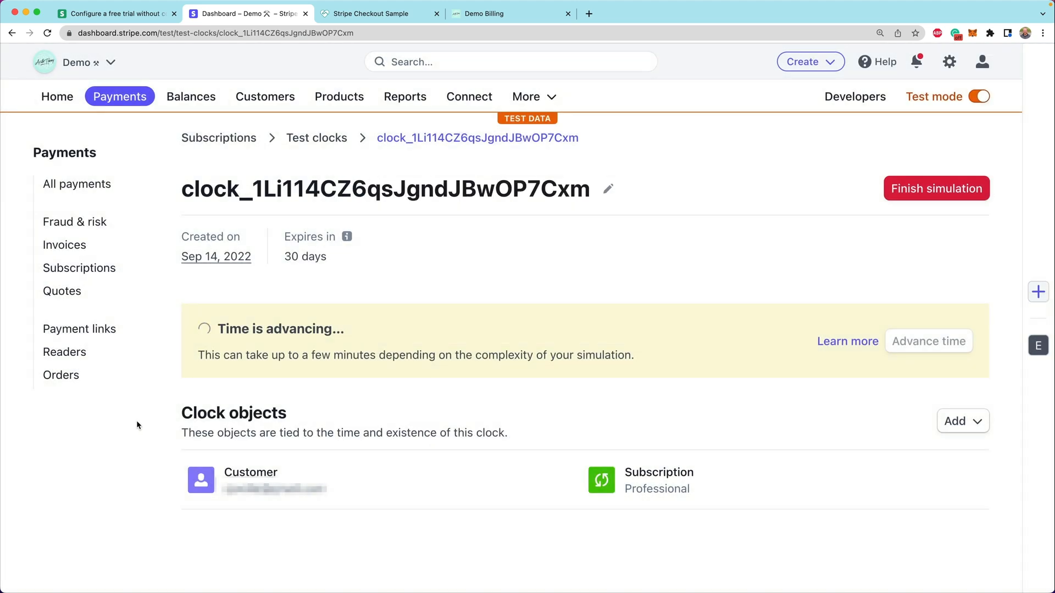
mouse_move(287, 338)
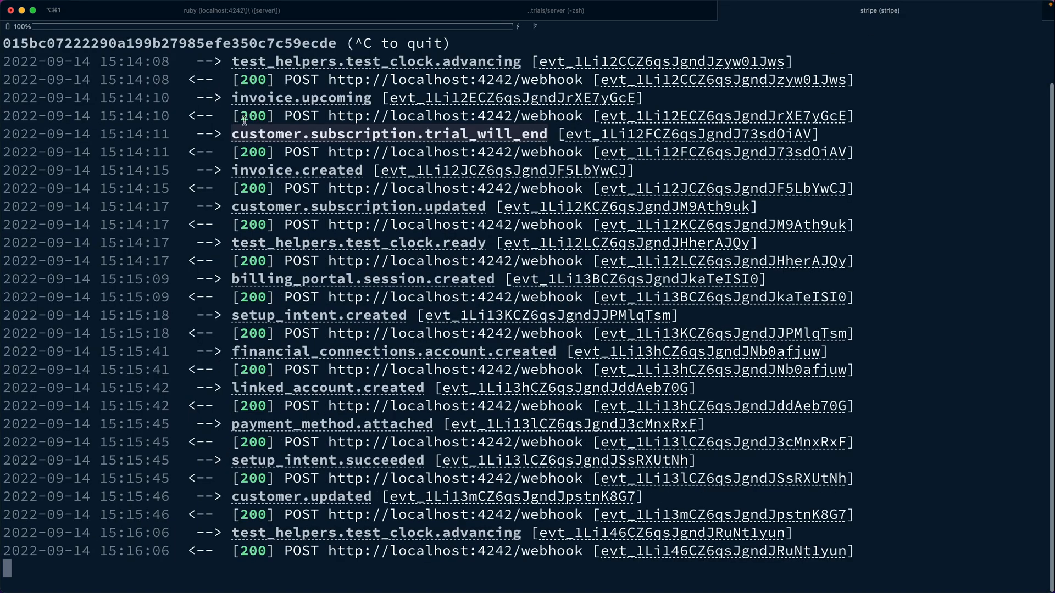
Scroll the stripe listen log to review the processing, pending-charge and payment_intent.created events
scroll("down", 3)
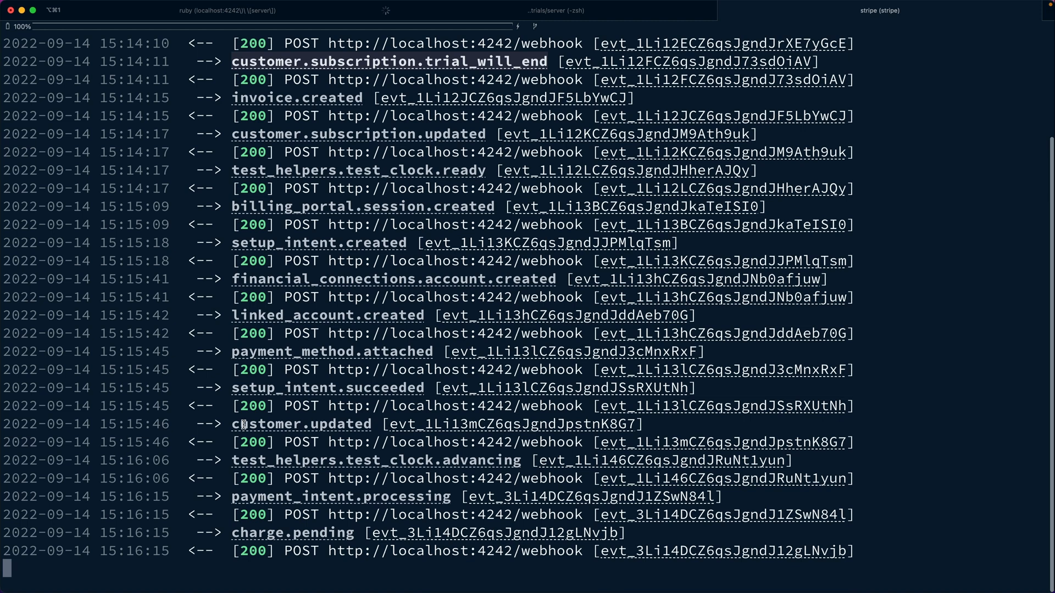
scroll("down", 3)
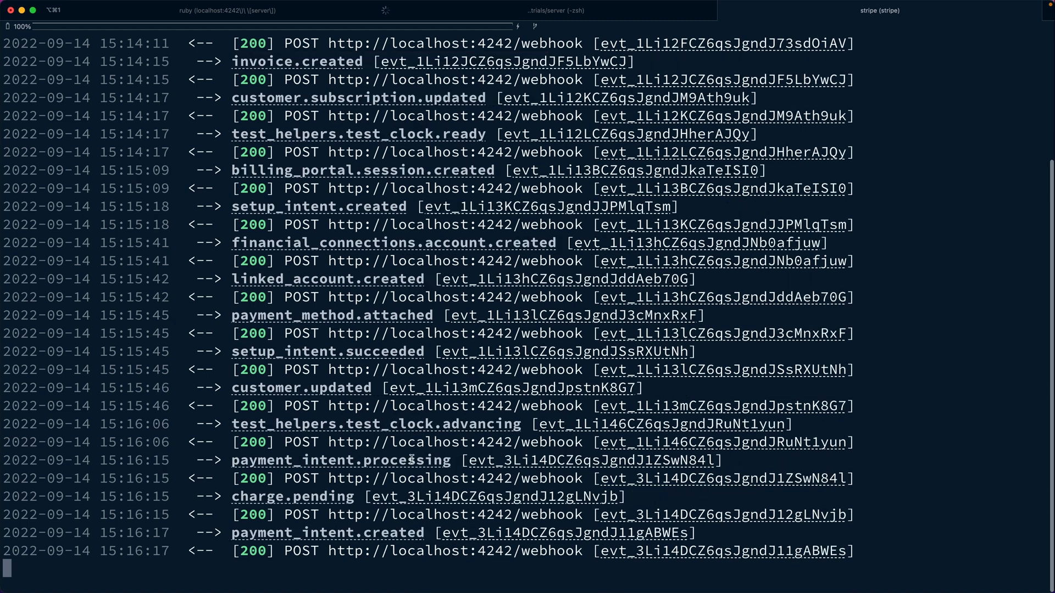
scroll("down", 3)
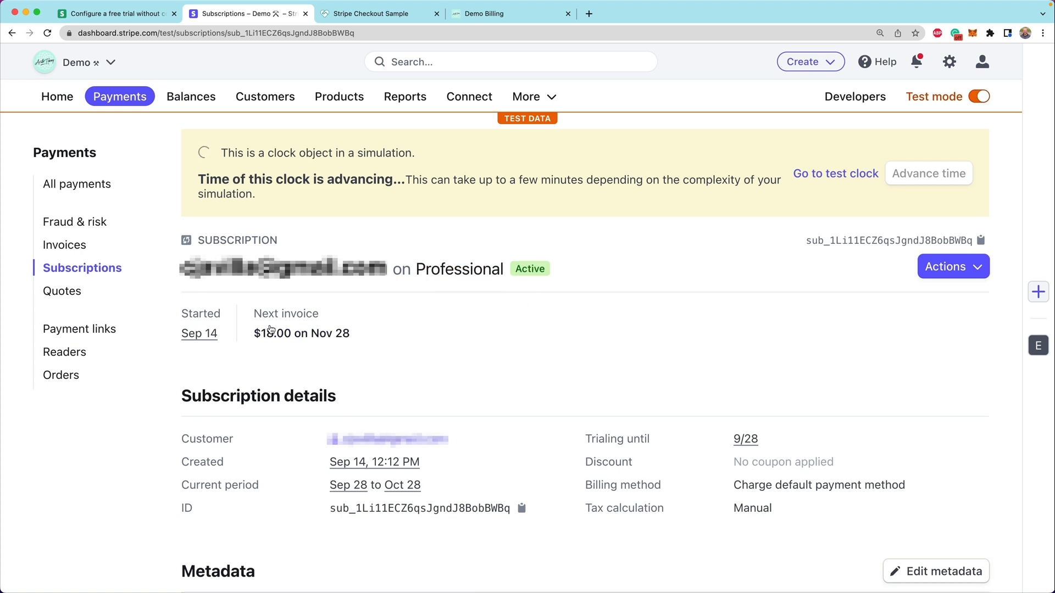
Scroll the subscription page to the invoices: $0 paid, $18 pending, $18 draft
scroll("down", 3)
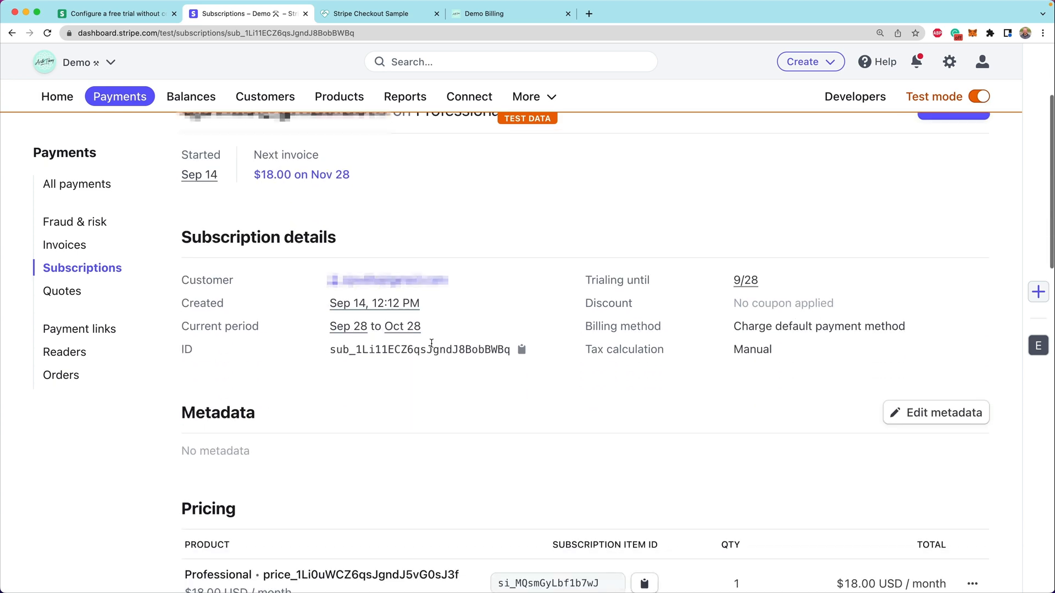
scroll("up", 3)
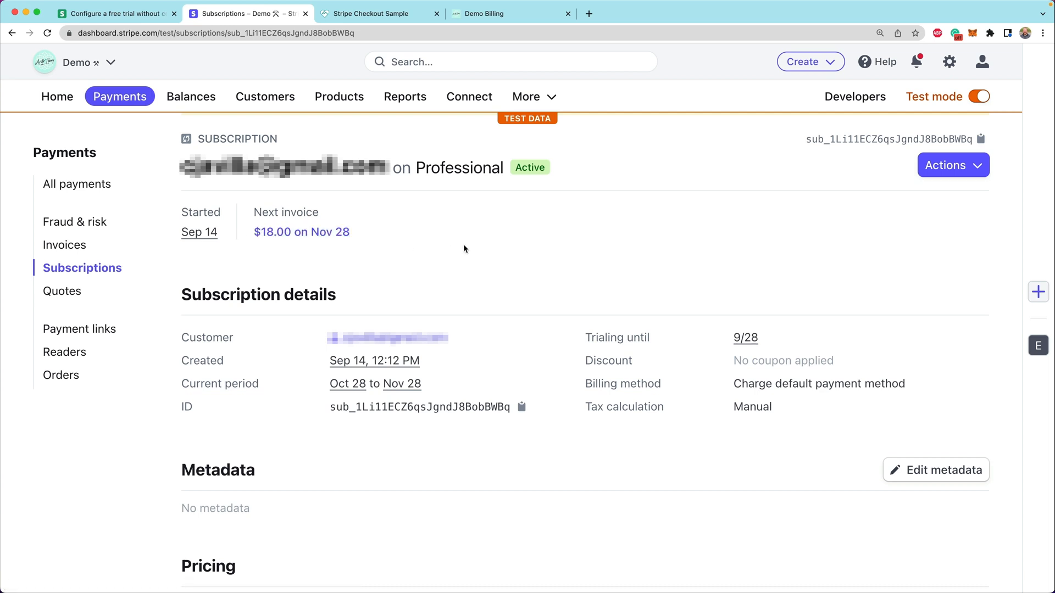
scroll("down", 3)
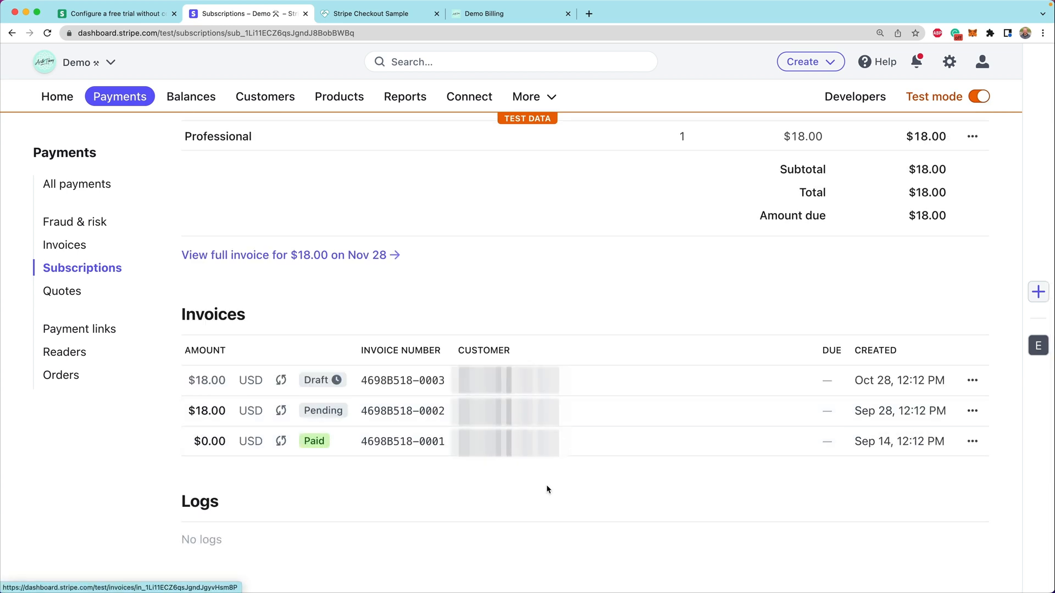
mouse_move(204, 414)
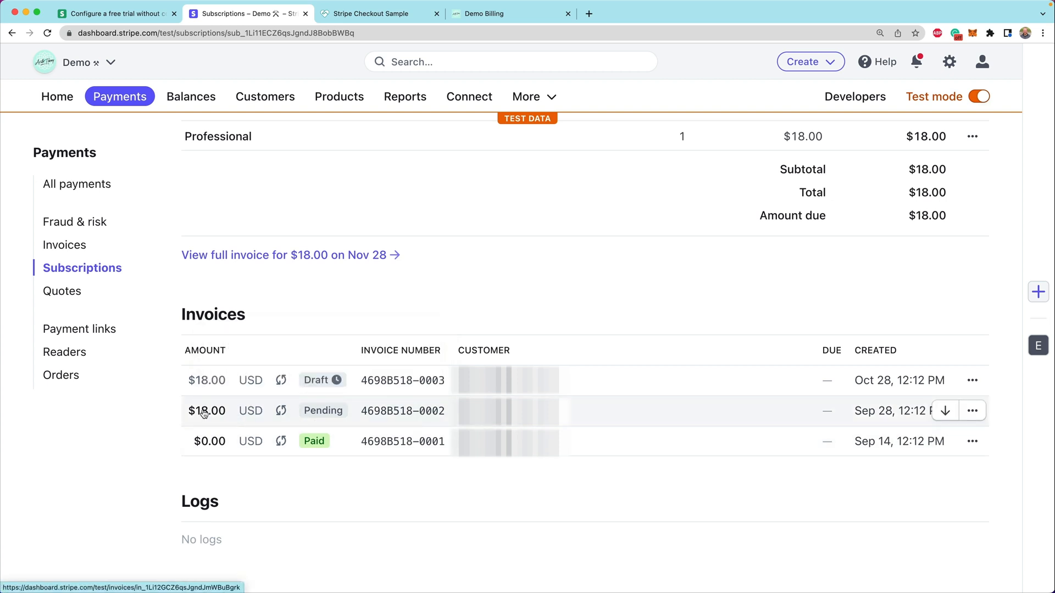
mouse_move(323, 411)
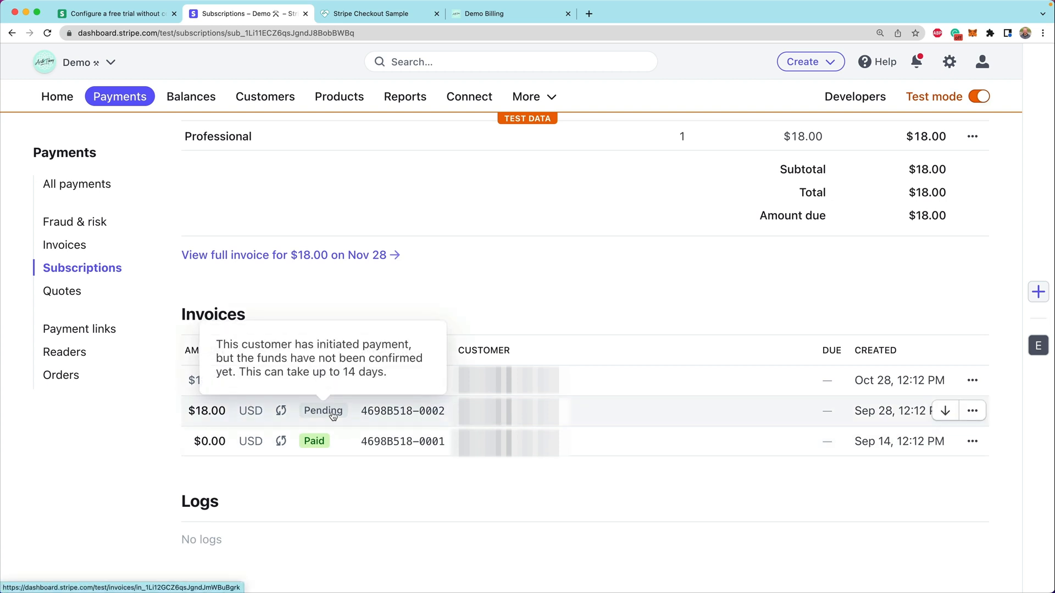